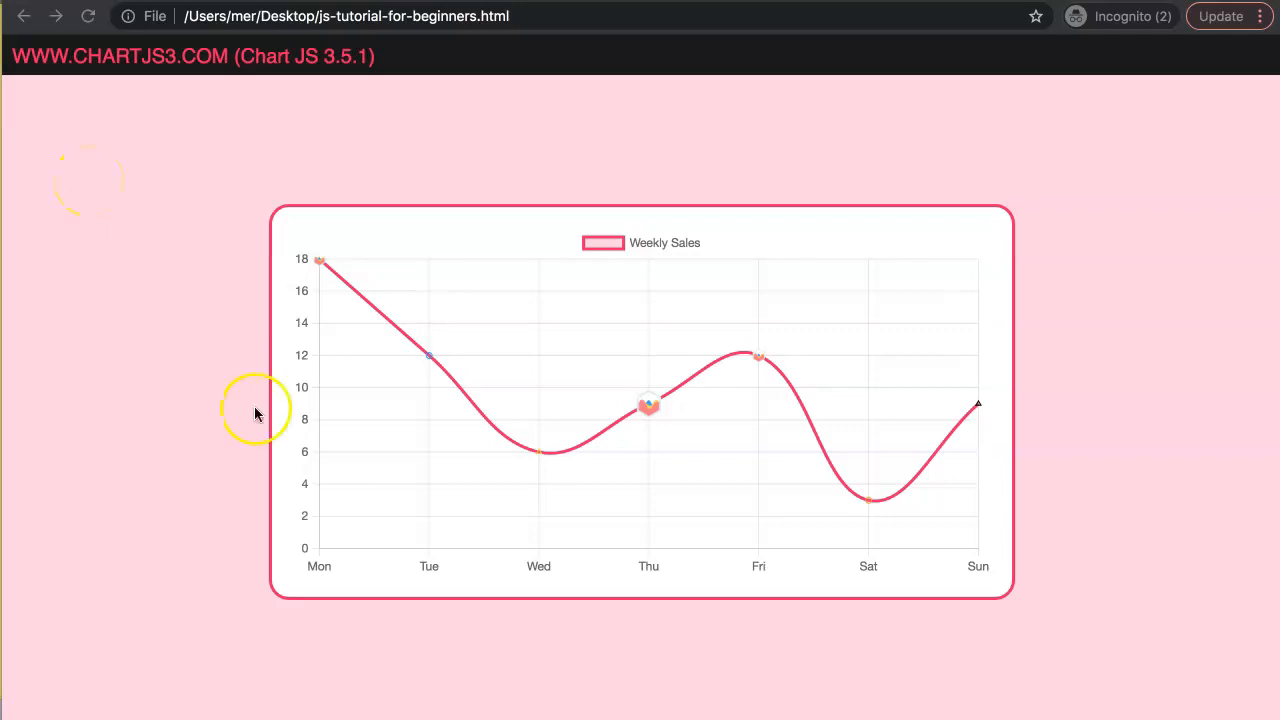
mouse_move(424, 360)
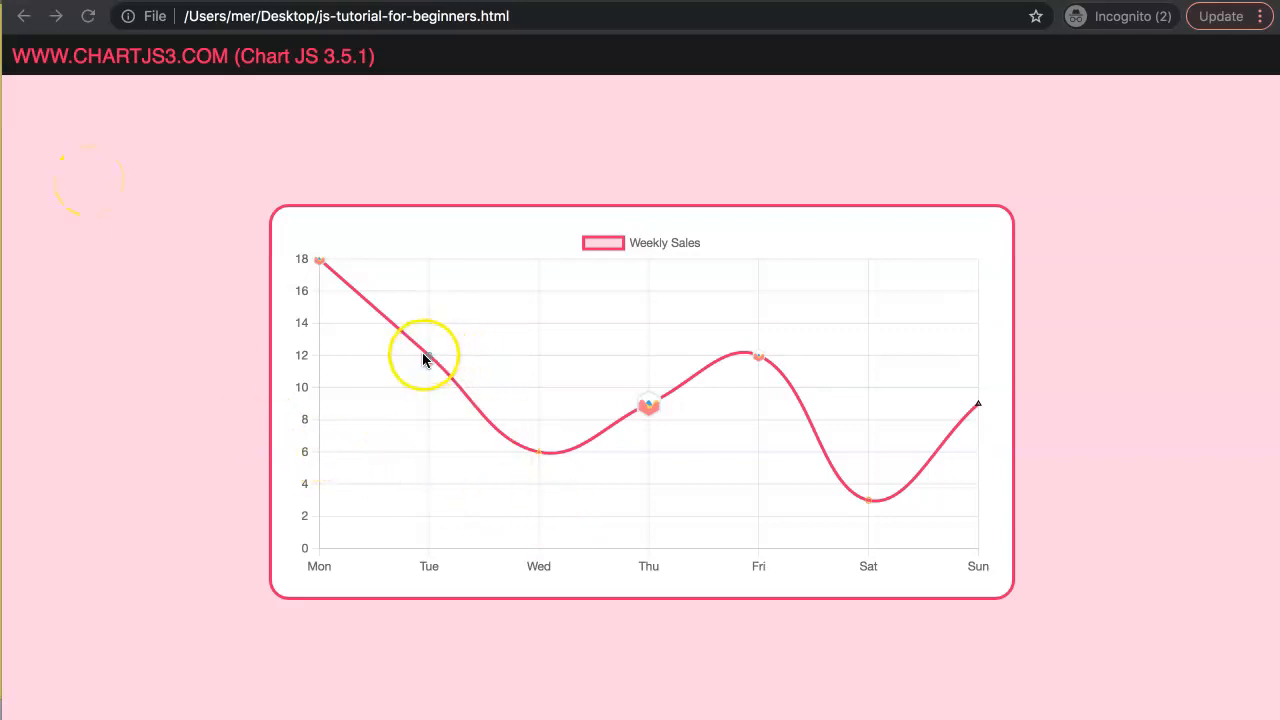
mouse_move(428, 358)
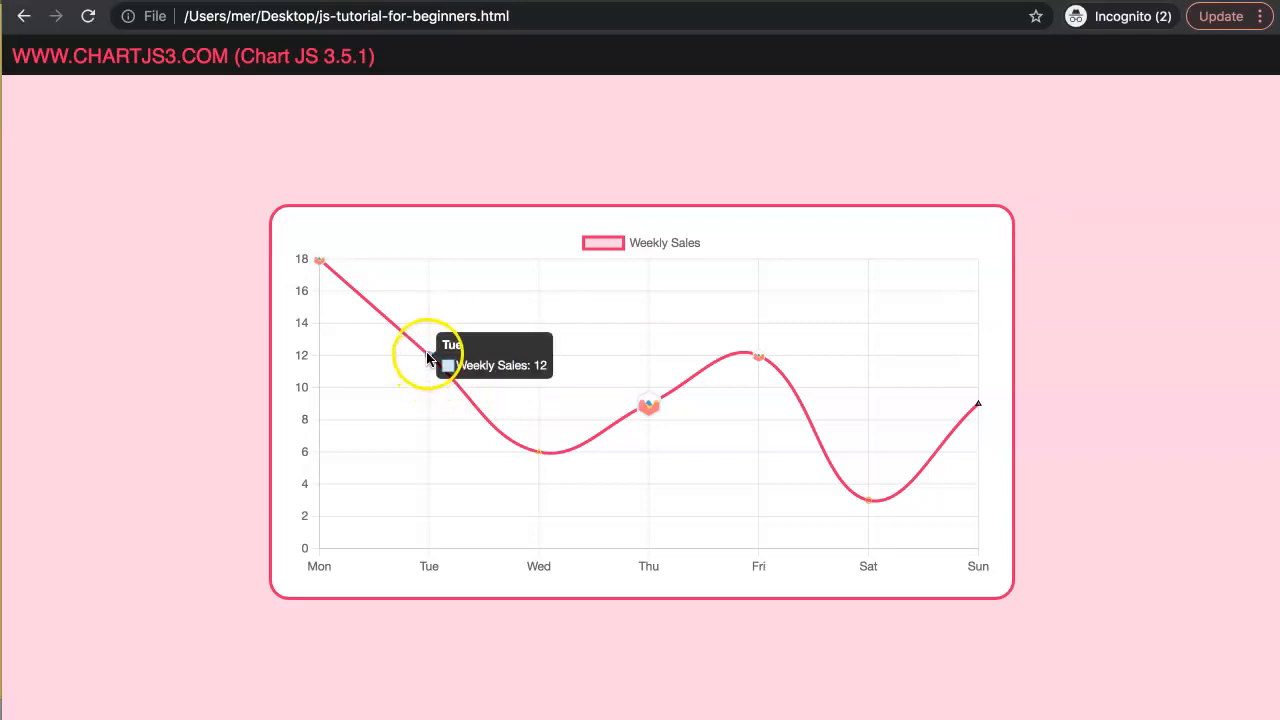
mouse_move(800, 370)
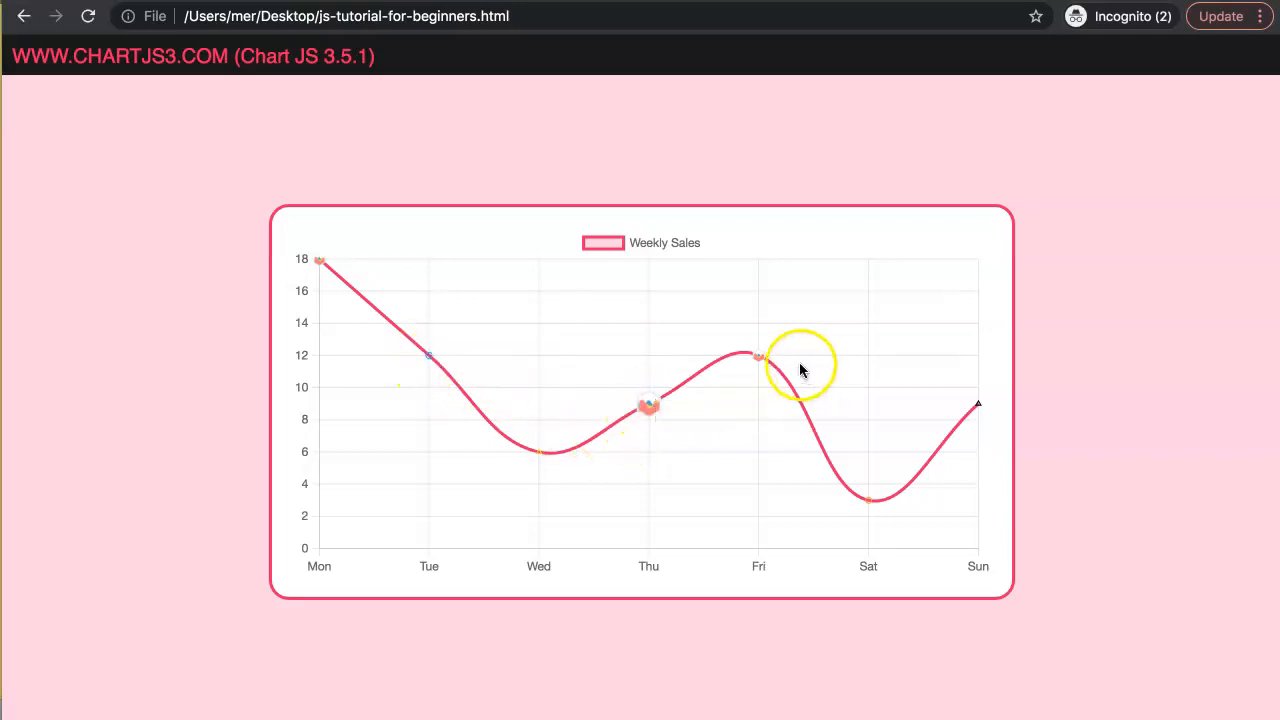
mouse_move(568, 408)
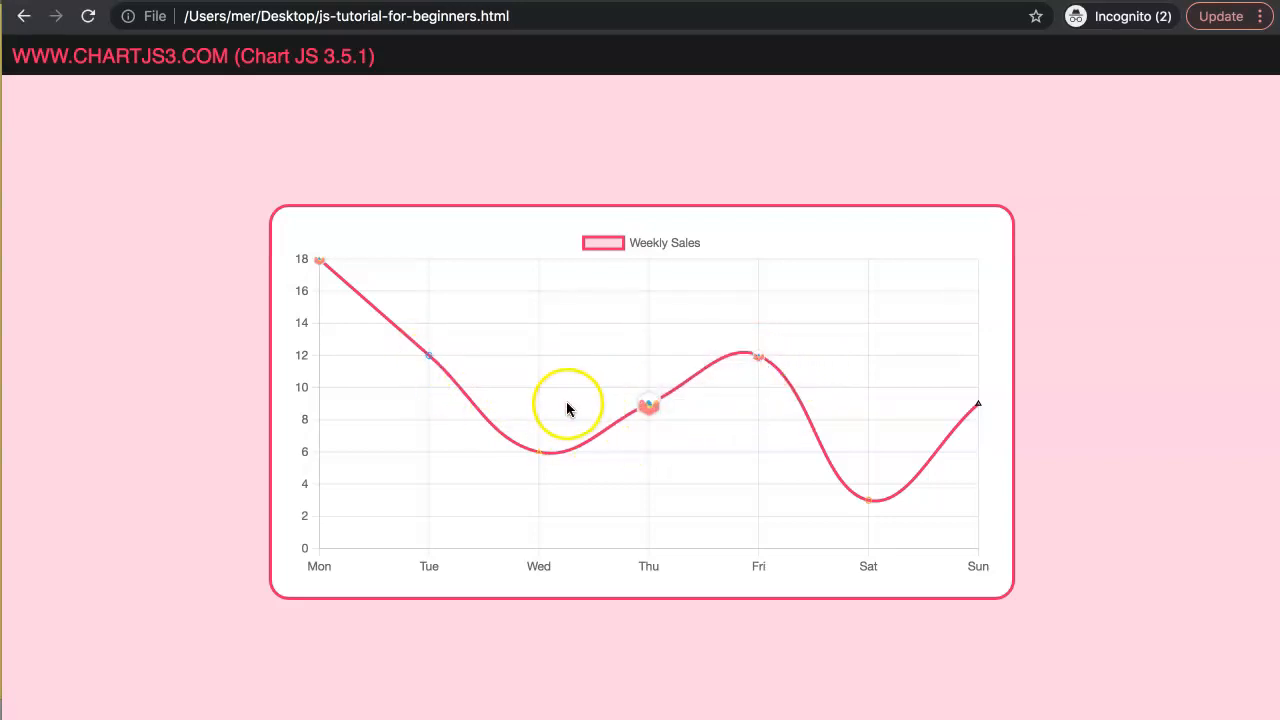
mouse_move(724, 496)
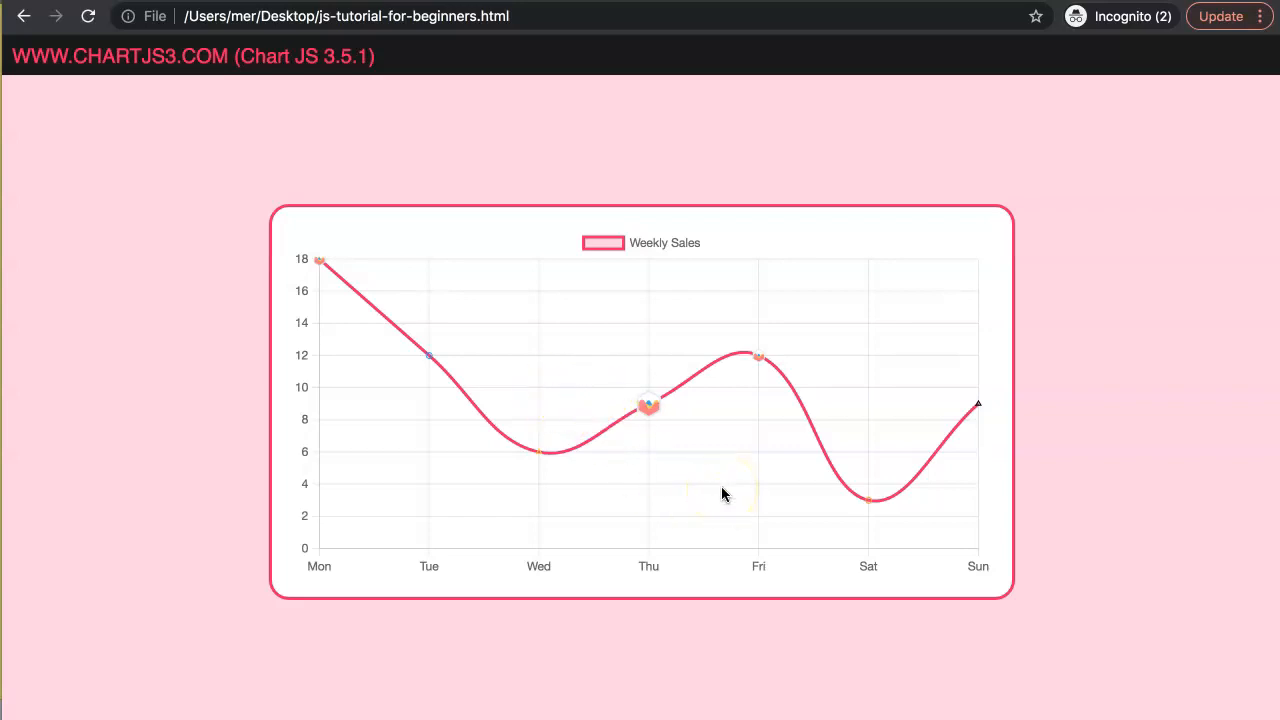
mouse_move(868, 504)
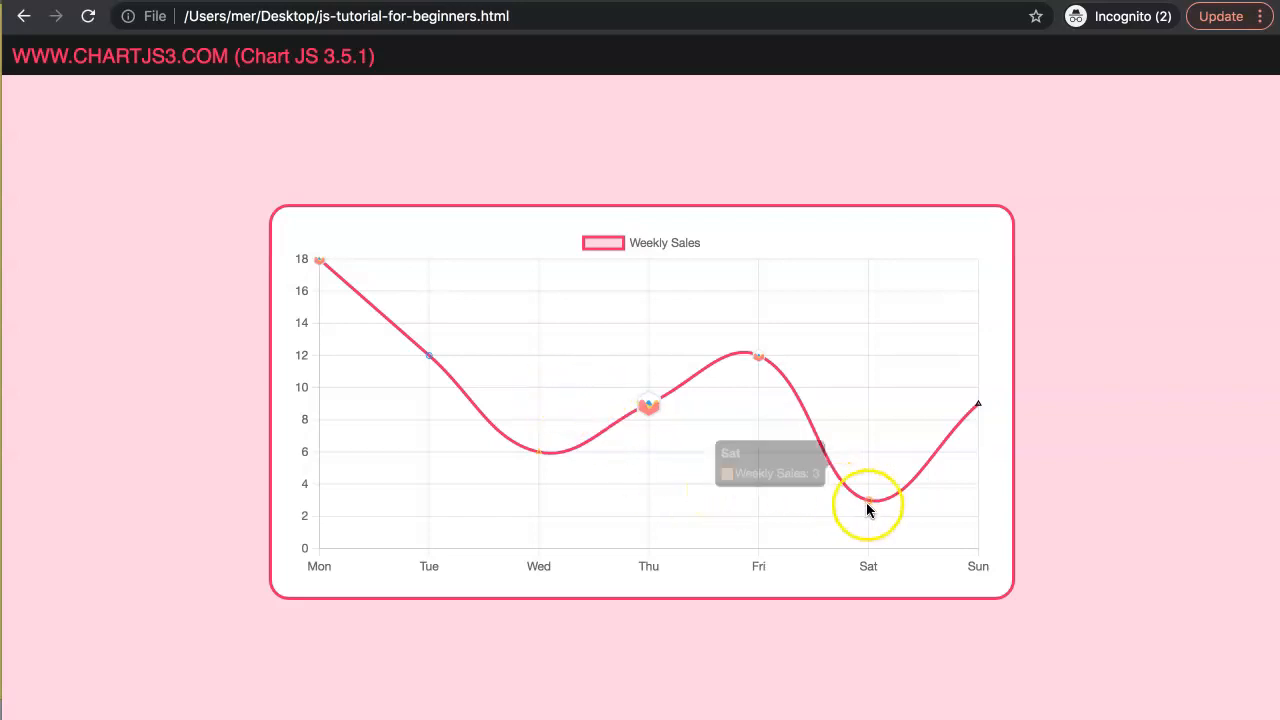
mouse_move(764, 364)
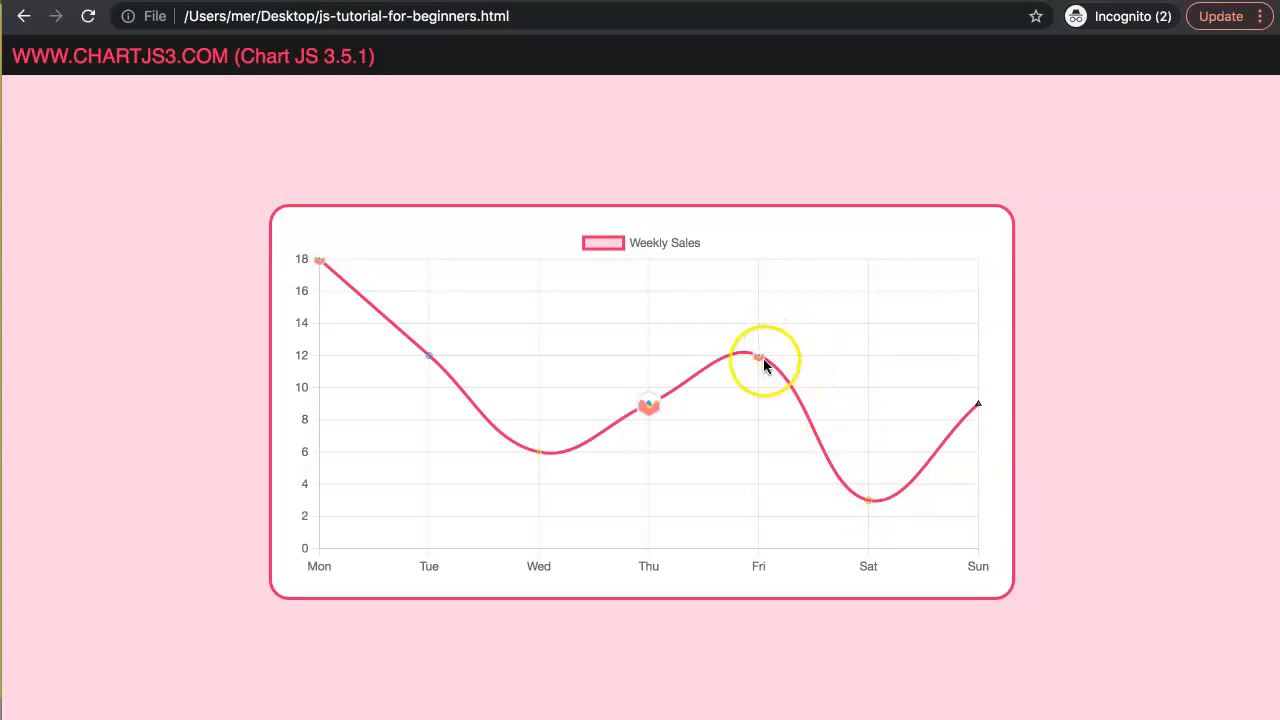
mouse_move(978, 404)
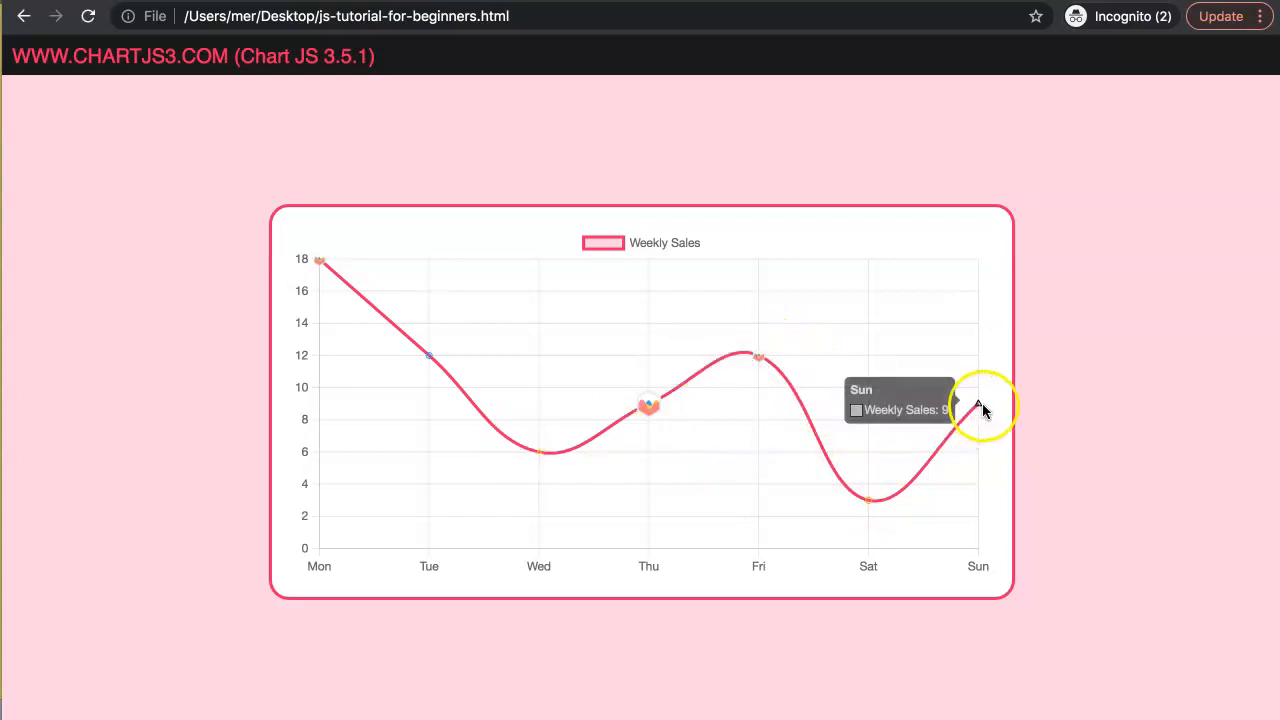
mouse_move(824, 338)
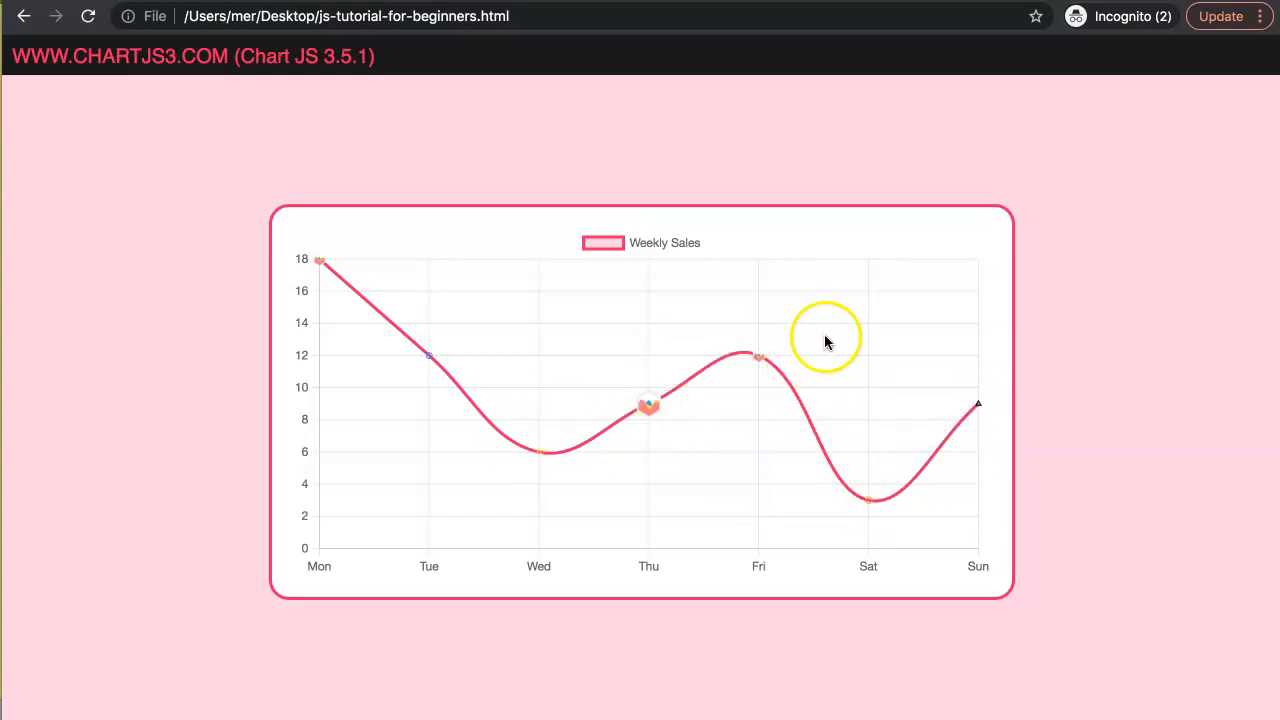
mouse_move(824, 330)
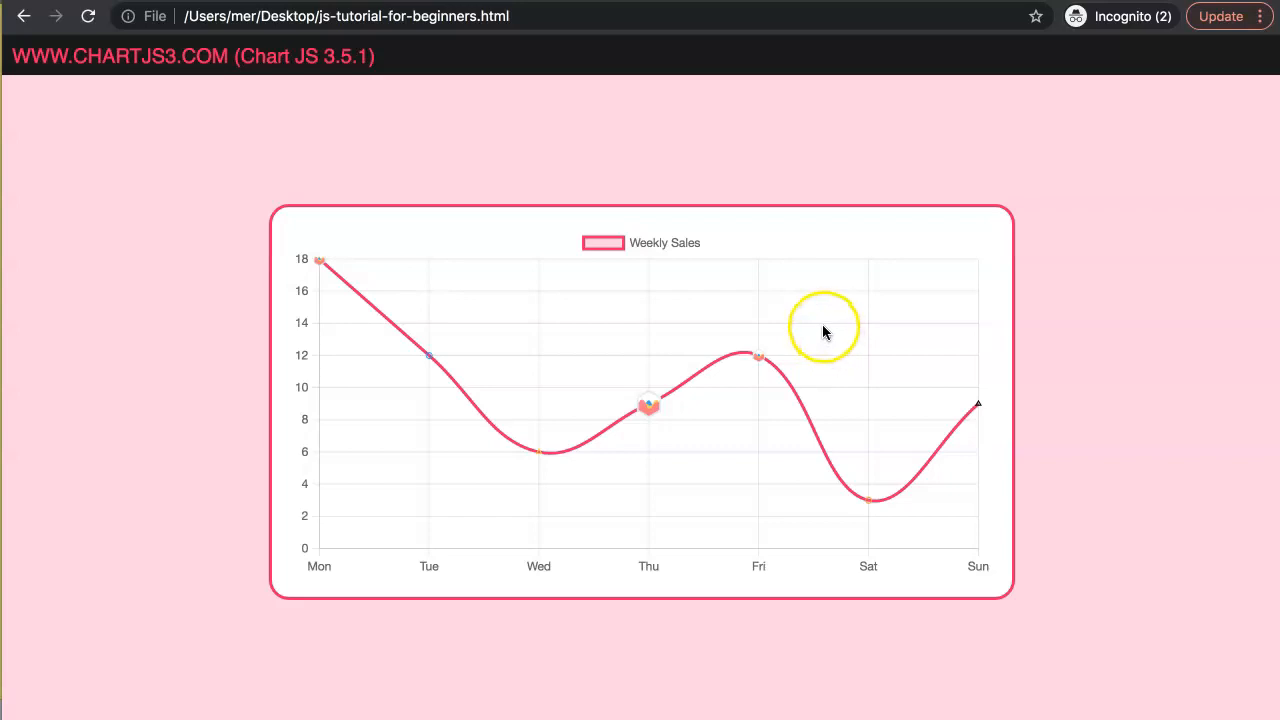
mouse_move(818, 344)
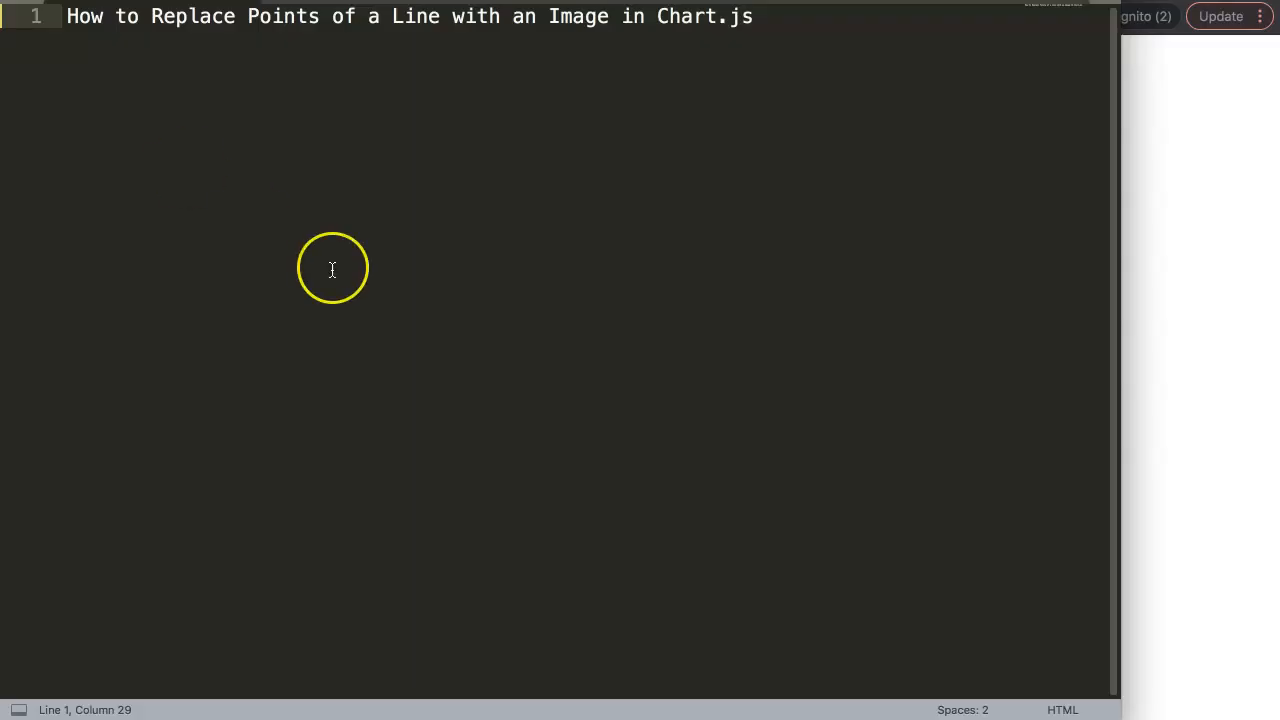
mouse_move(332, 268)
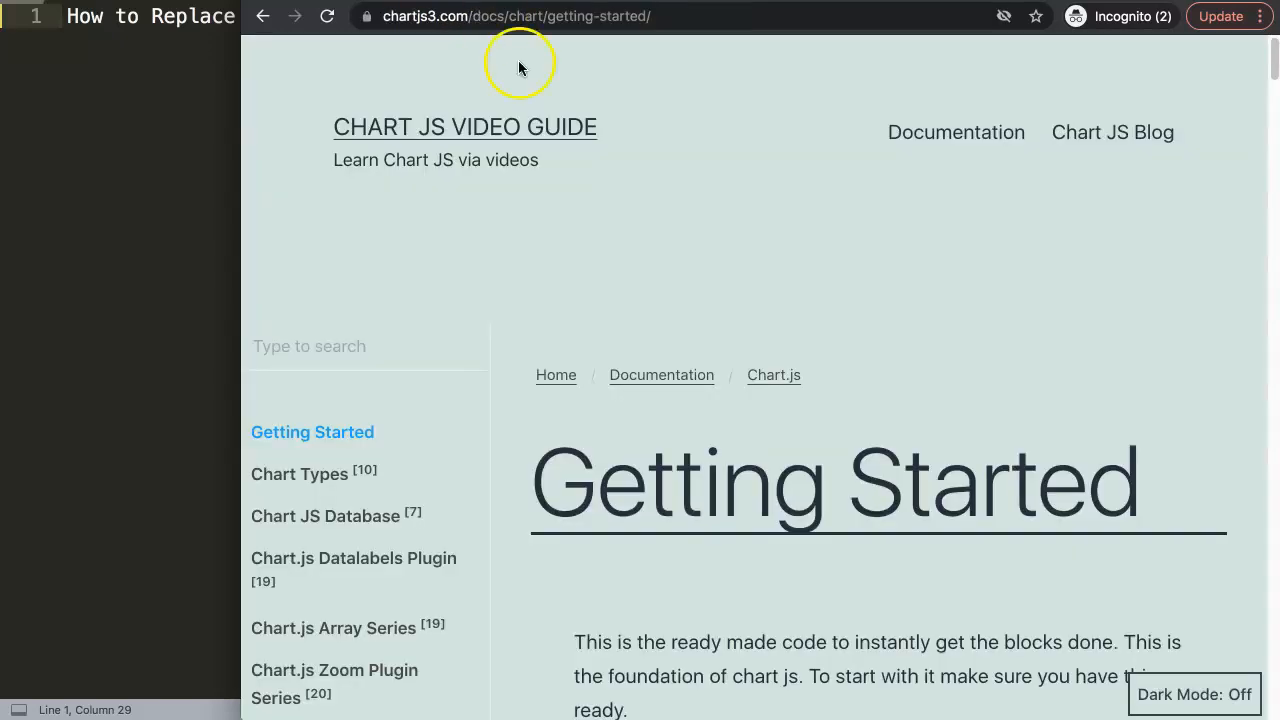
mouse_move(676, 90)
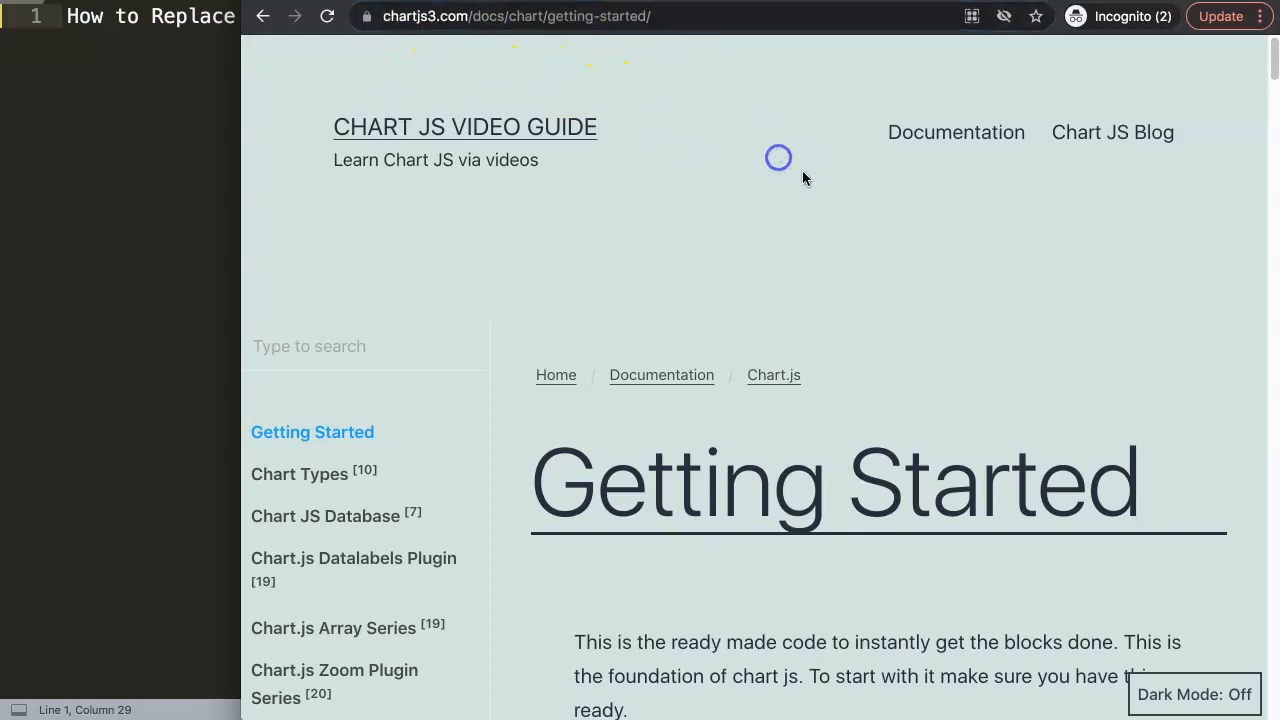
Scroll down the Getting Started page to the boilerplate chart code and select it through the closing html tag.
scroll(down, 3)
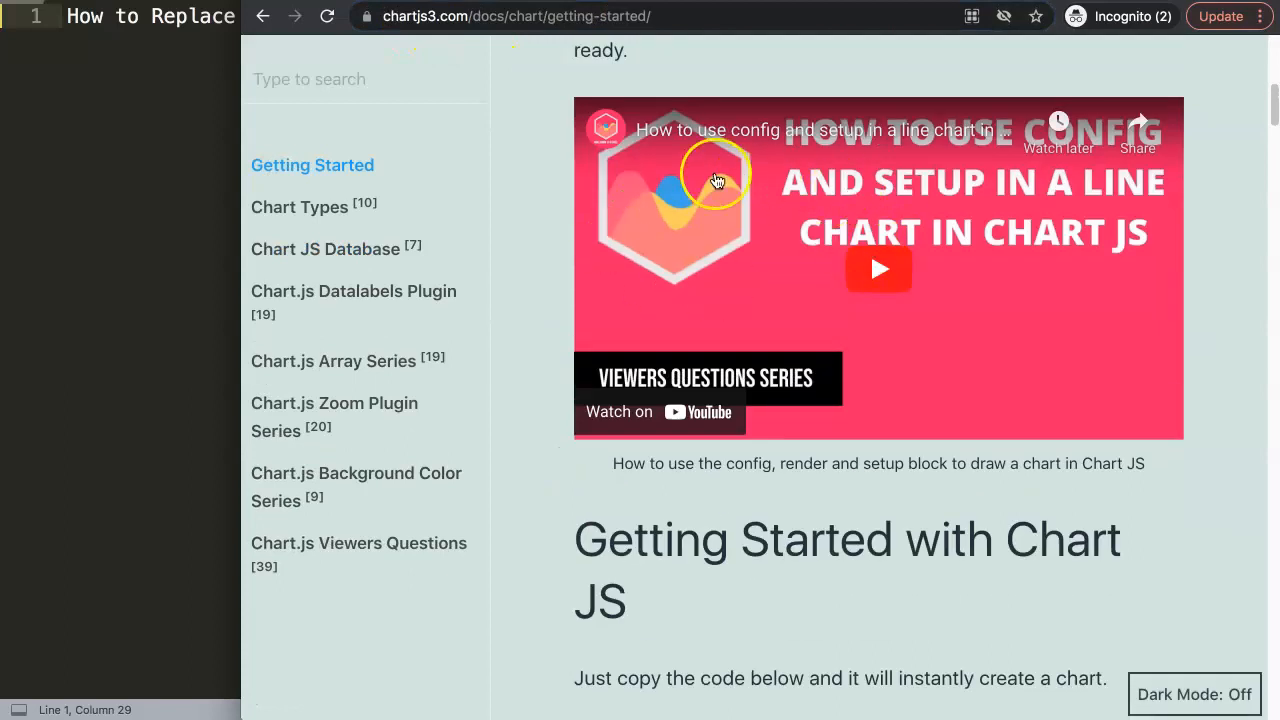
scroll(down, 3)
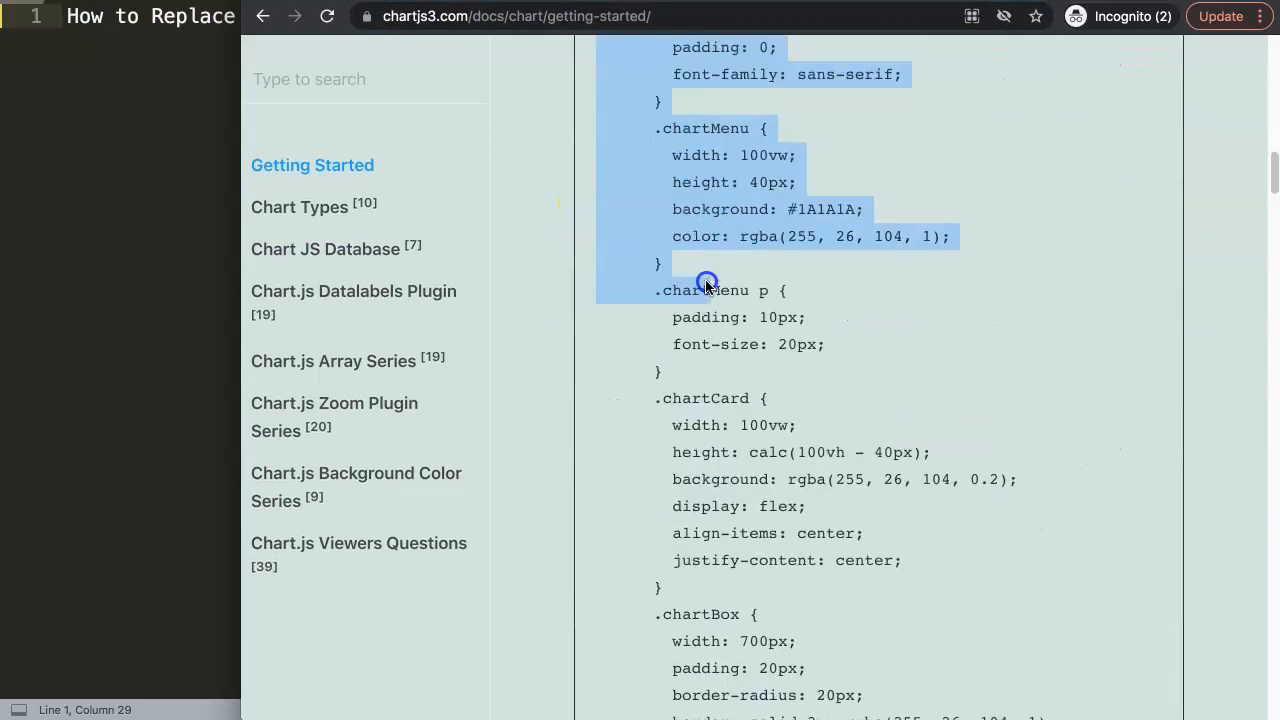
scroll(down, 3)
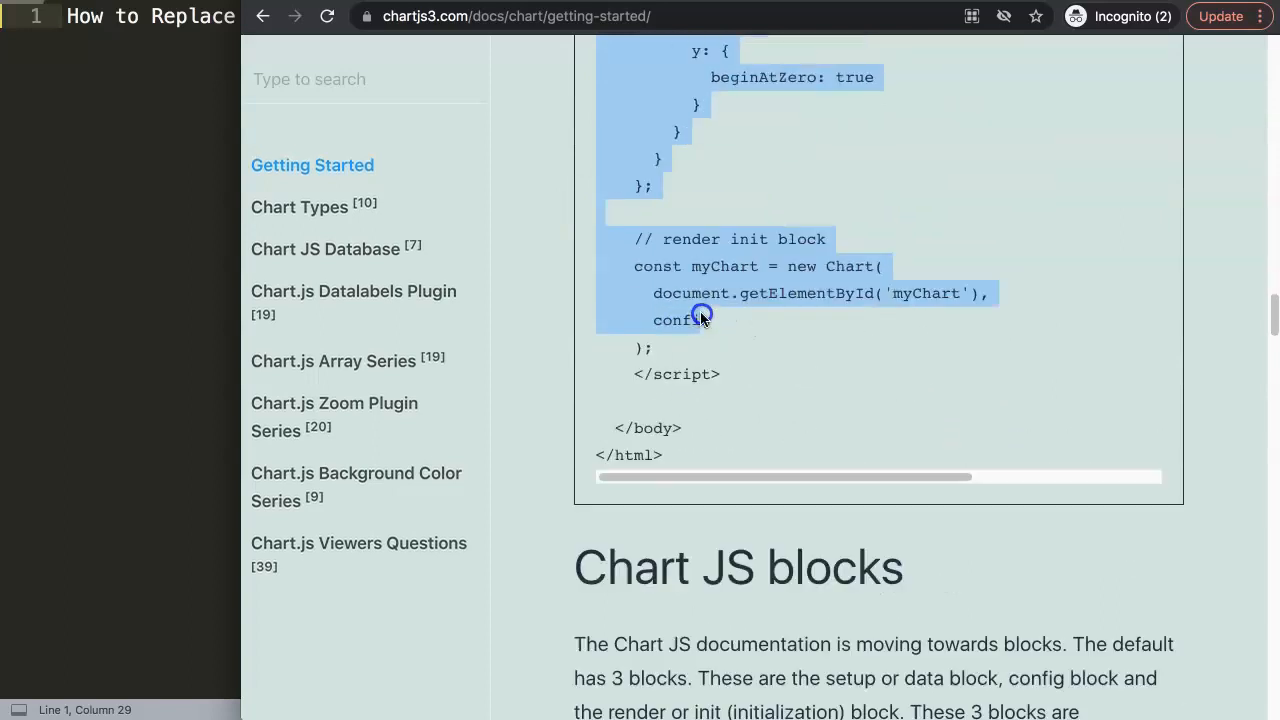
scroll(down, 3)
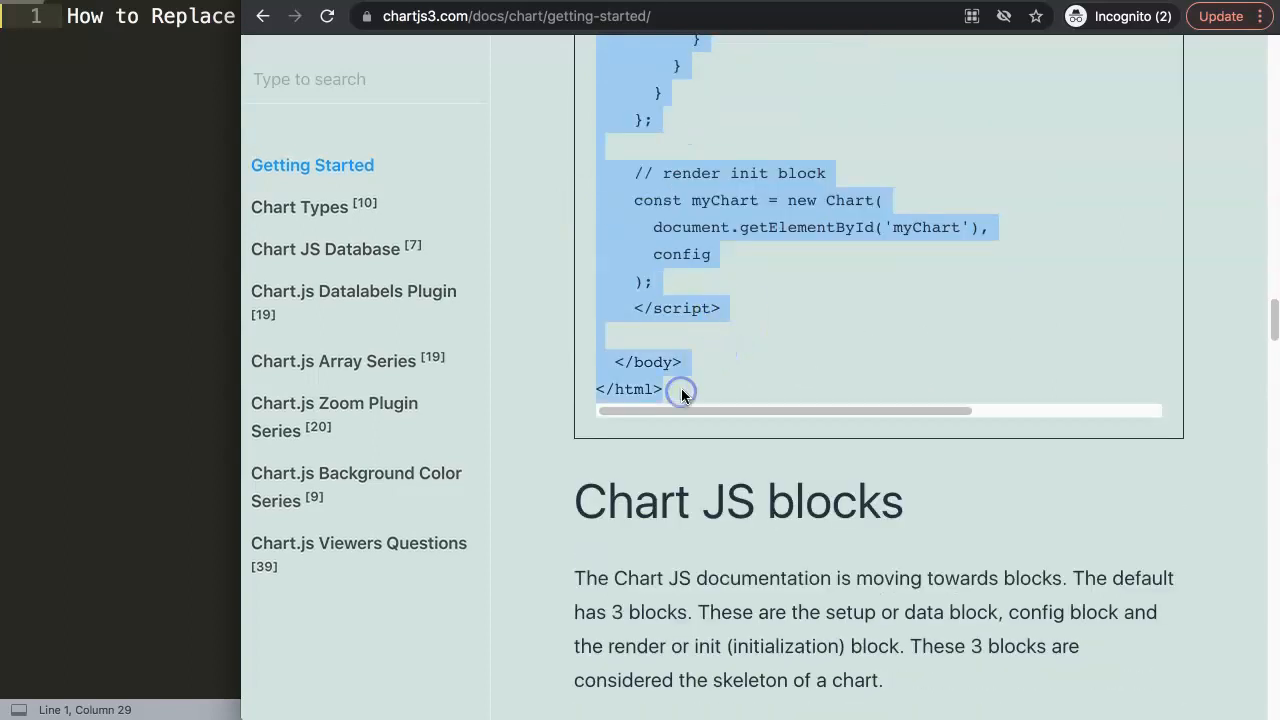
mouse_move(336, 148)
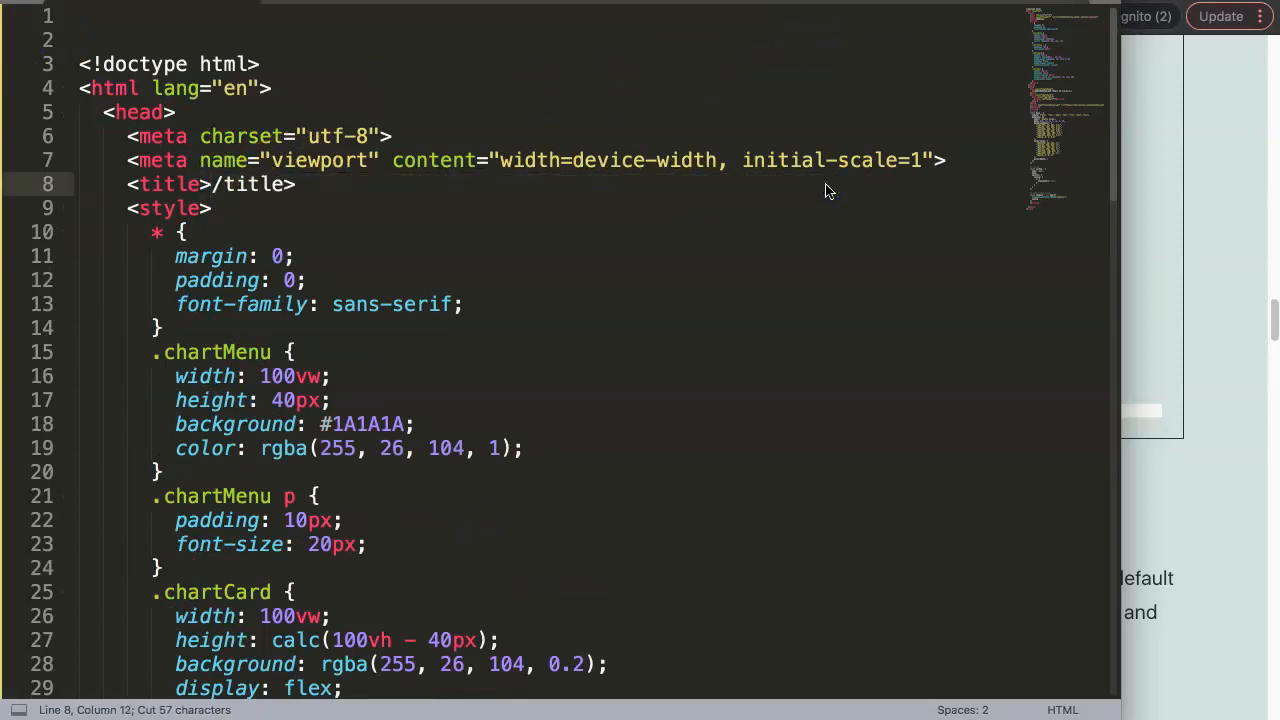
Title the page 'How to Replace Points of a Line with an Image in Chart.js' and return to the code.
text(How to Replace Points of a Line with an Image in Chart.js)
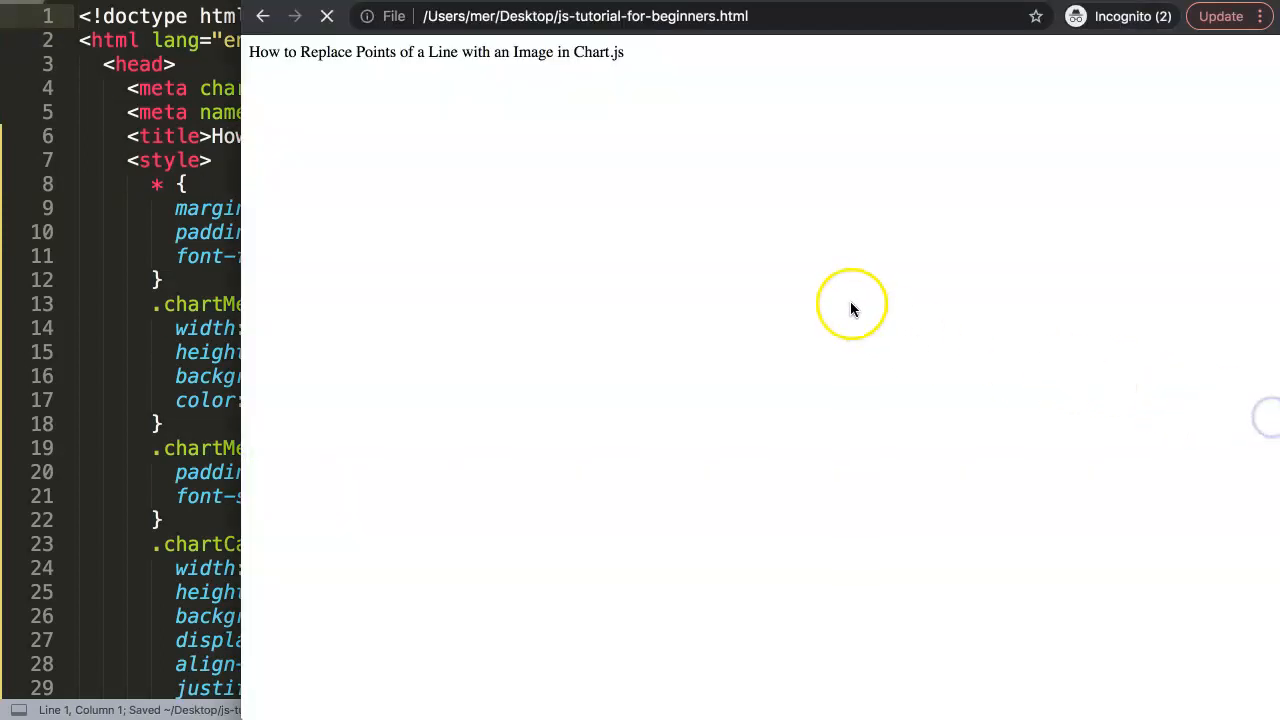
click(328, 16)
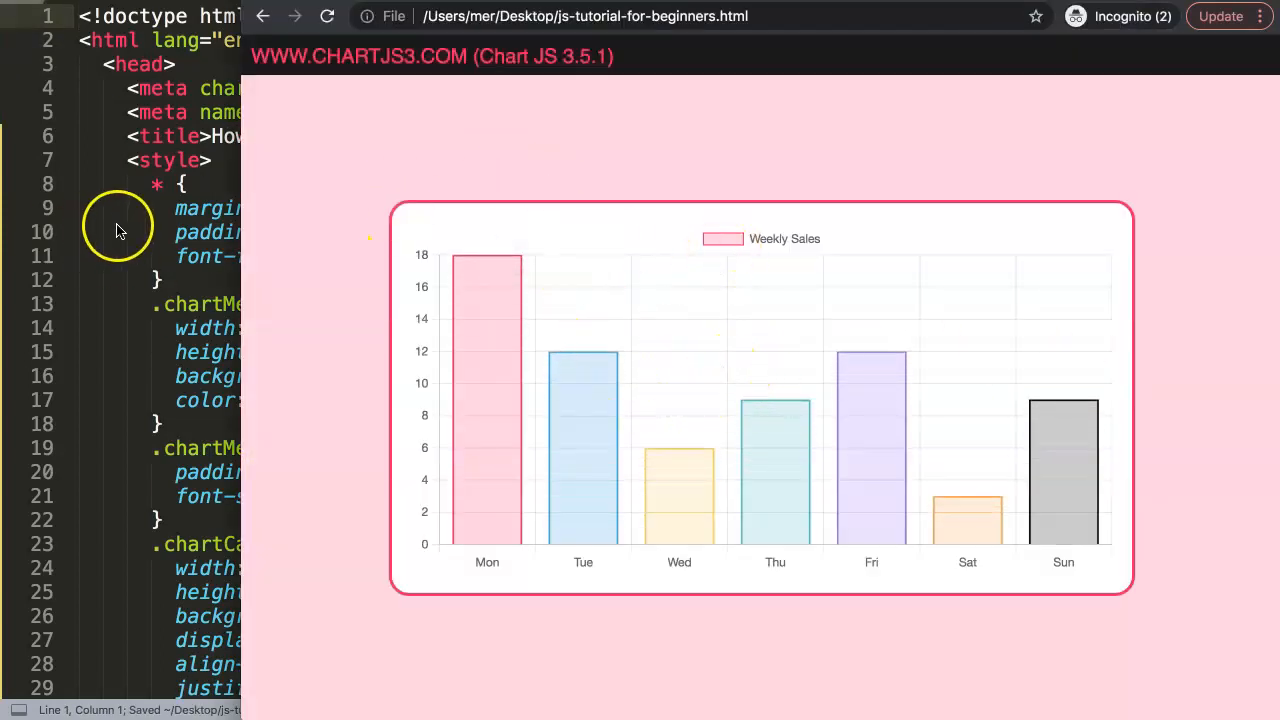
Change the chart type from 'bar' to 'line' and start adding a tension value to the dataset.
scroll(down, 3)
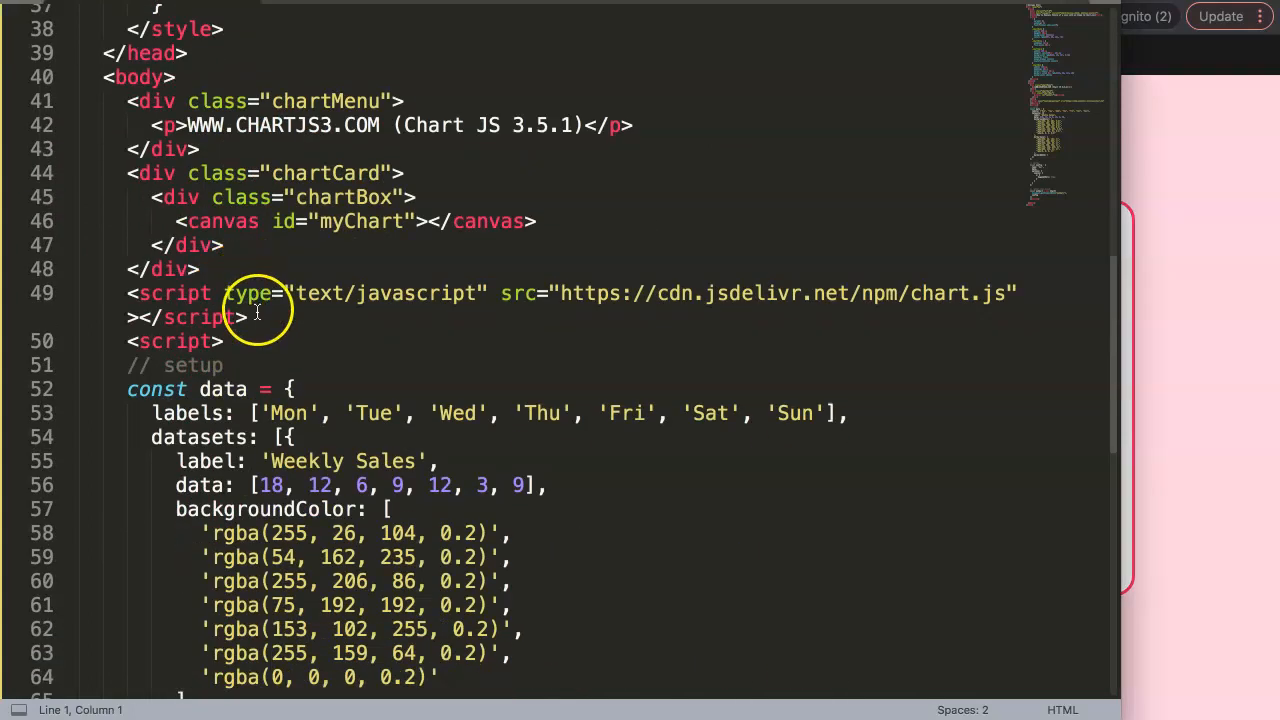
scroll(down, 3)
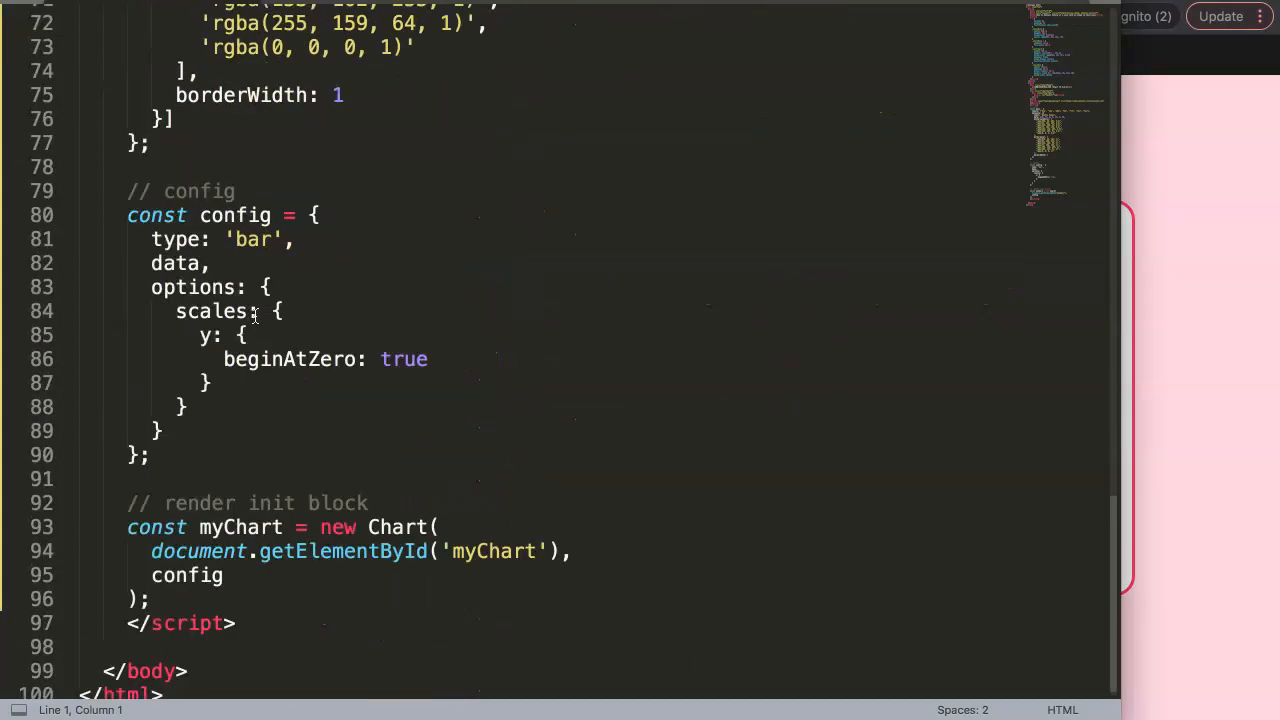
text(line)
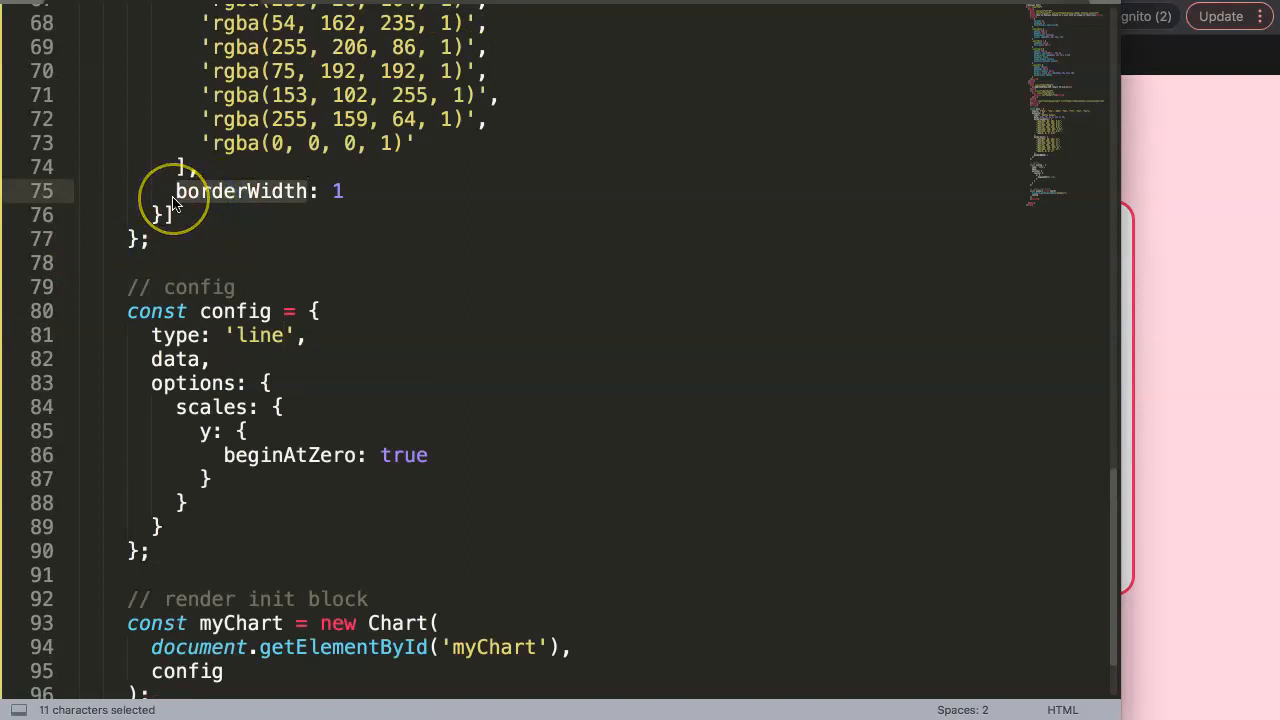
text(tension: 0.)
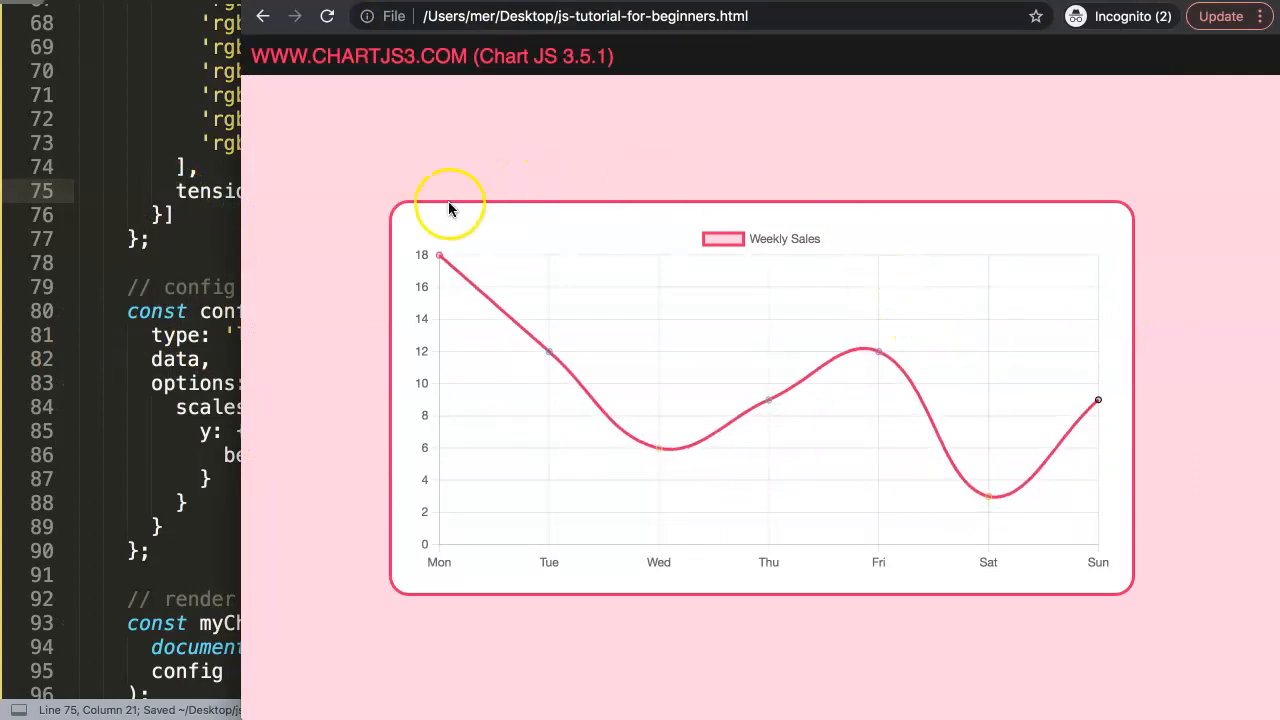
mouse_move(548, 352)
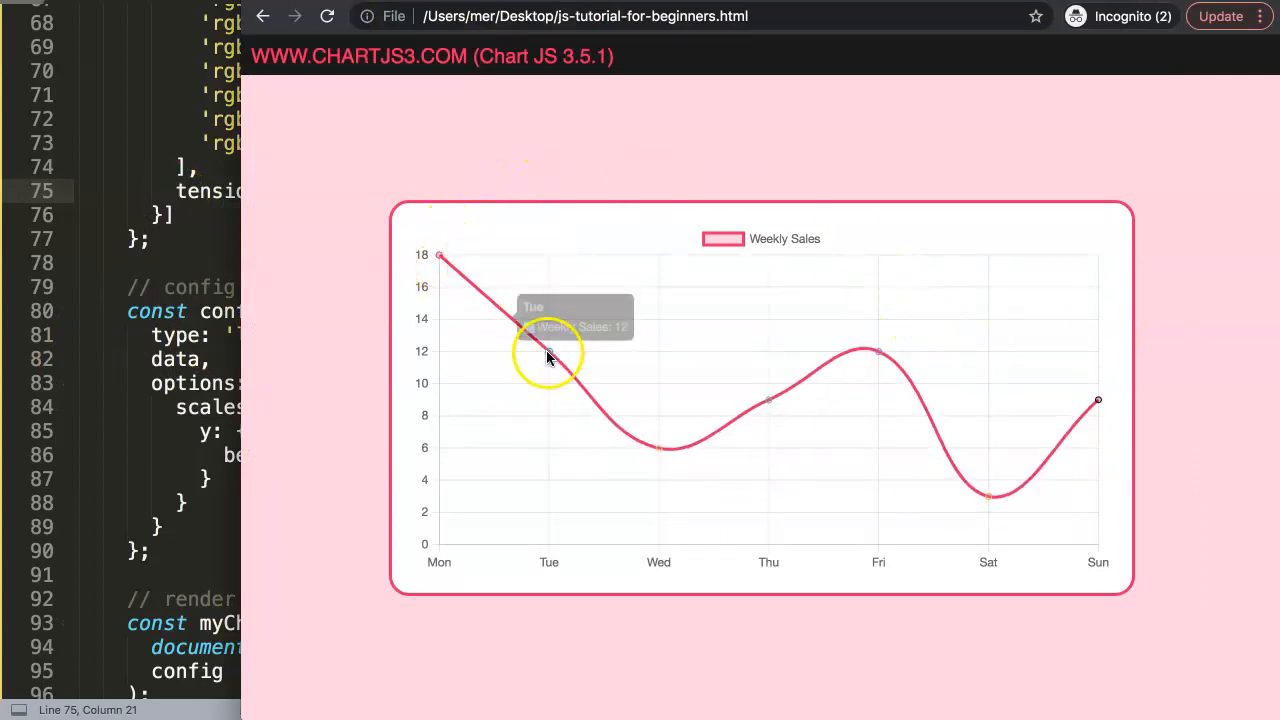
mouse_move(776, 410)
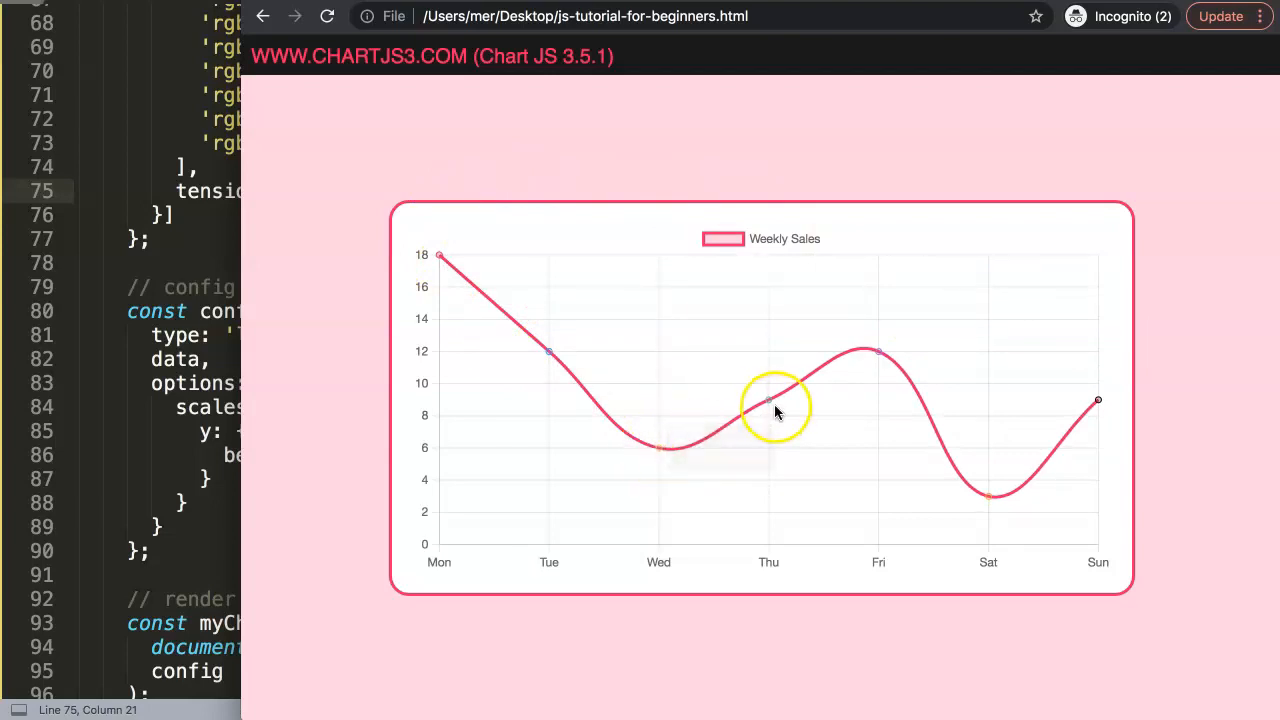
mouse_move(290, 280)
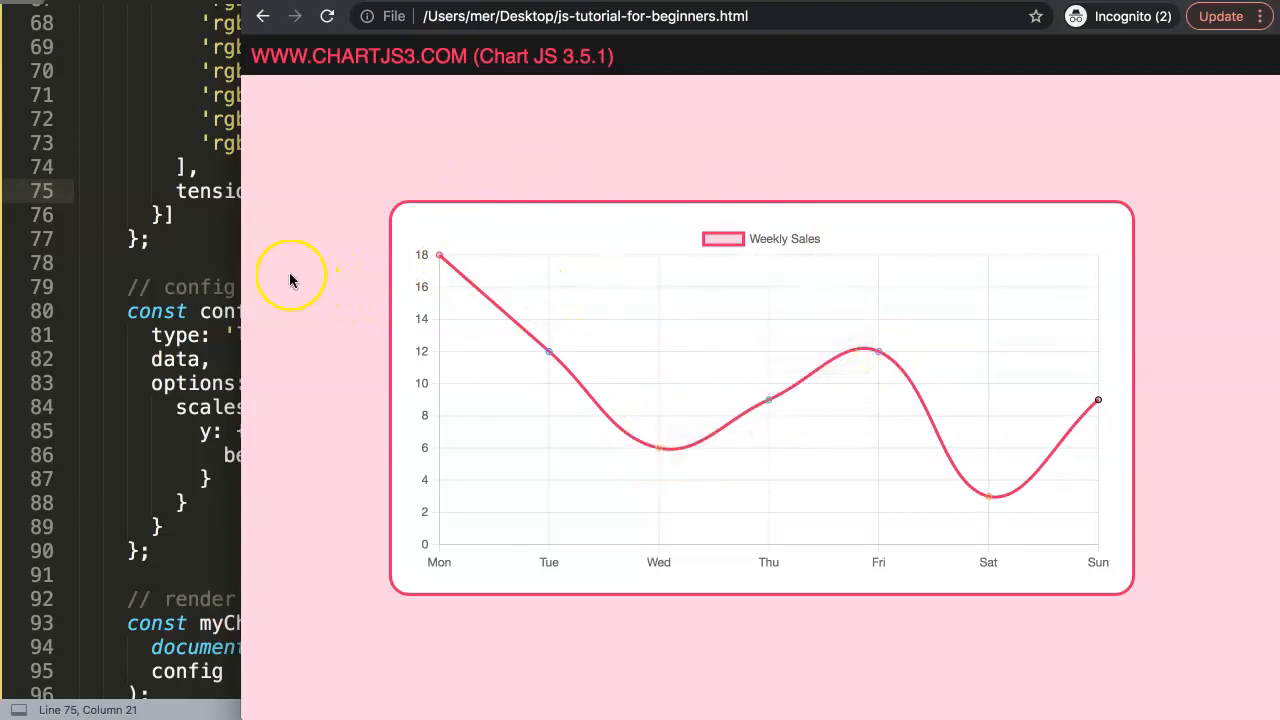
mouse_move(452, 256)
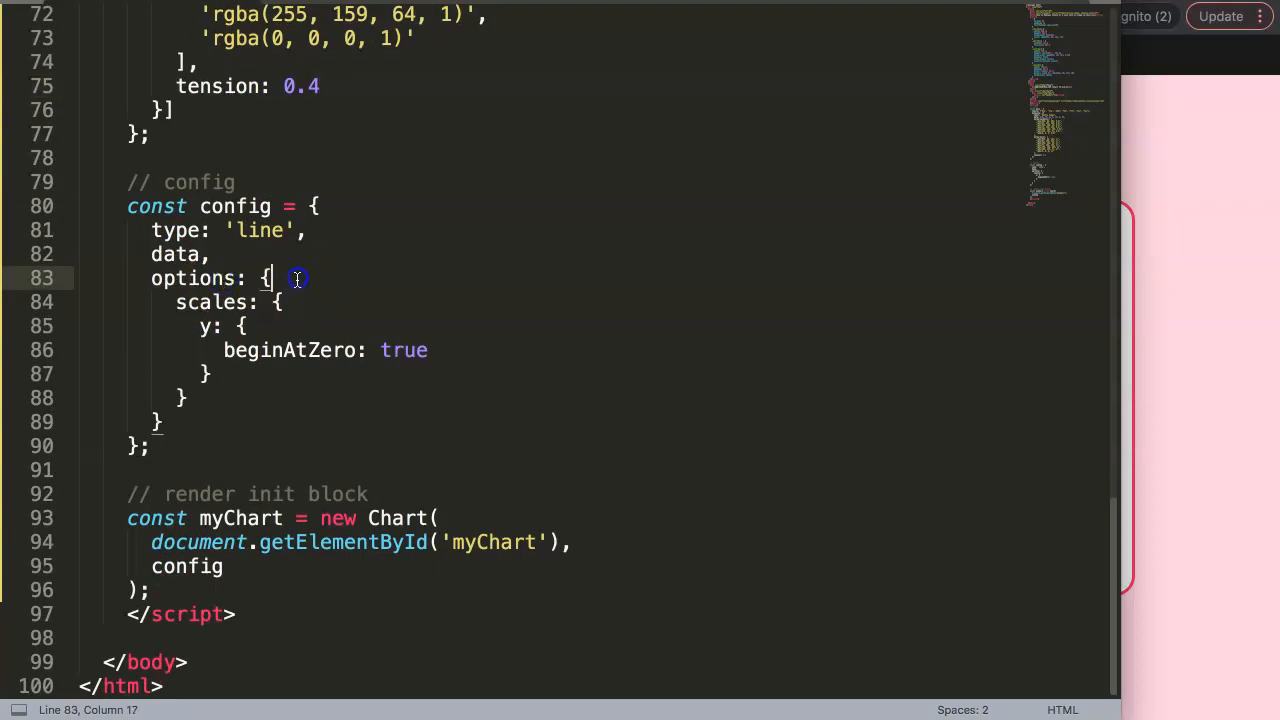
Add options.elements.point with pointStyle 'circle', save, and bring the browser forward.
text(elements: {)
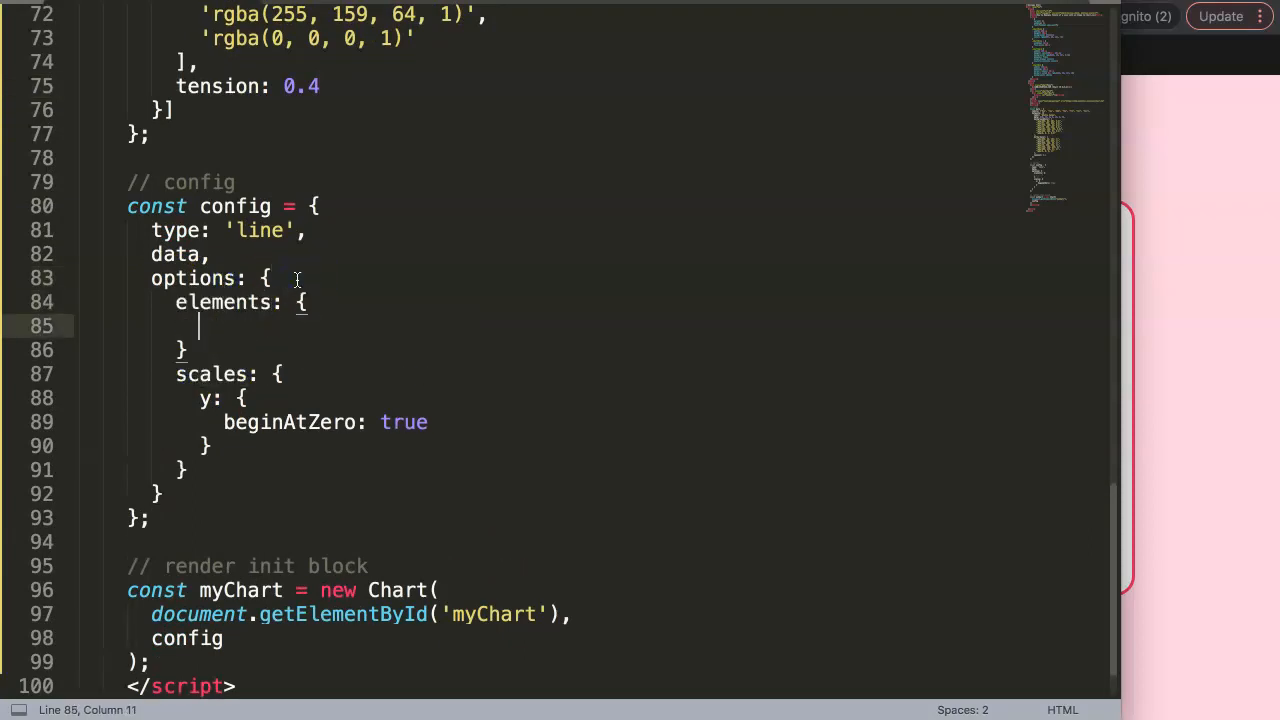
text(point: {)
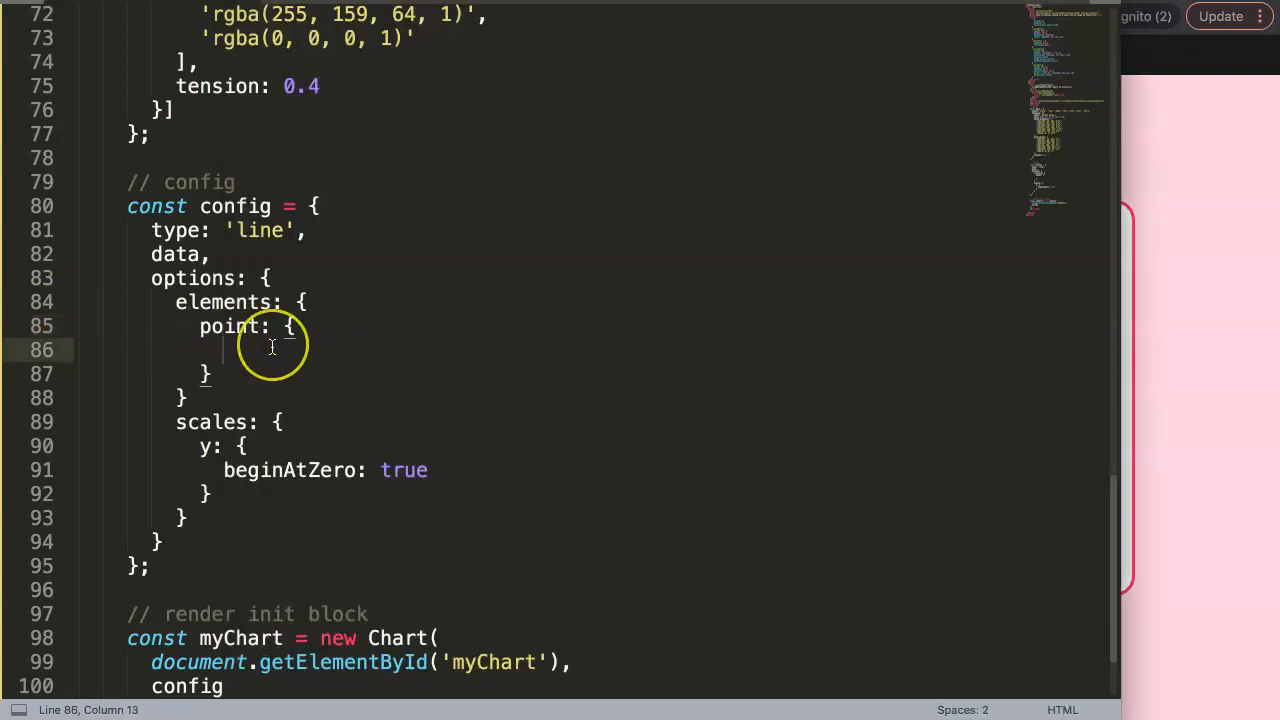
text(pointStyle: [)
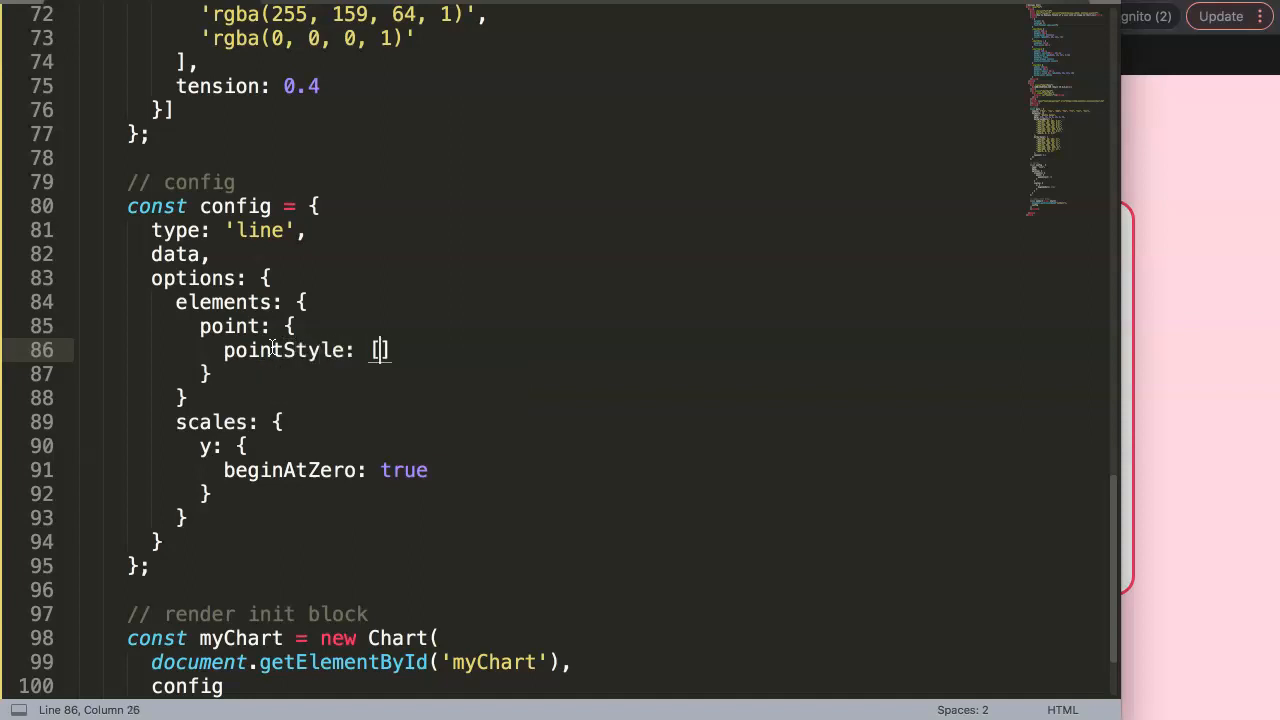
key(Backspace)
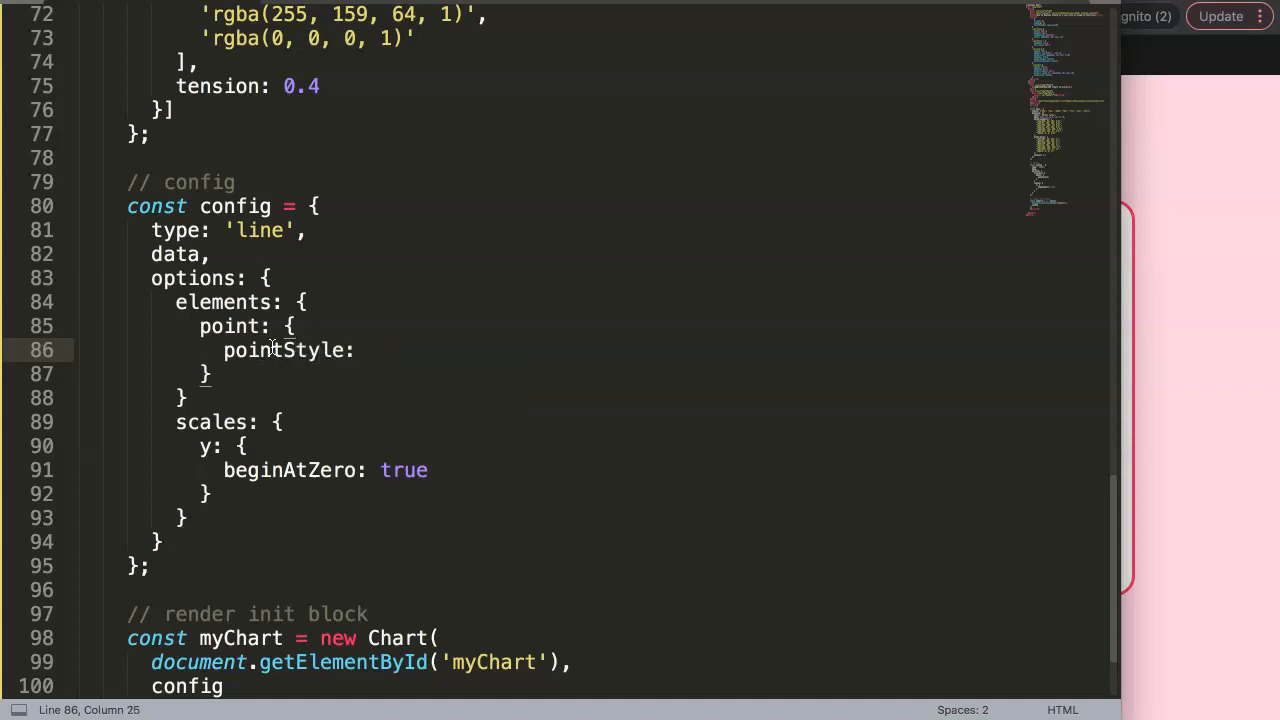
text('c')
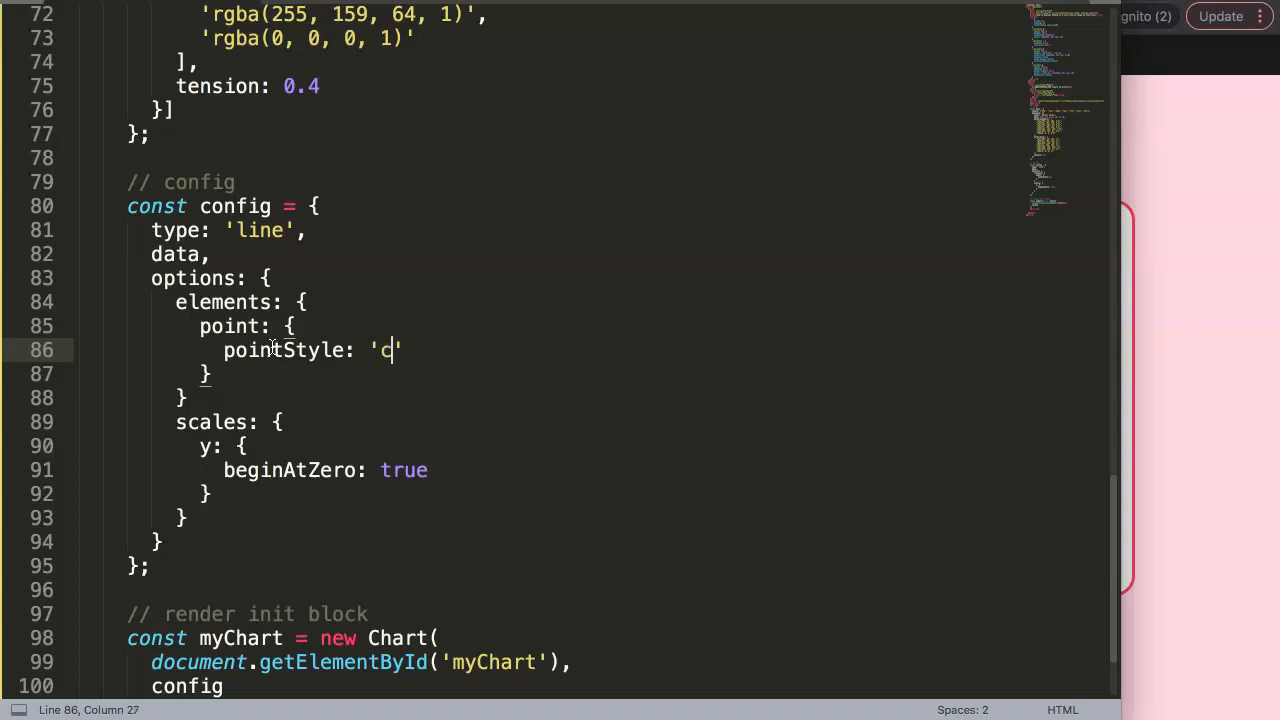
text(ircle)
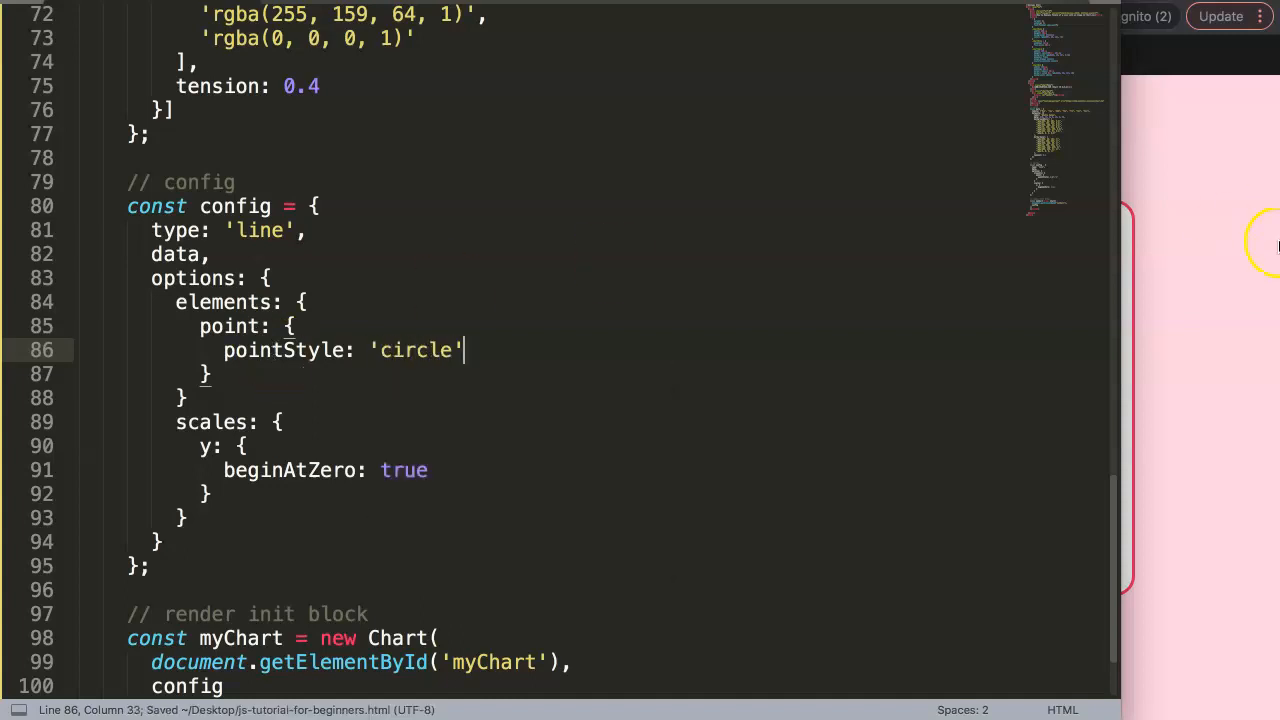
click(184, 396)
text(,)
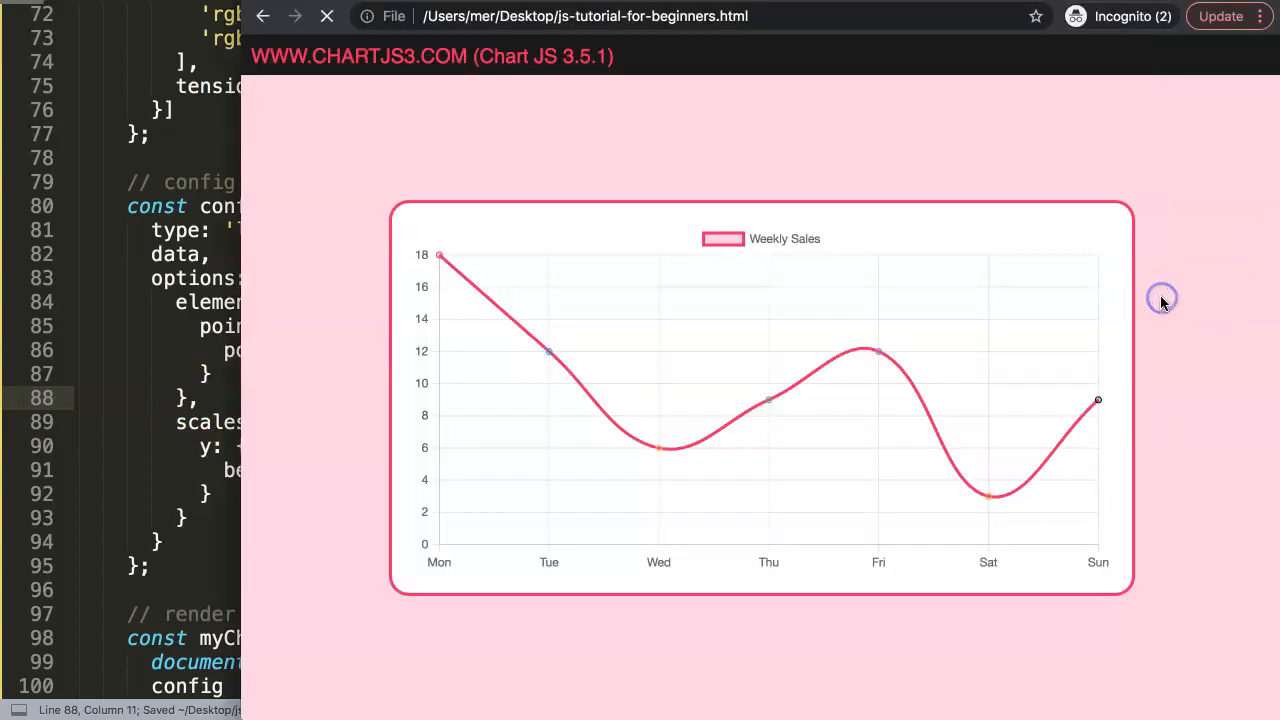
mouse_move(878, 352)
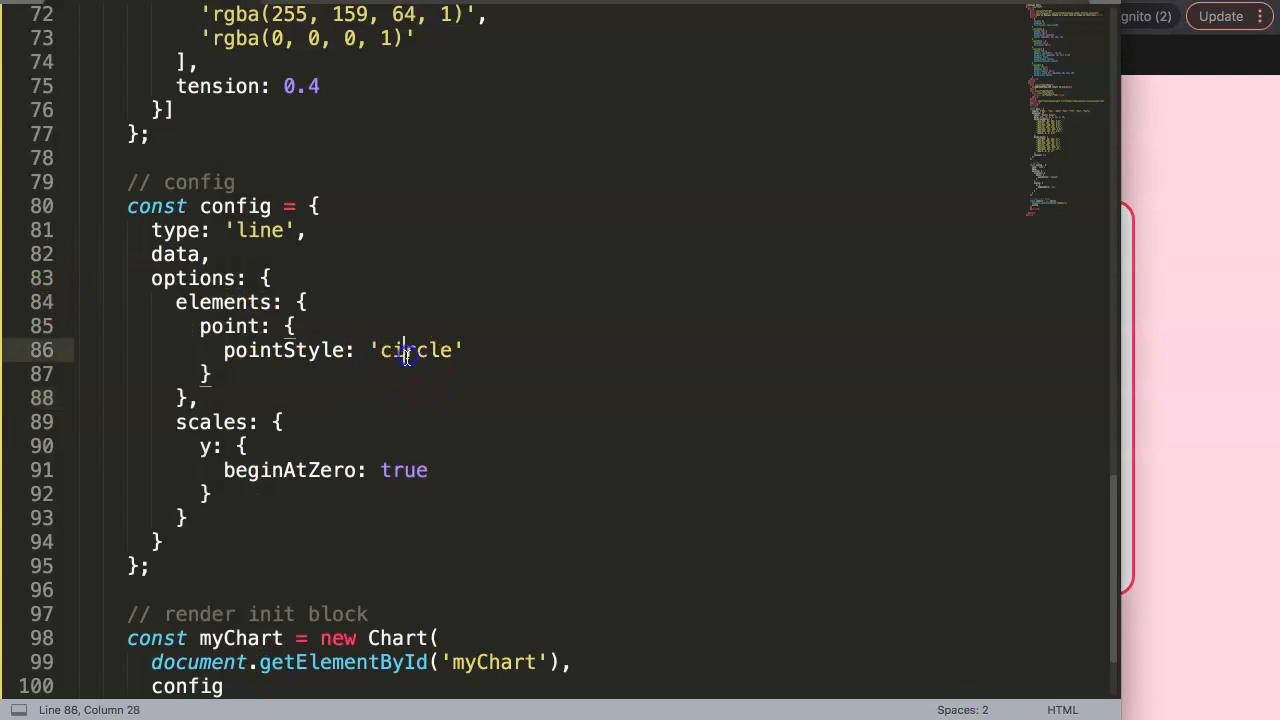
Start changing pointStyle to 'triangle' before checking the reloaded chart and Thursday tooltip.
text(tr)
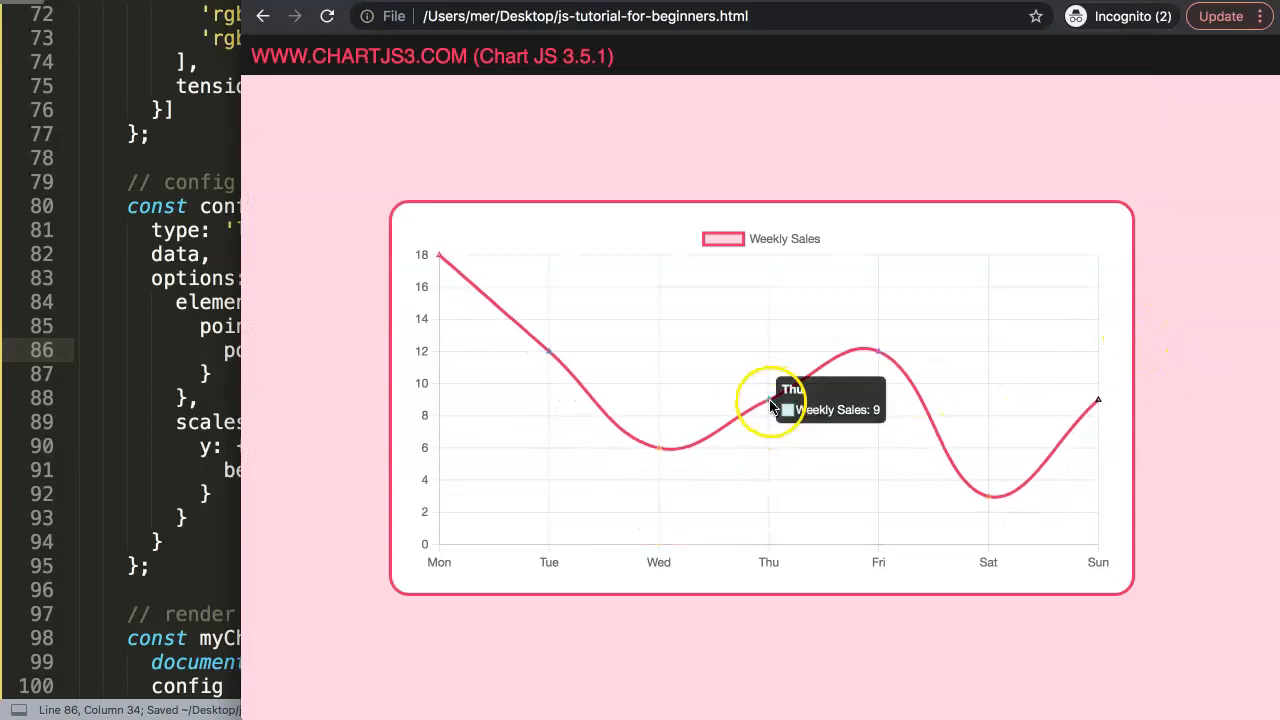
mouse_move(440, 264)
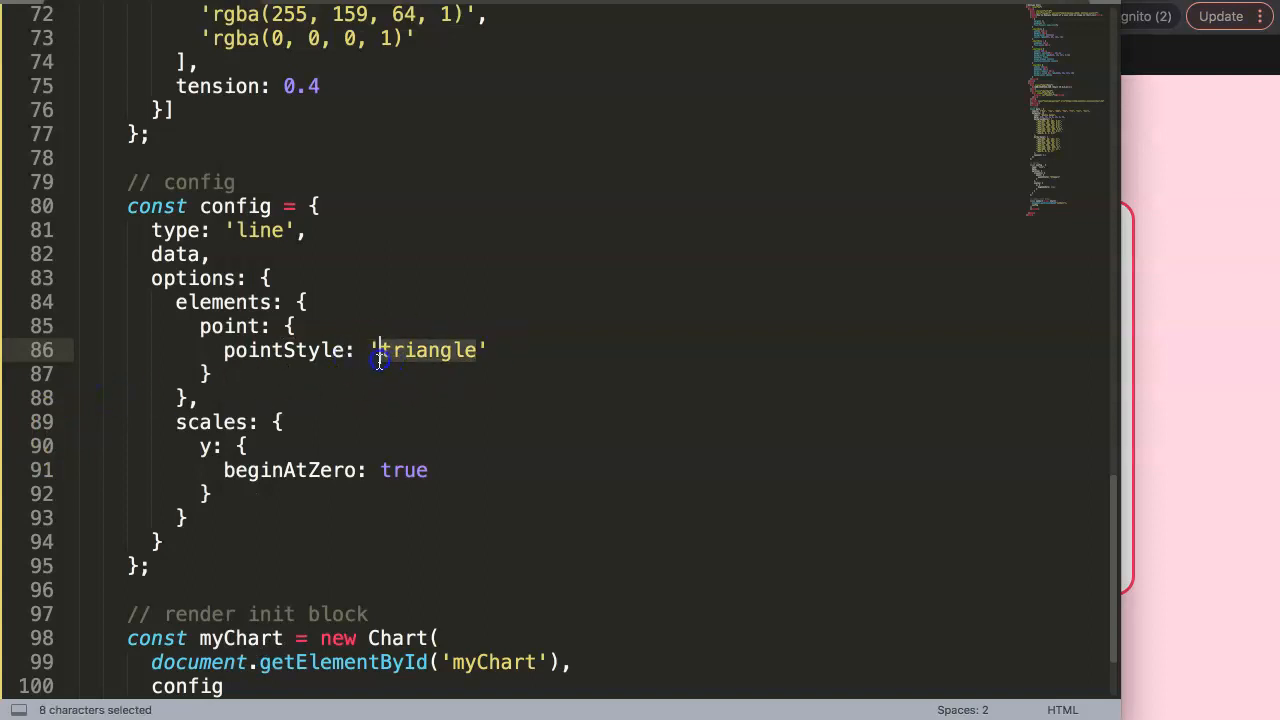
On the Chart.js docs page, bring up the context menu on the Chart.js logo to copy its image address.
scroll(up, 3)
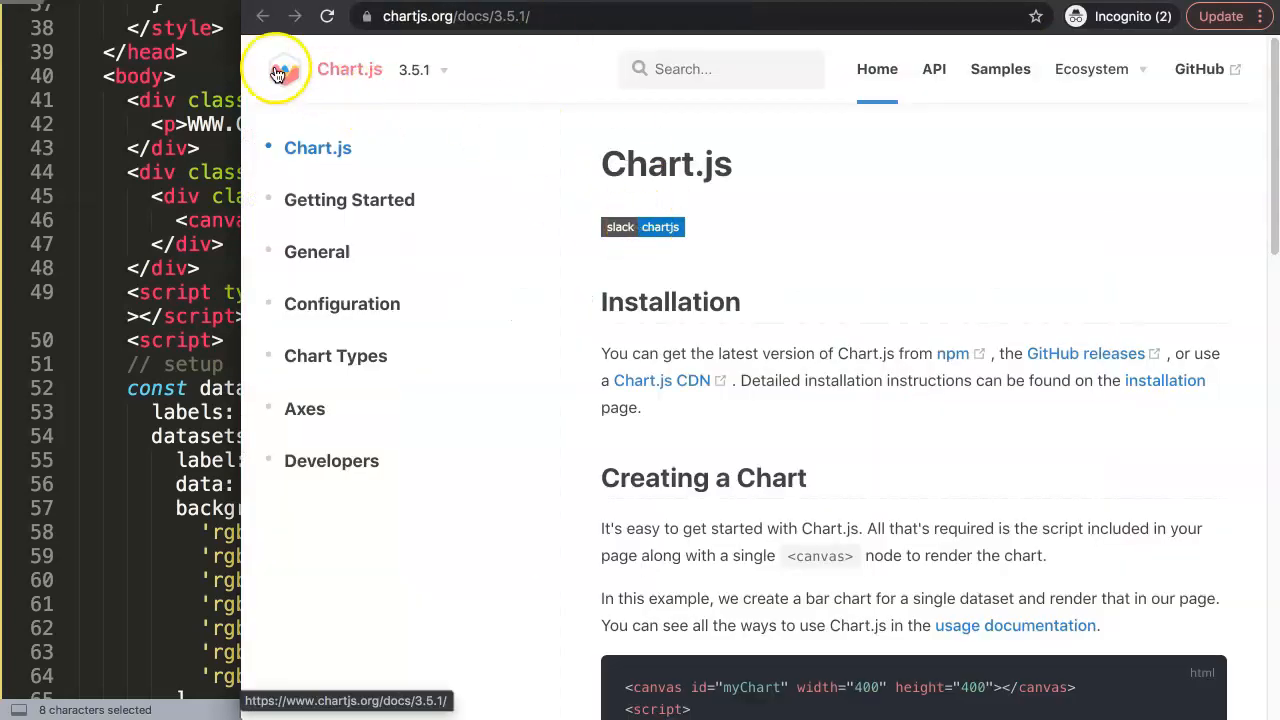
right_click(276, 70)
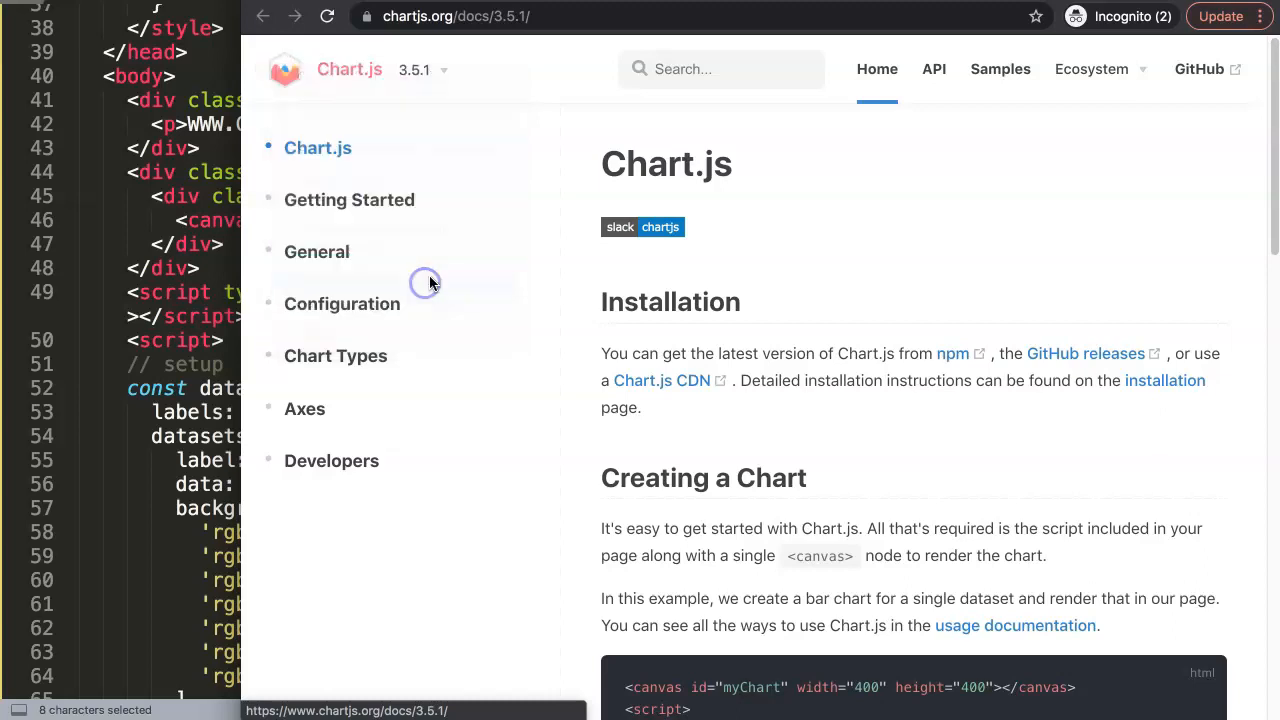
mouse_move(196, 262)
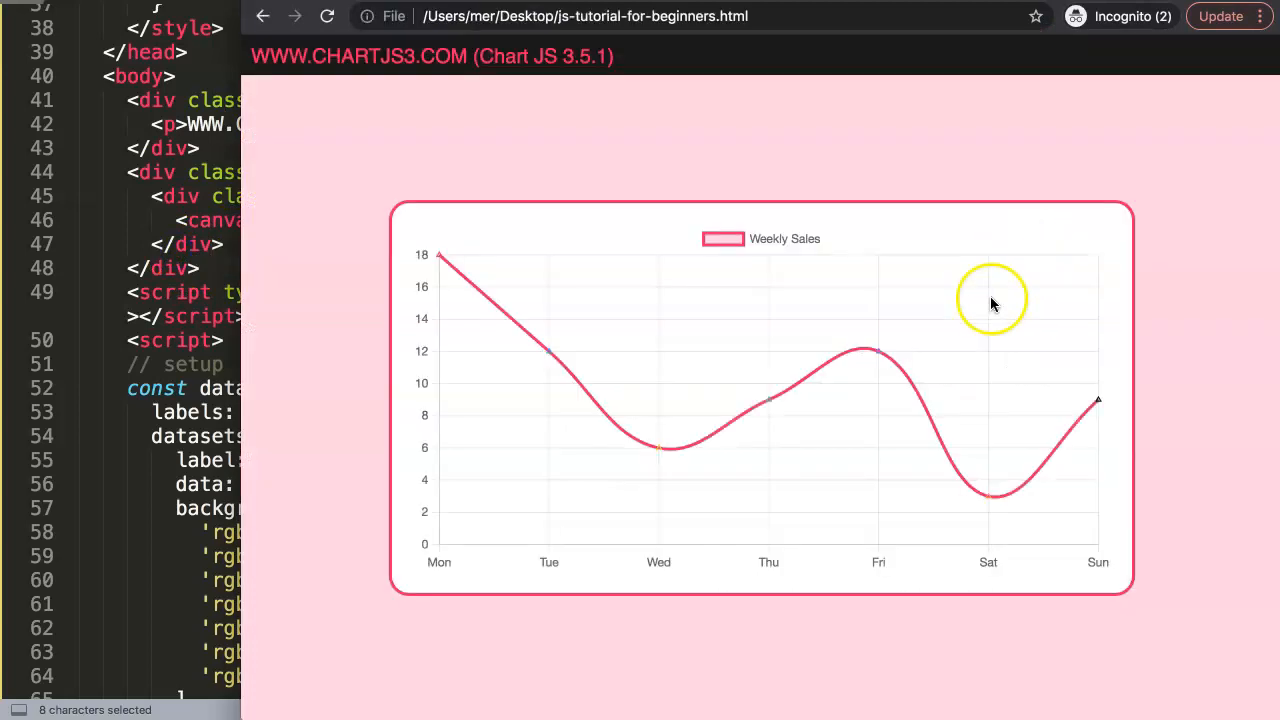
mouse_move(442, 258)
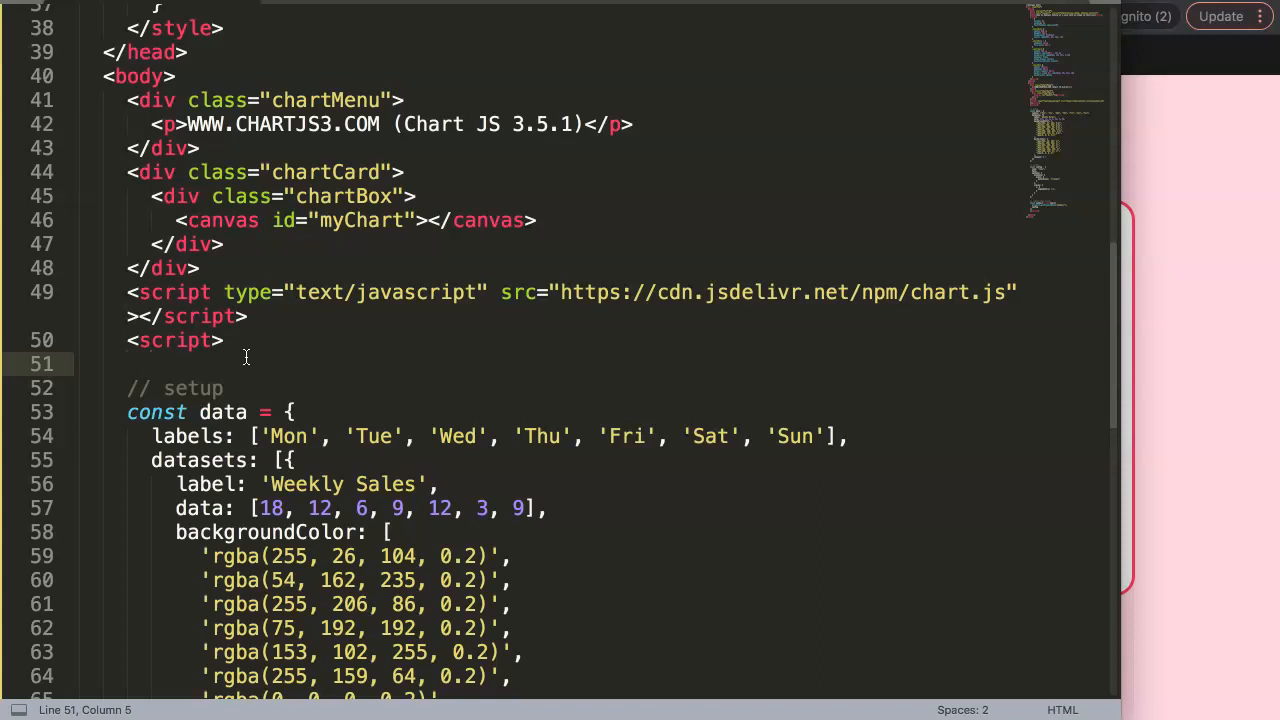
Declare const pointImage = newImage(); below the script tag.
text(const)
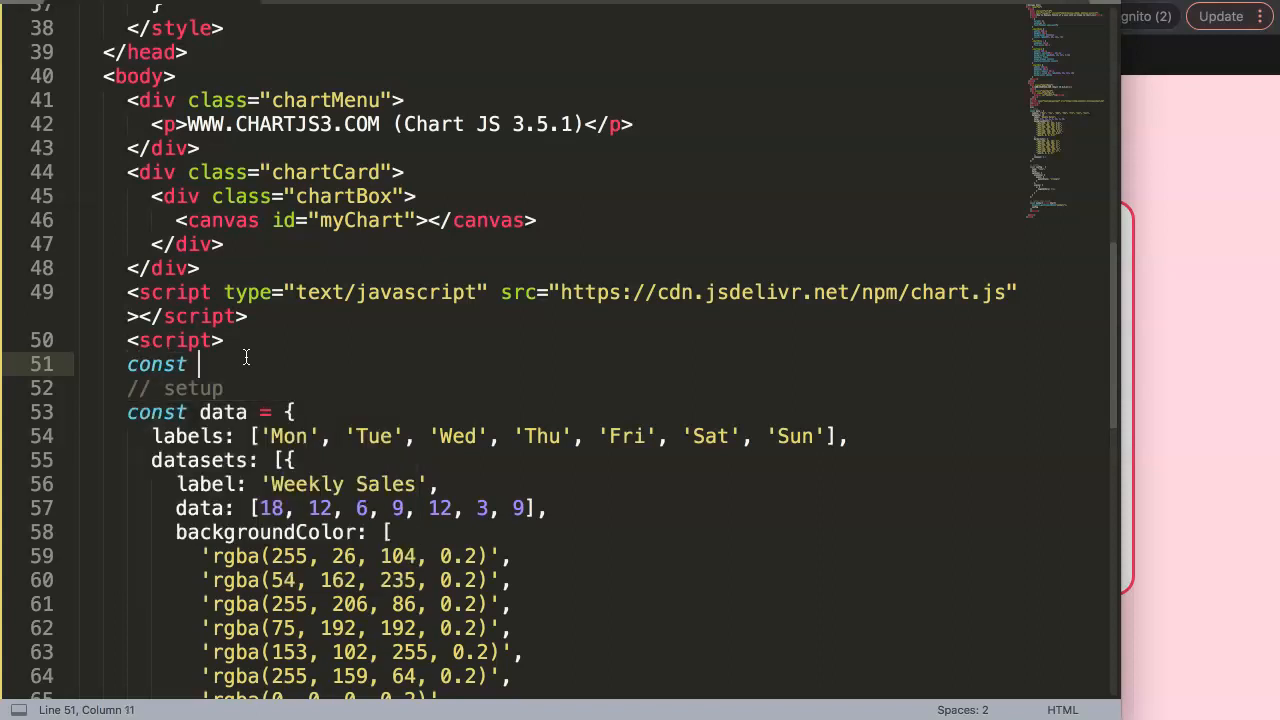
text(pointIma)
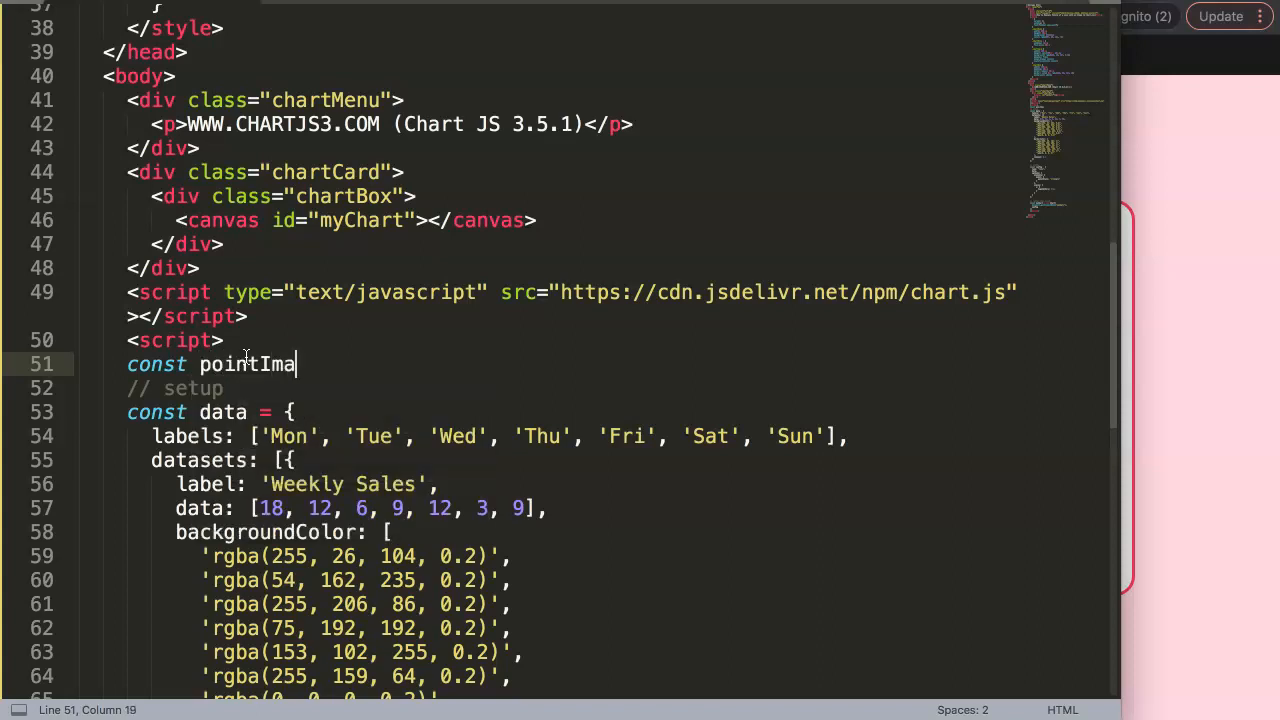
text(ge =)
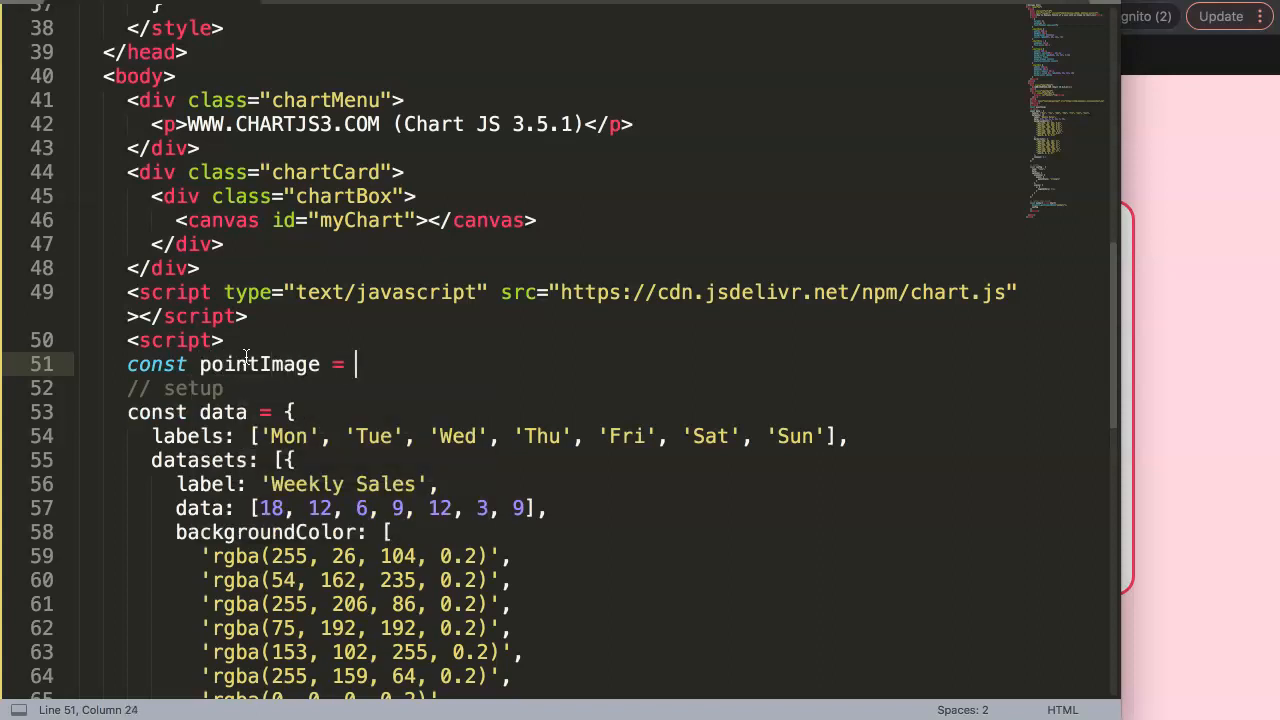
text(newImag)
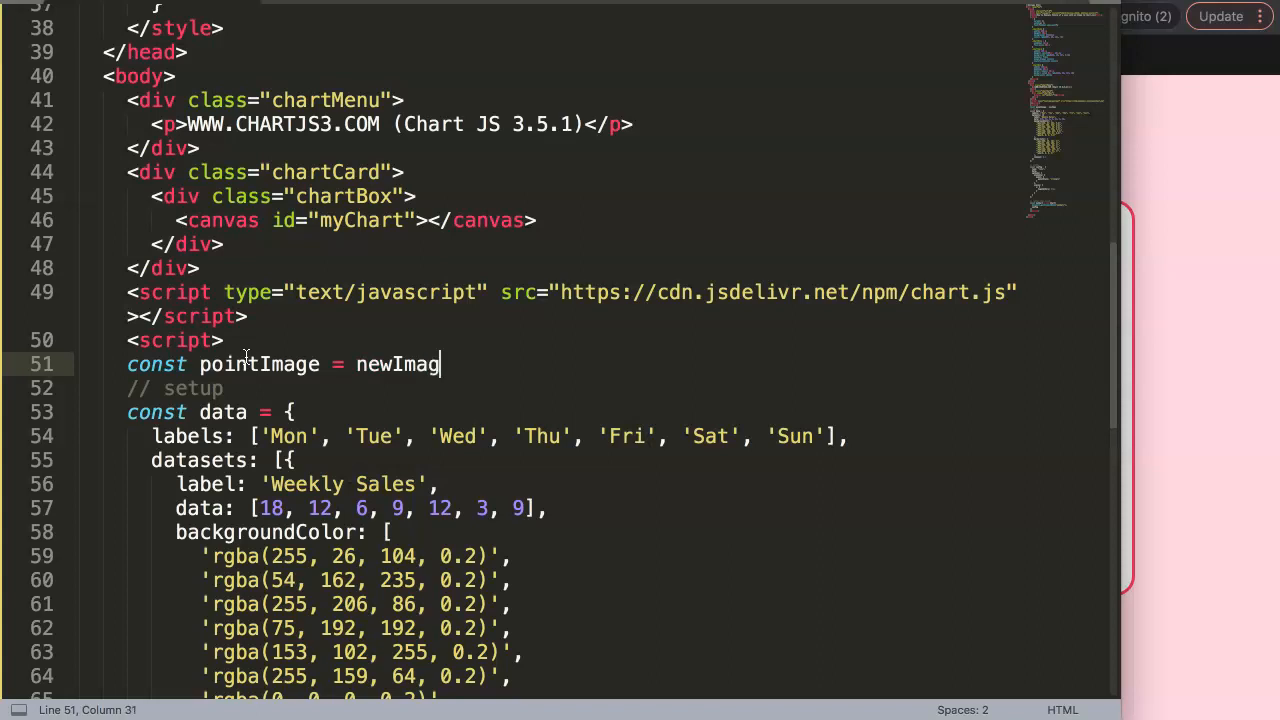
text(e();)
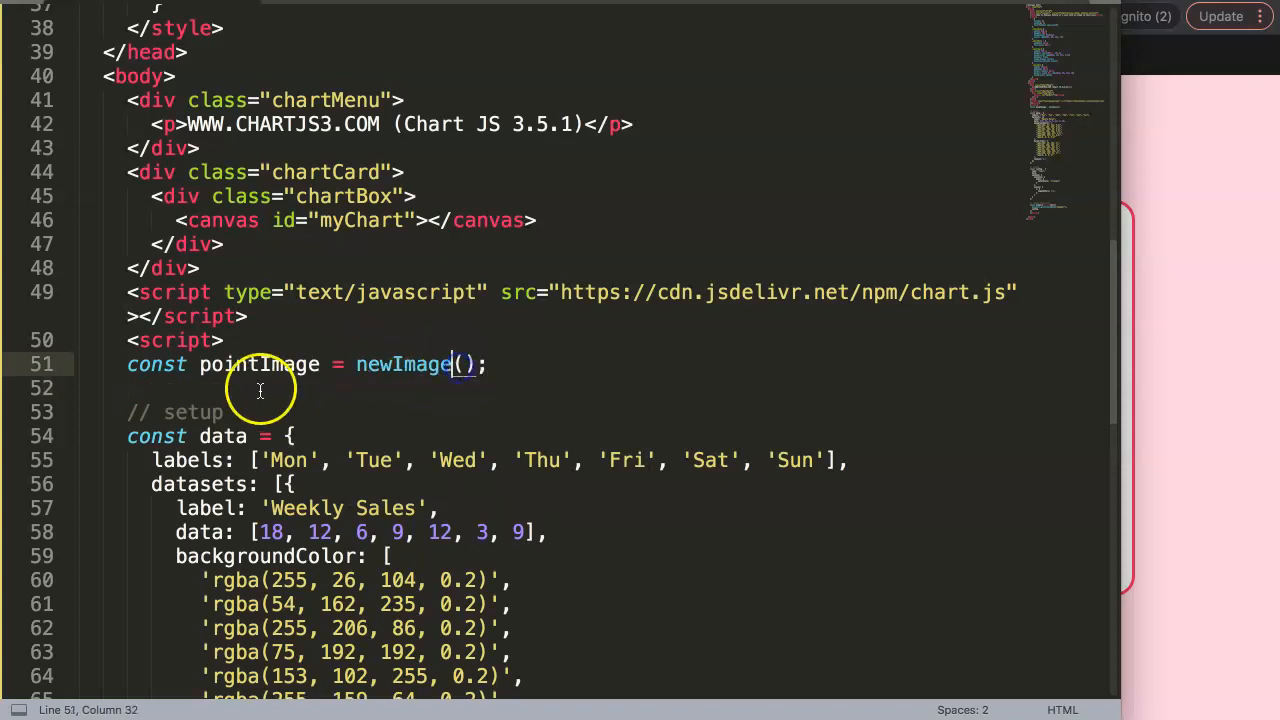
key(Enter)
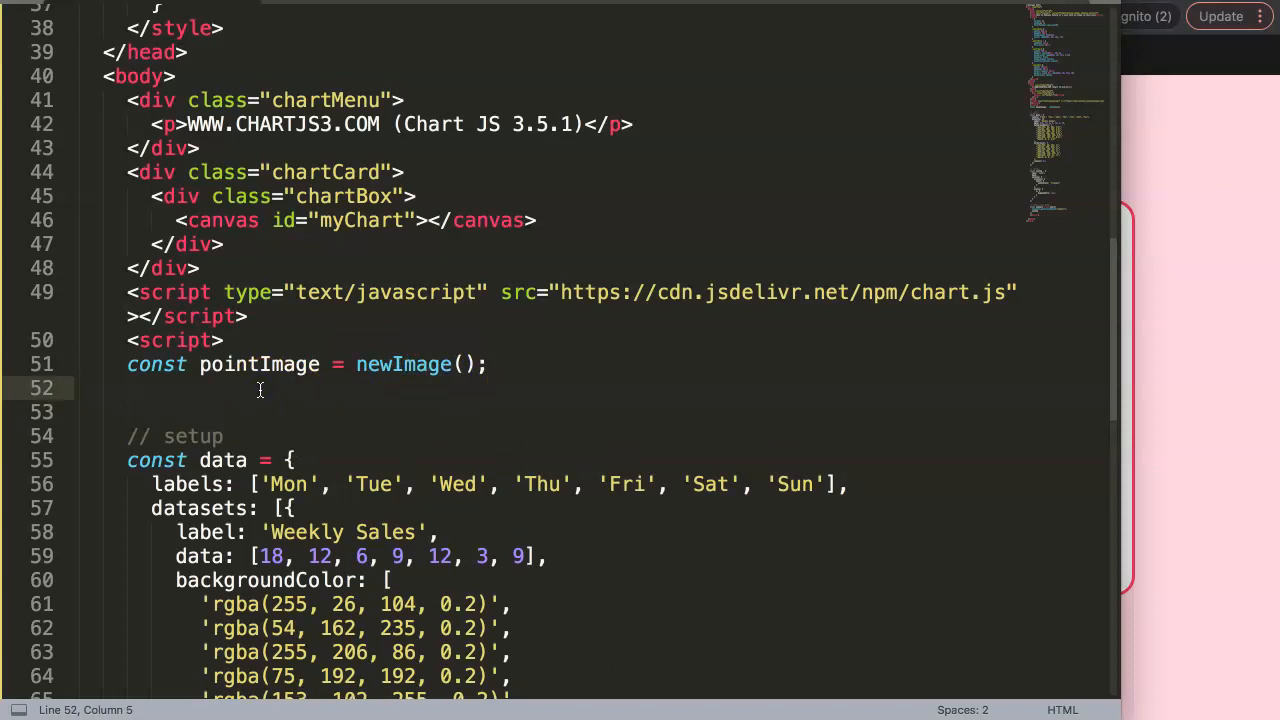
text(pointImage)
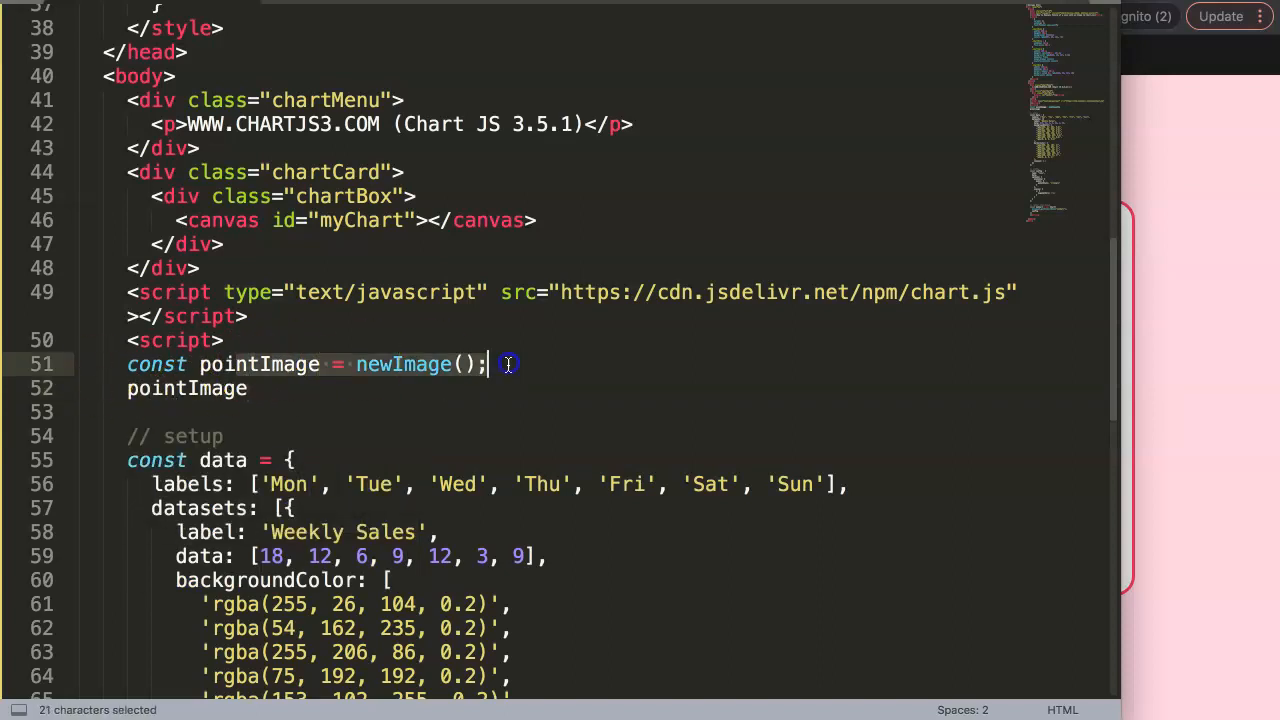
text(.src)
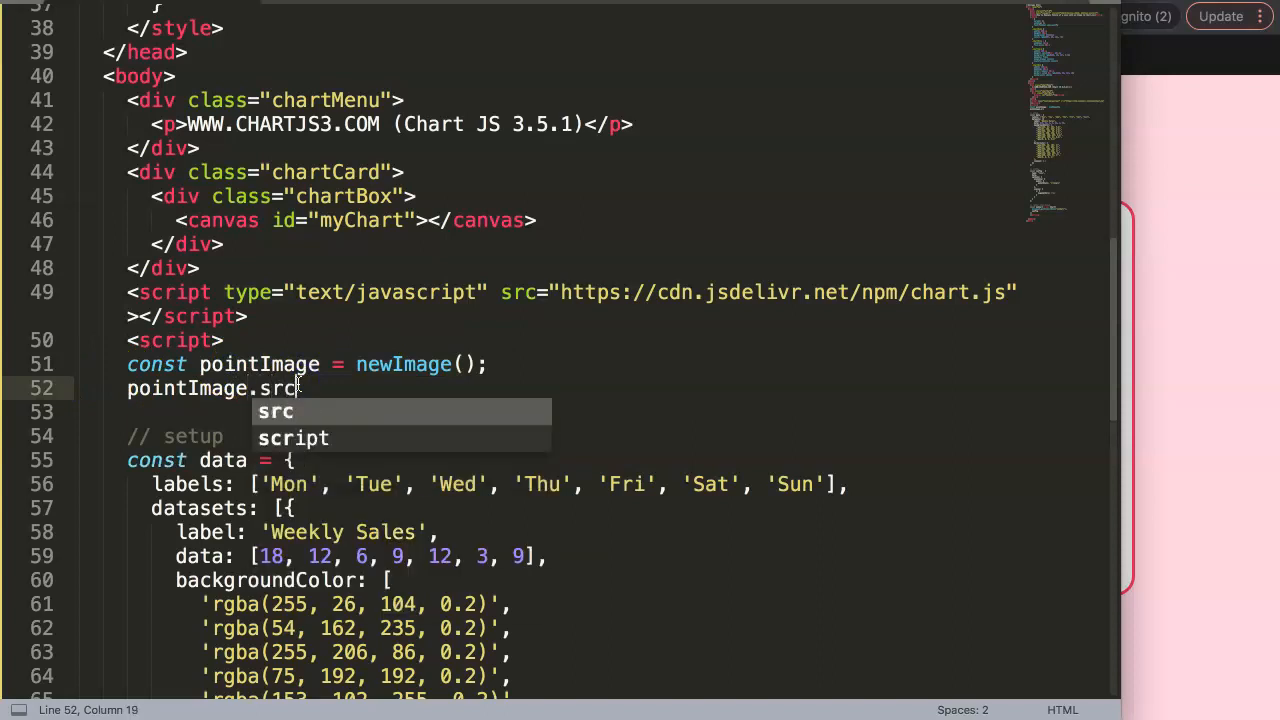
text(= 'https://www.chartjs.org/docs/3.5.1/favicon.ico';)
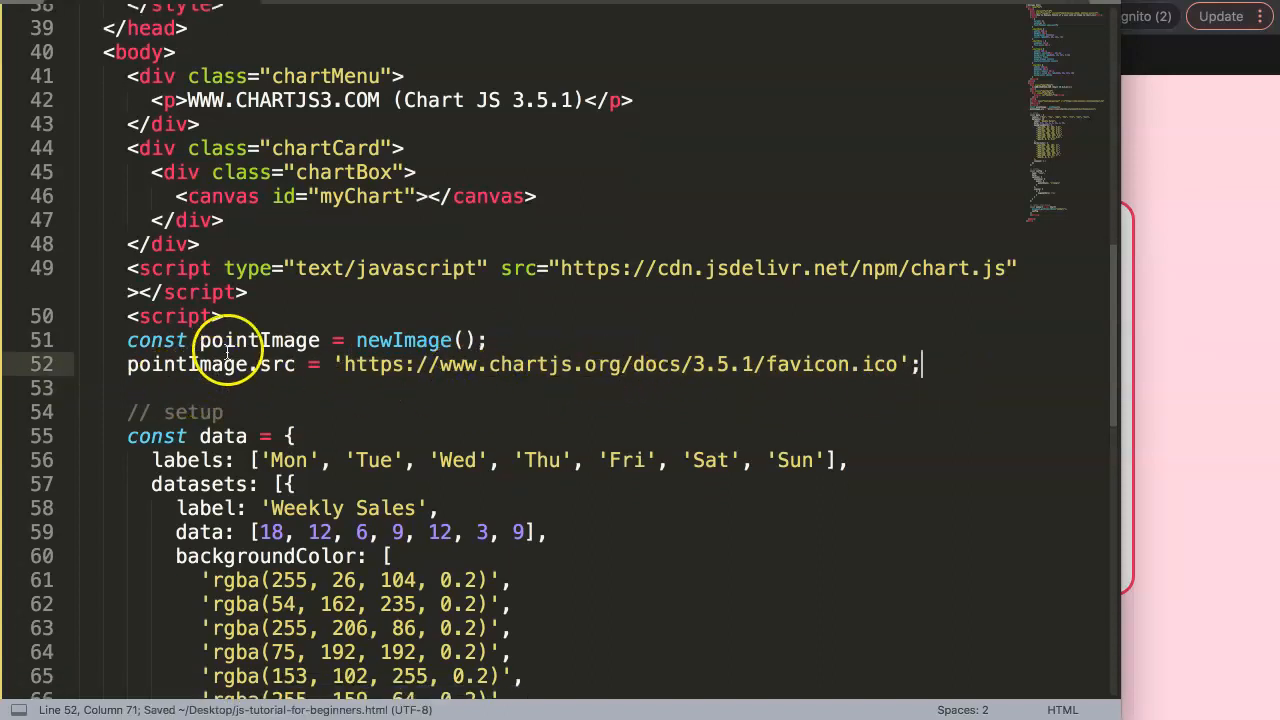
double_click(184, 364)
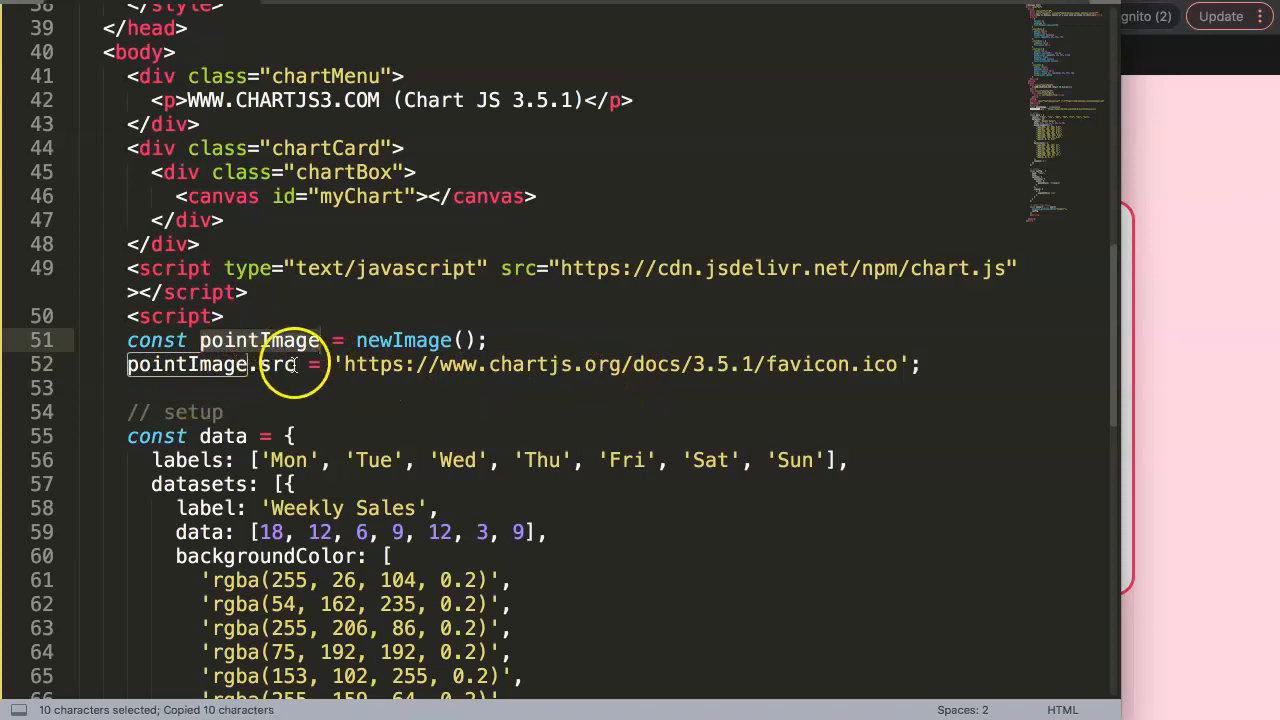
Make pointStyle the array [pointImage, 'circle', 'triangle', pointImage].
scroll(down, 3)
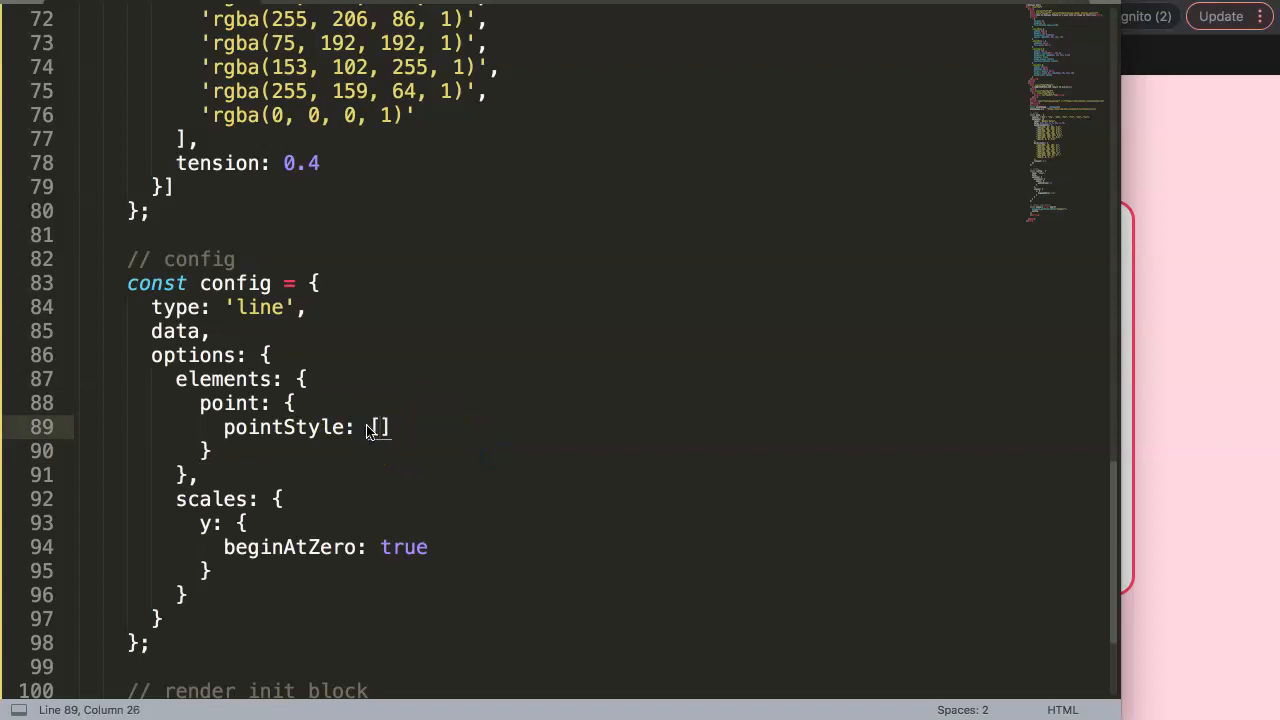
text(pointImage, ')
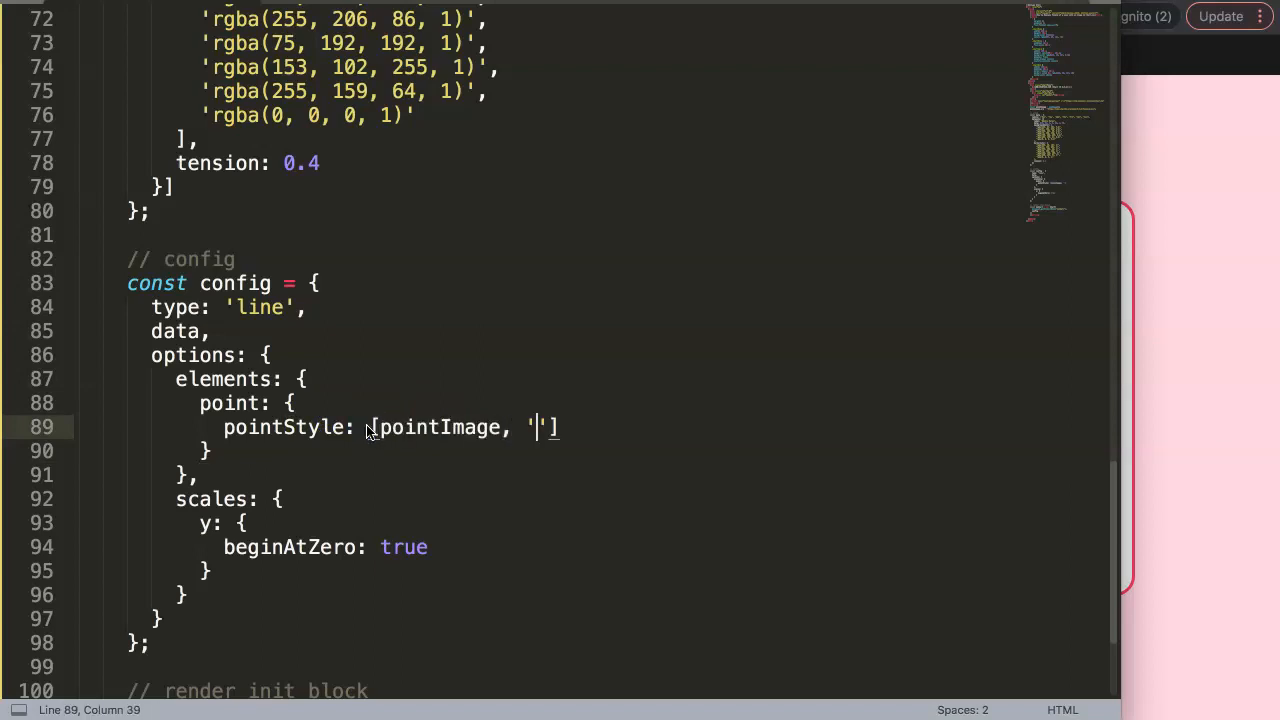
text(circle,)
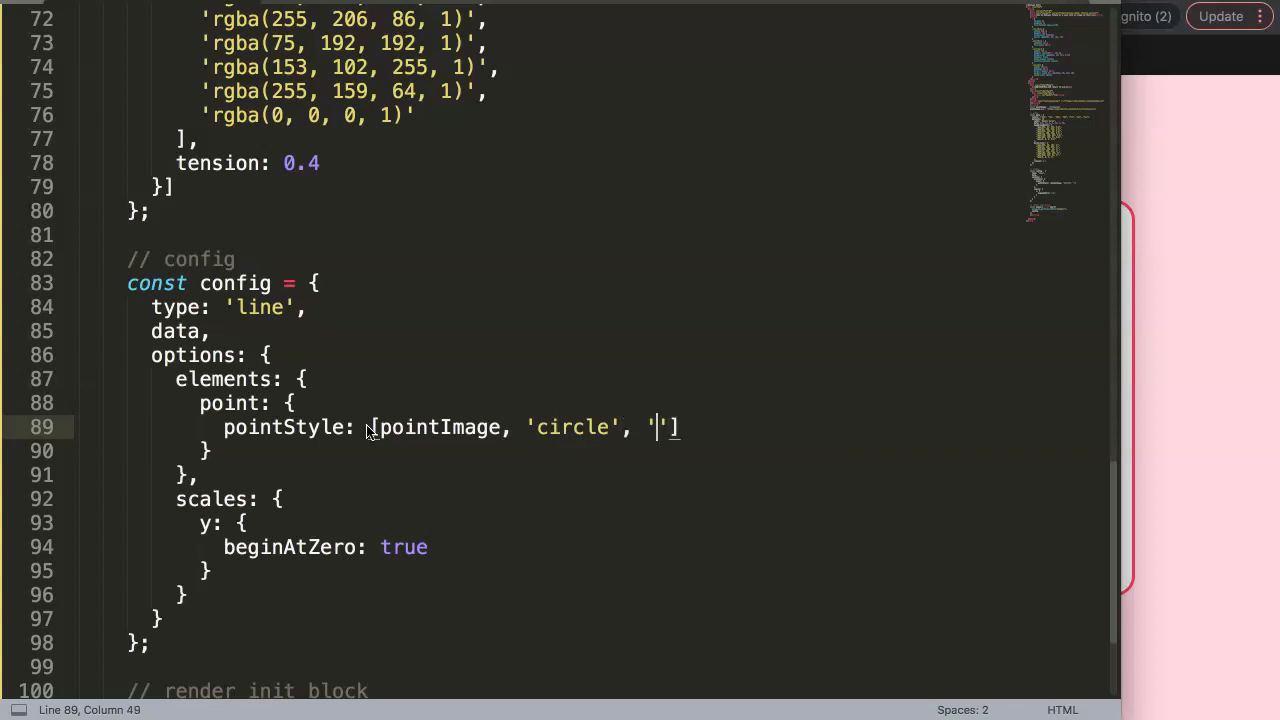
text(triangle)
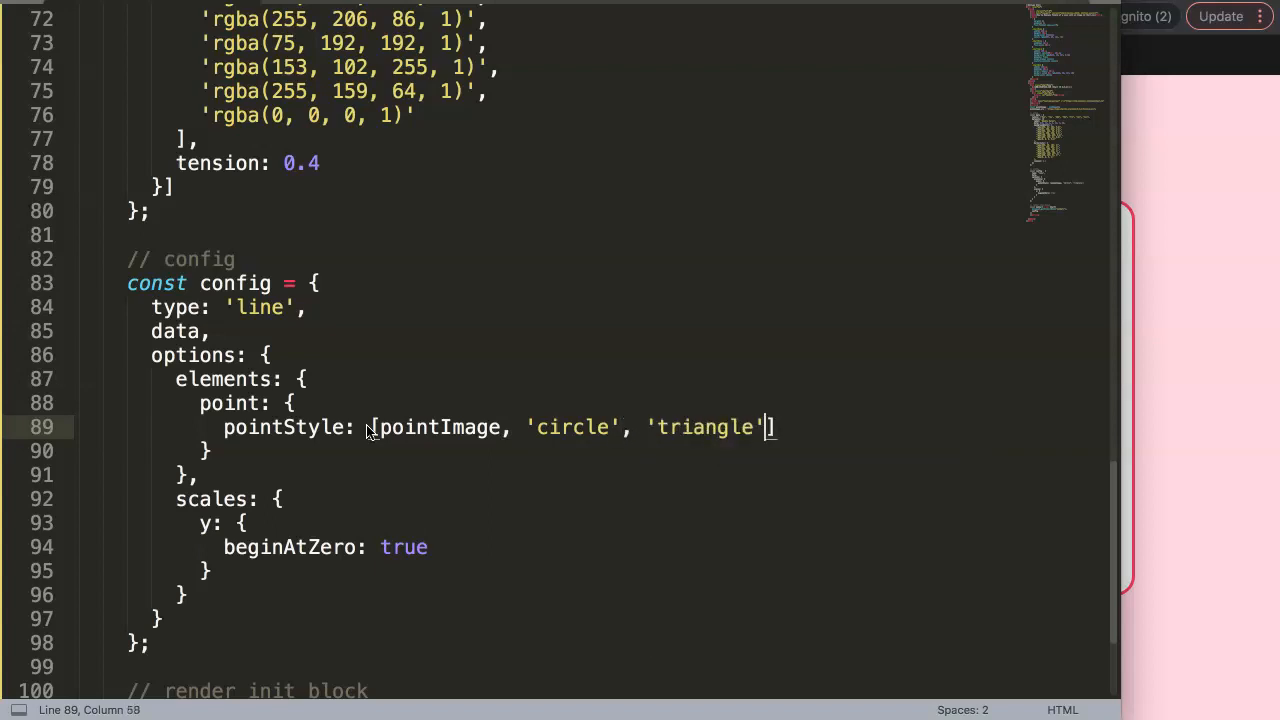
text(, pointImage)
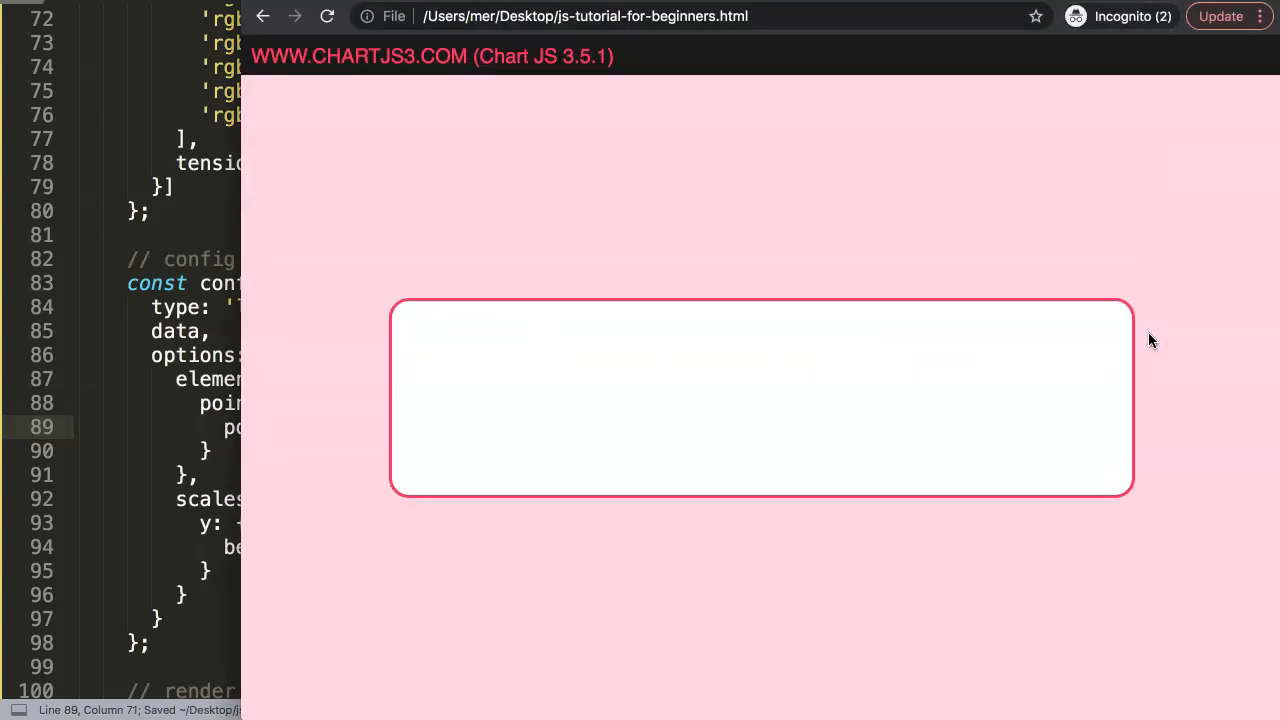
mouse_move(1088, 342)
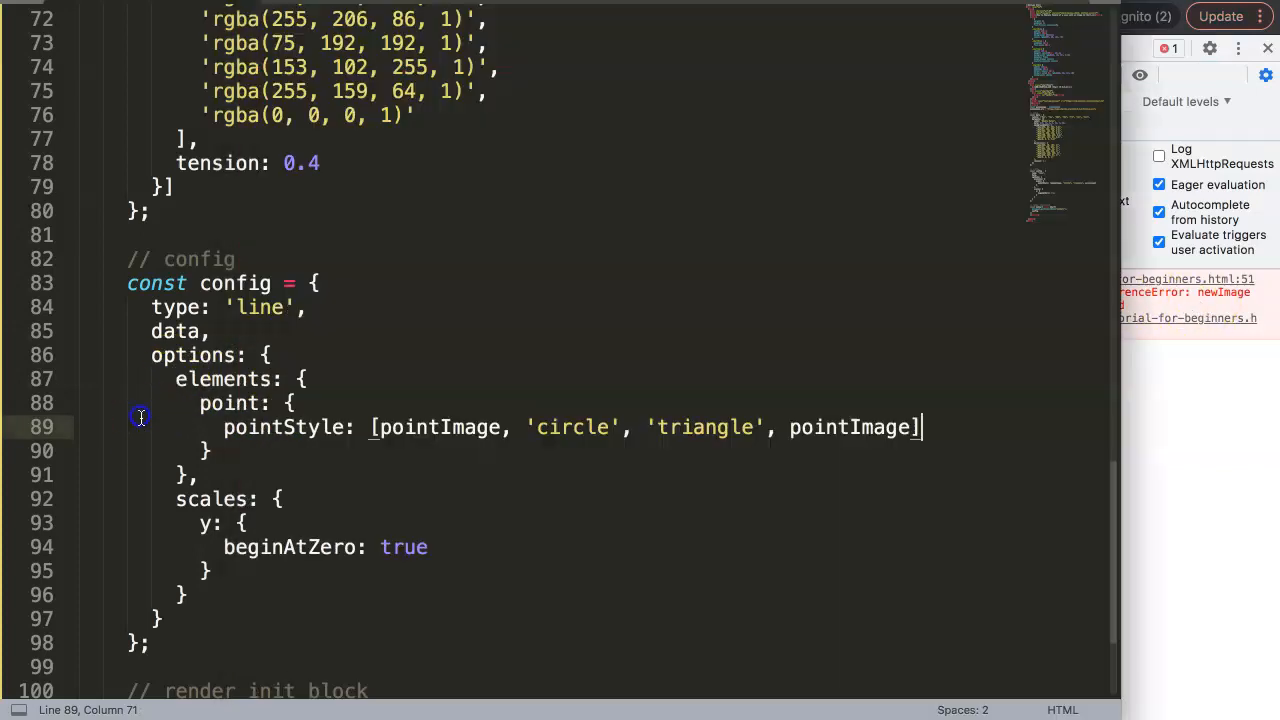
Insert the missing space on line 51 so newImage() becomes new Image().
scroll(up, 3)
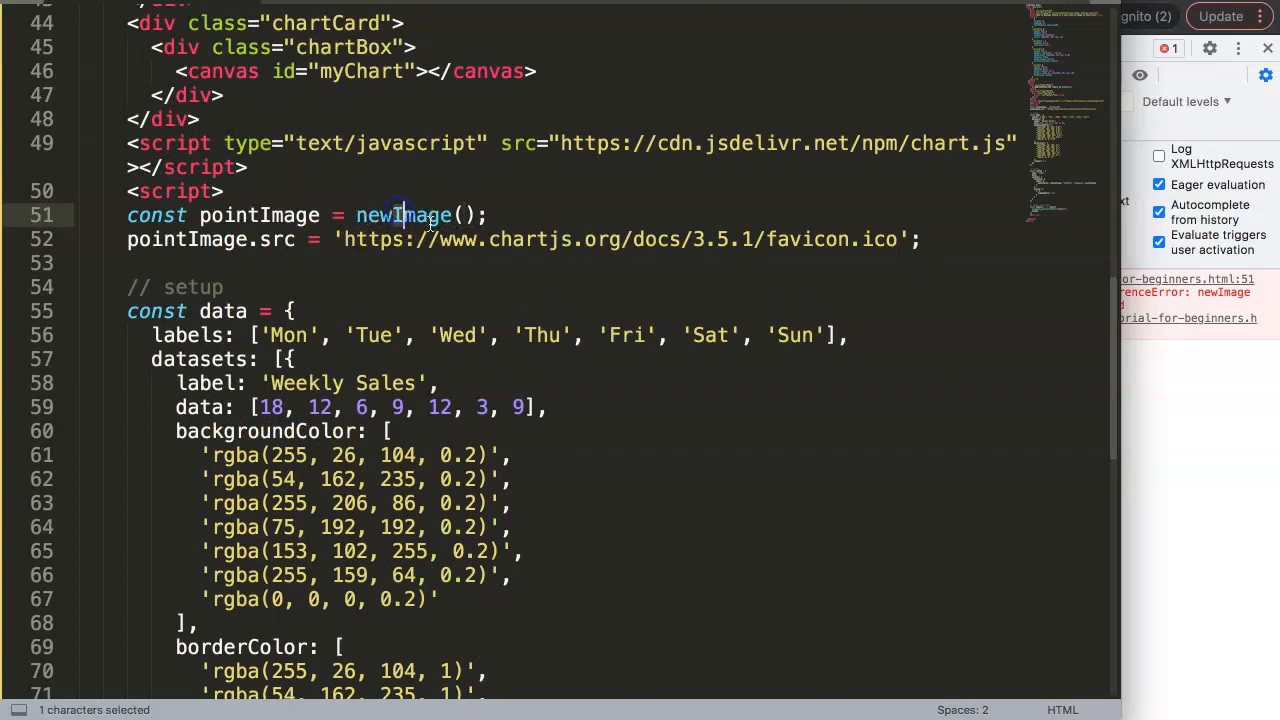
click(402, 216)
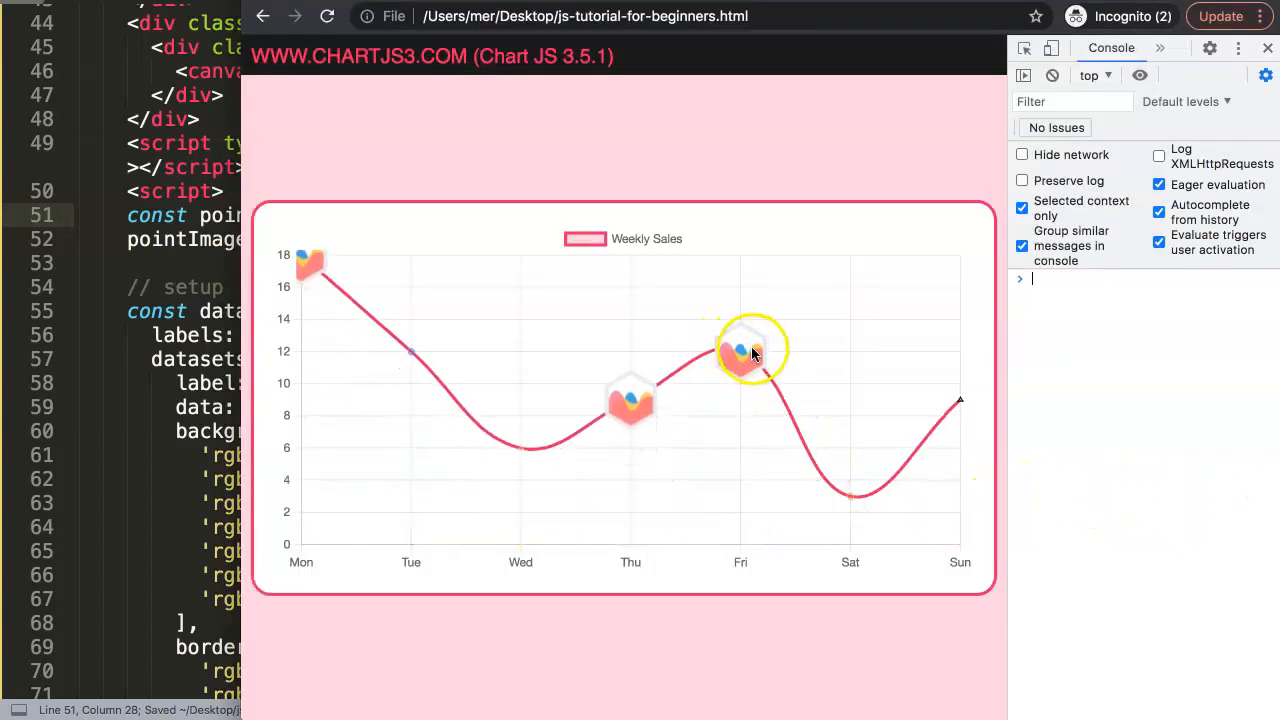
mouse_move(750, 410)
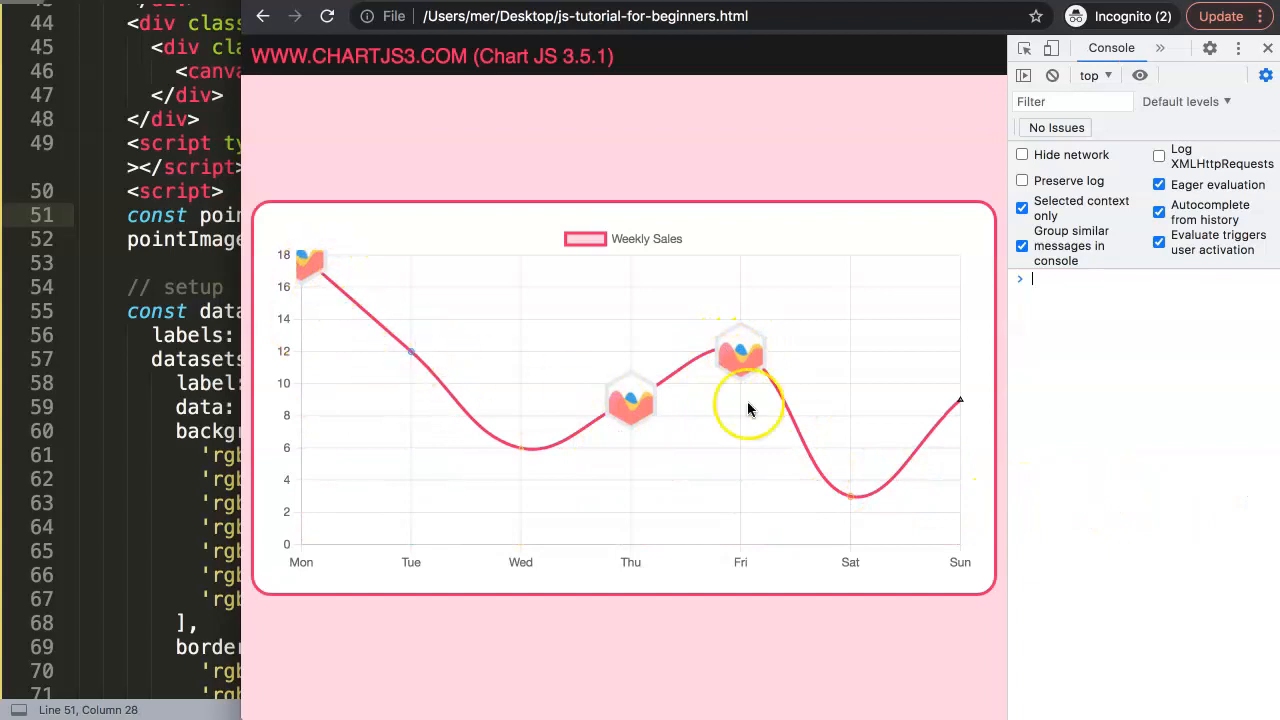
mouse_move(604, 356)
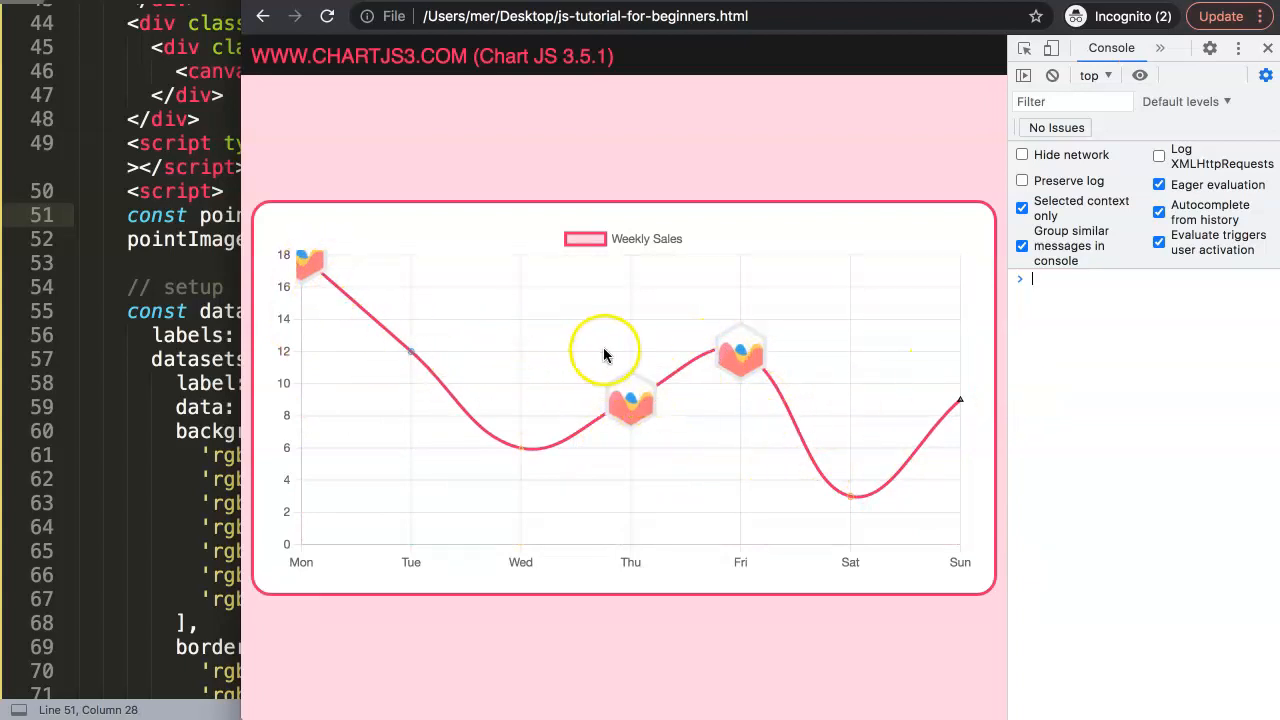
mouse_move(616, 374)
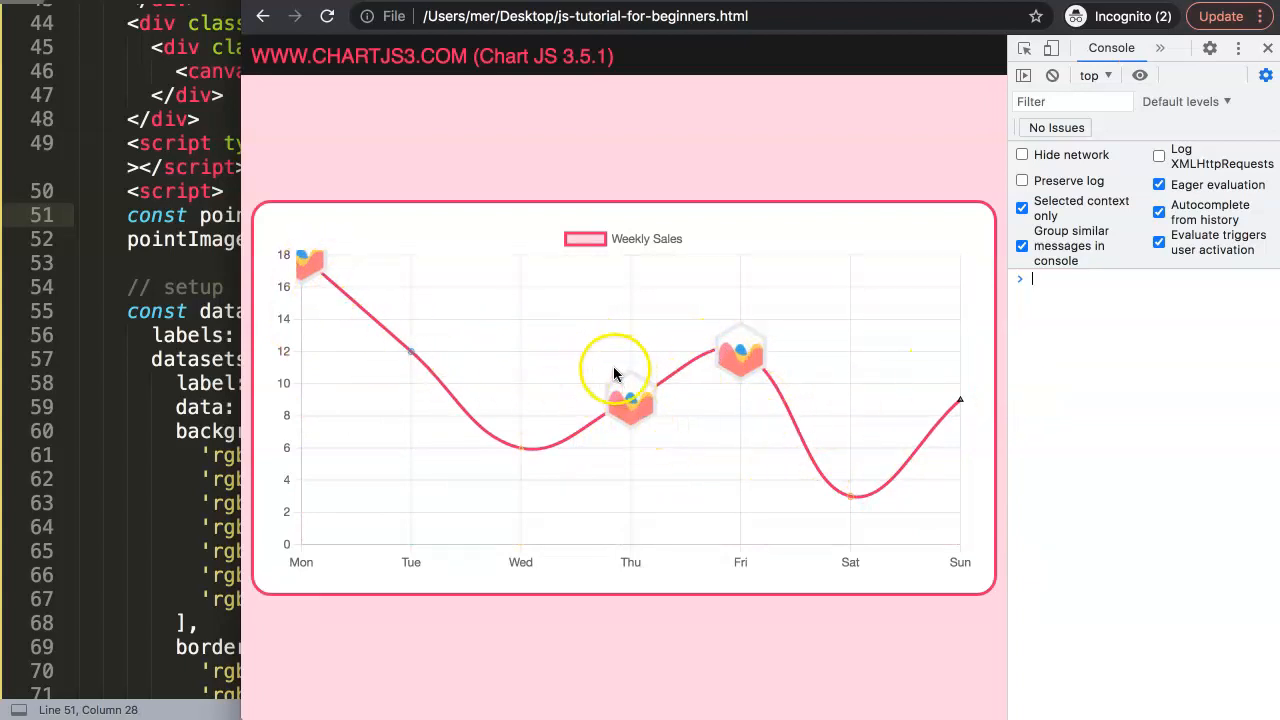
mouse_move(164, 304)
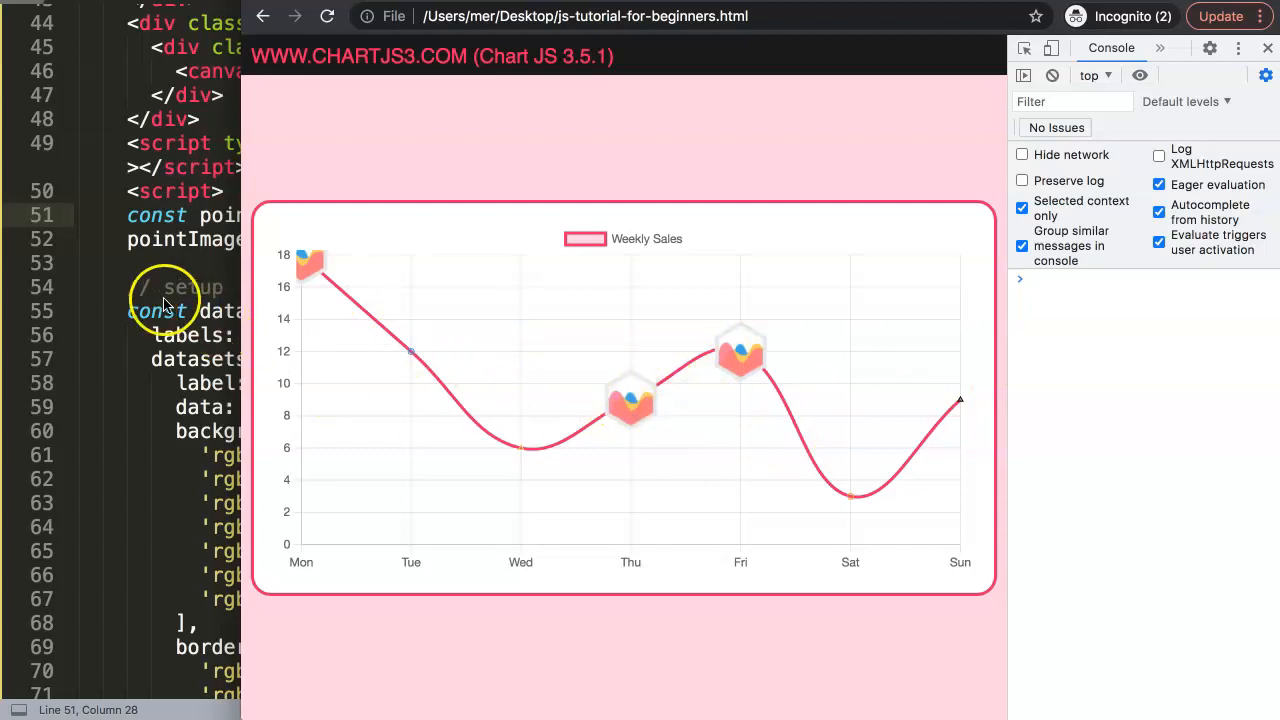
mouse_move(72, 250)
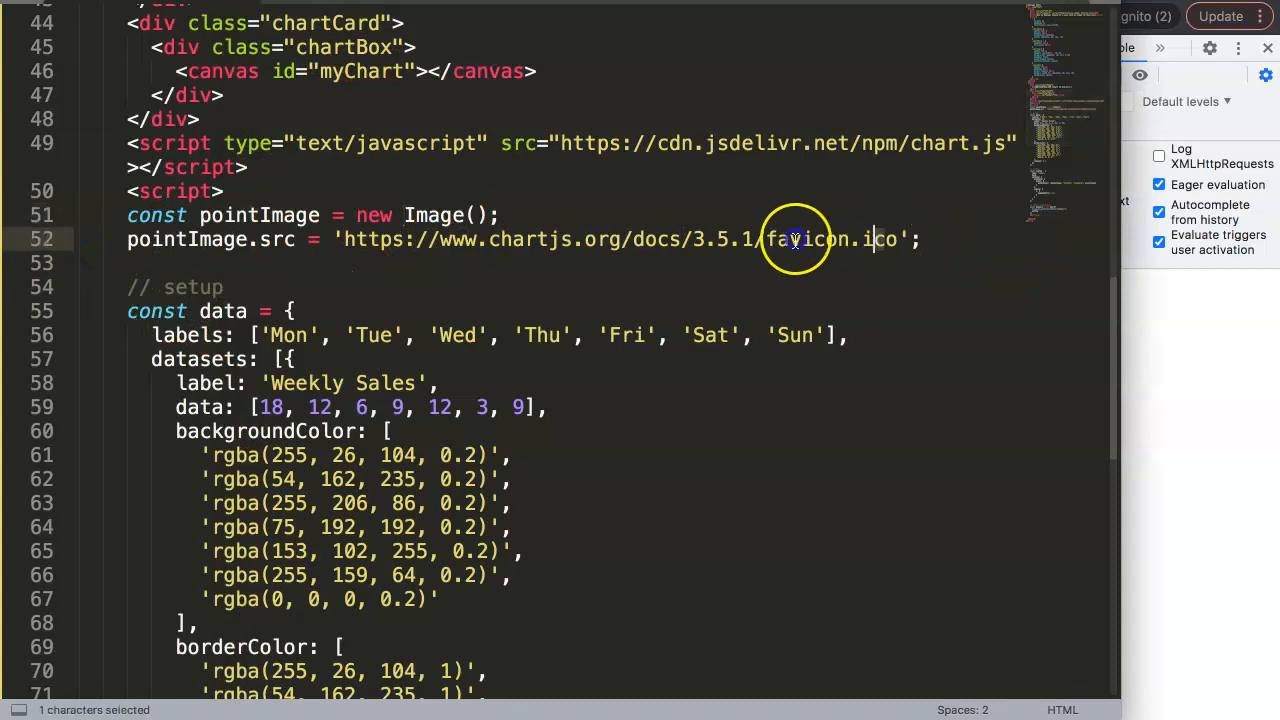
Give the Image constructor size arguments 15, 15 so the favicon points are 15 by 15.
click(908, 264)
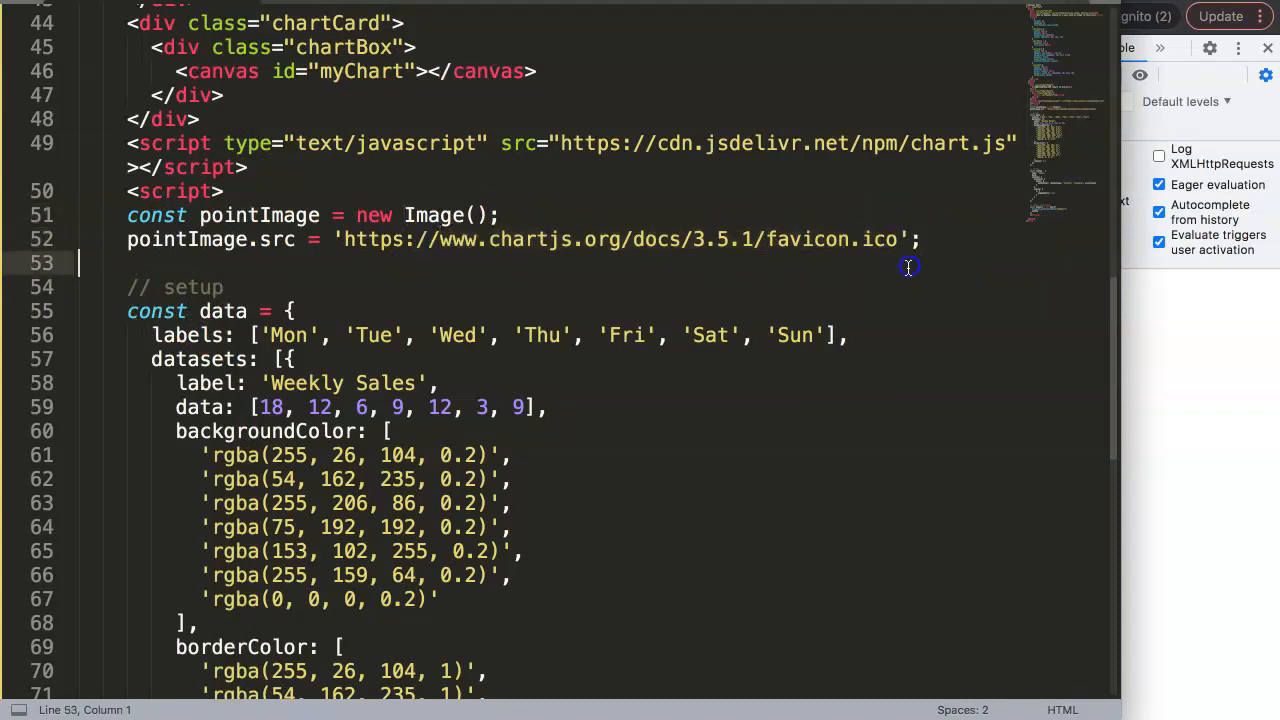
click(476, 216)
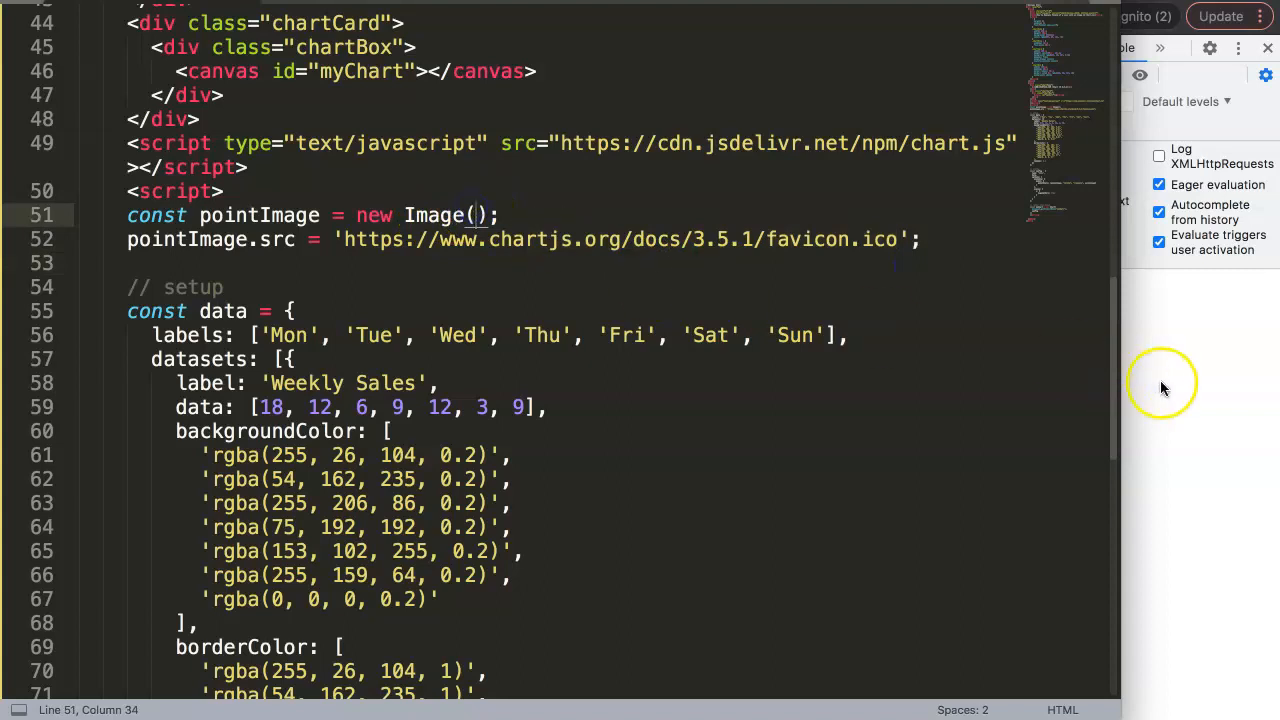
click(328, 16)
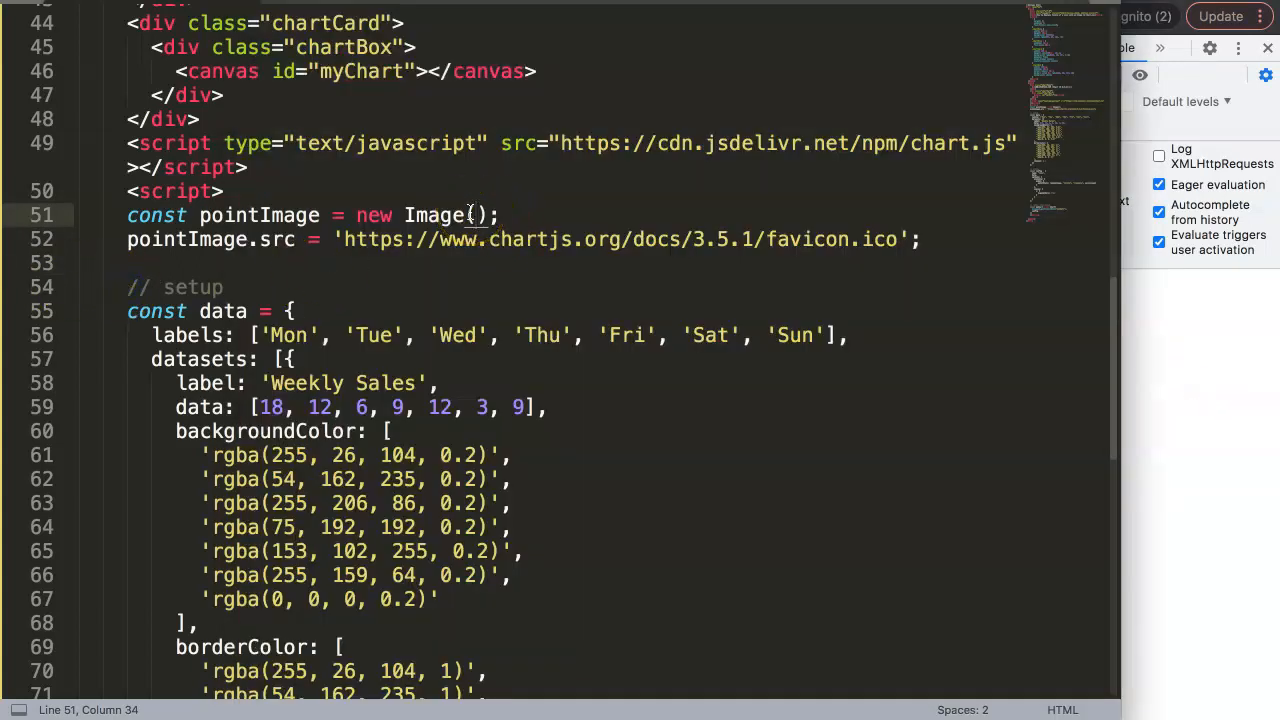
text(15,)
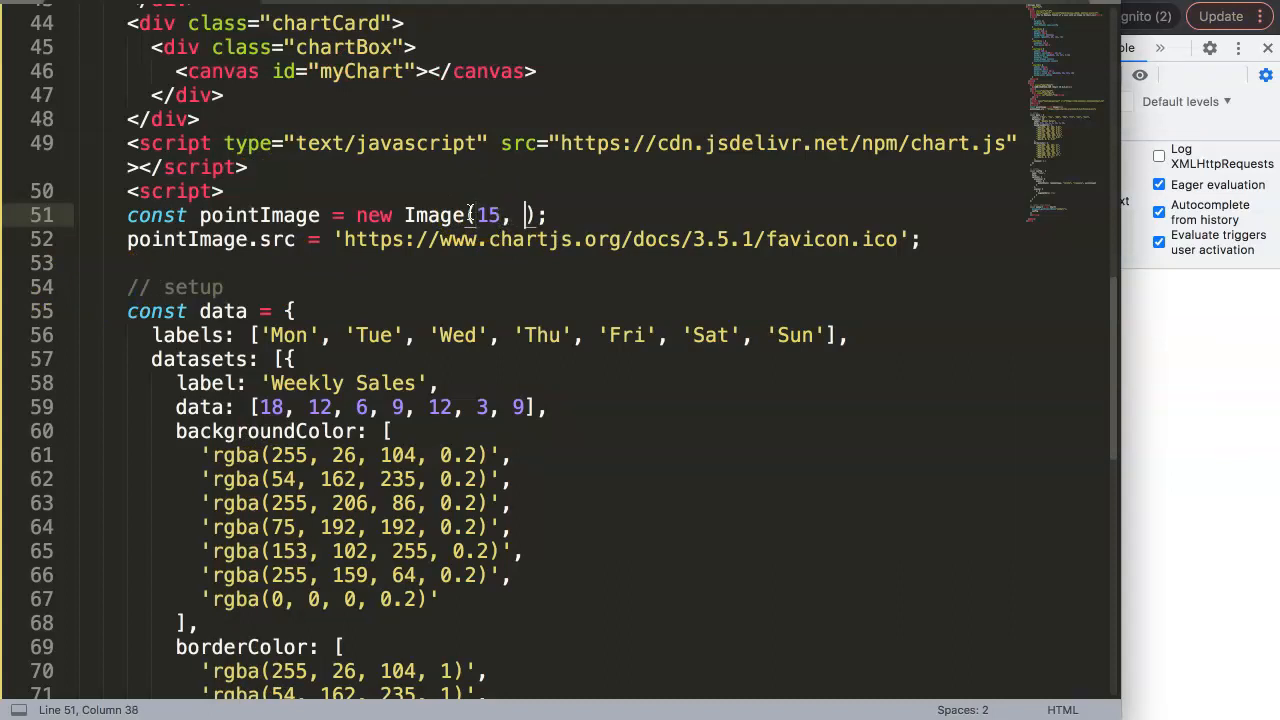
text(15)
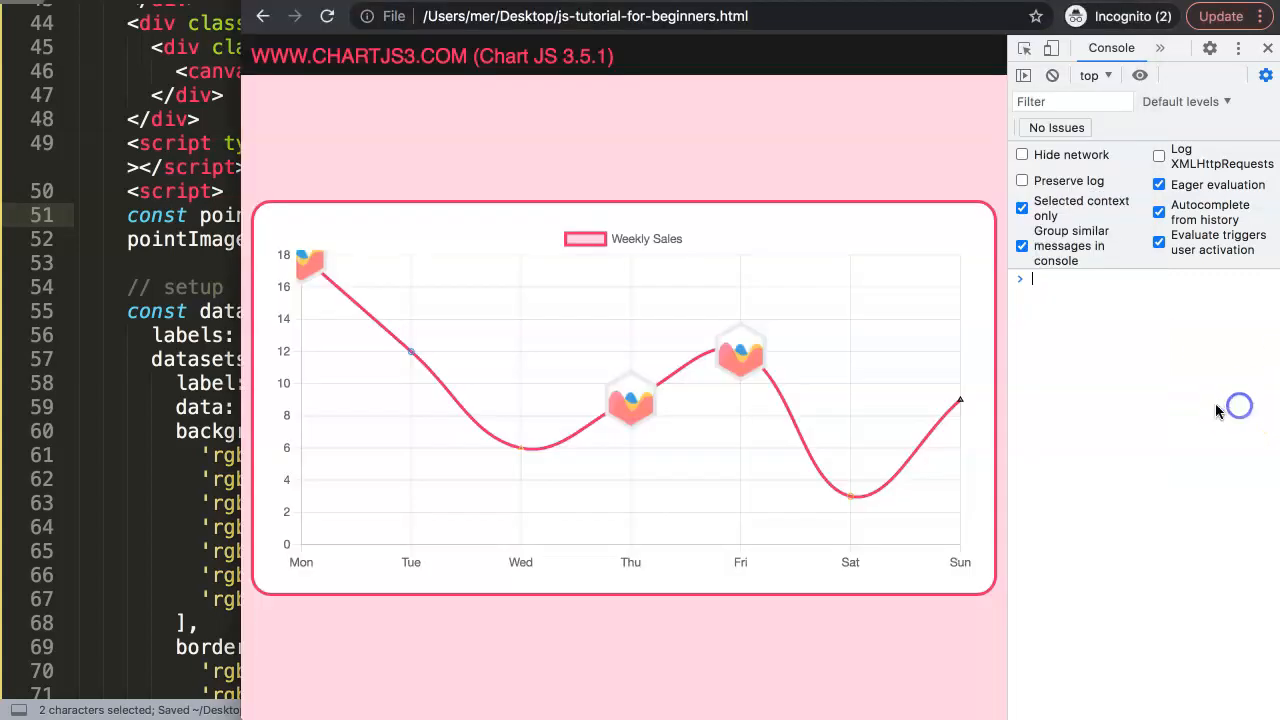
mouse_move(744, 396)
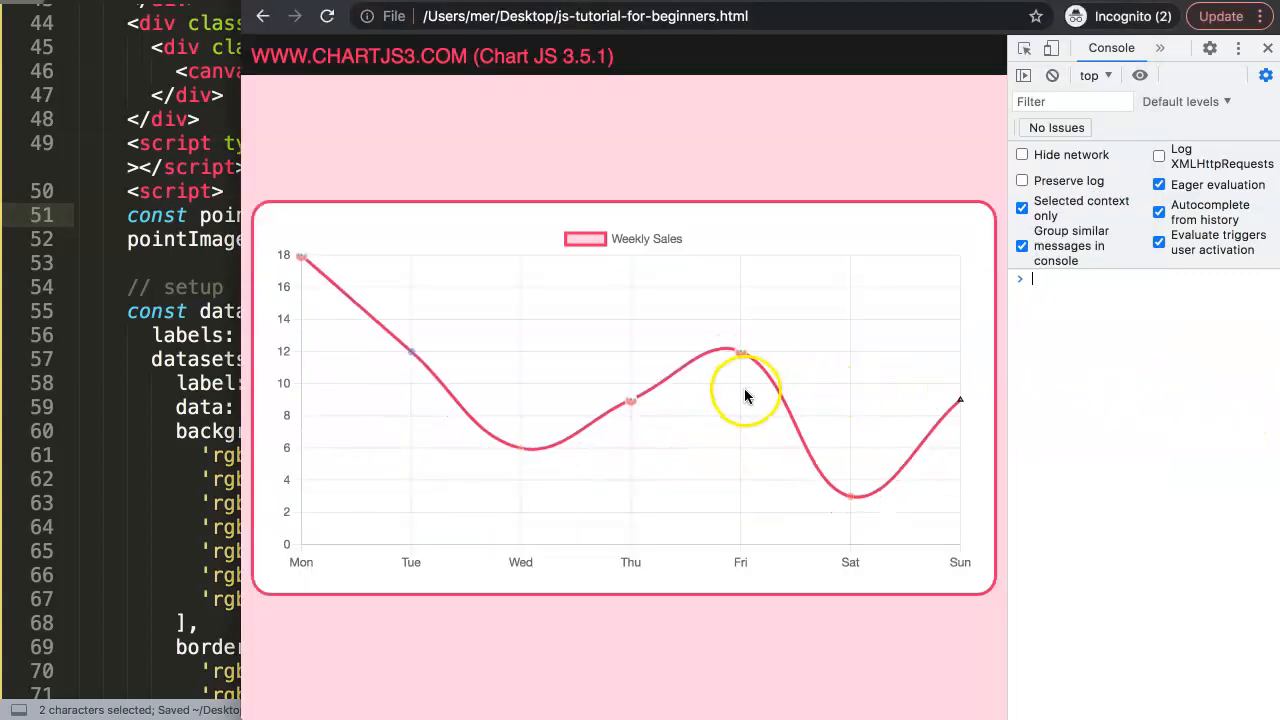
mouse_move(744, 358)
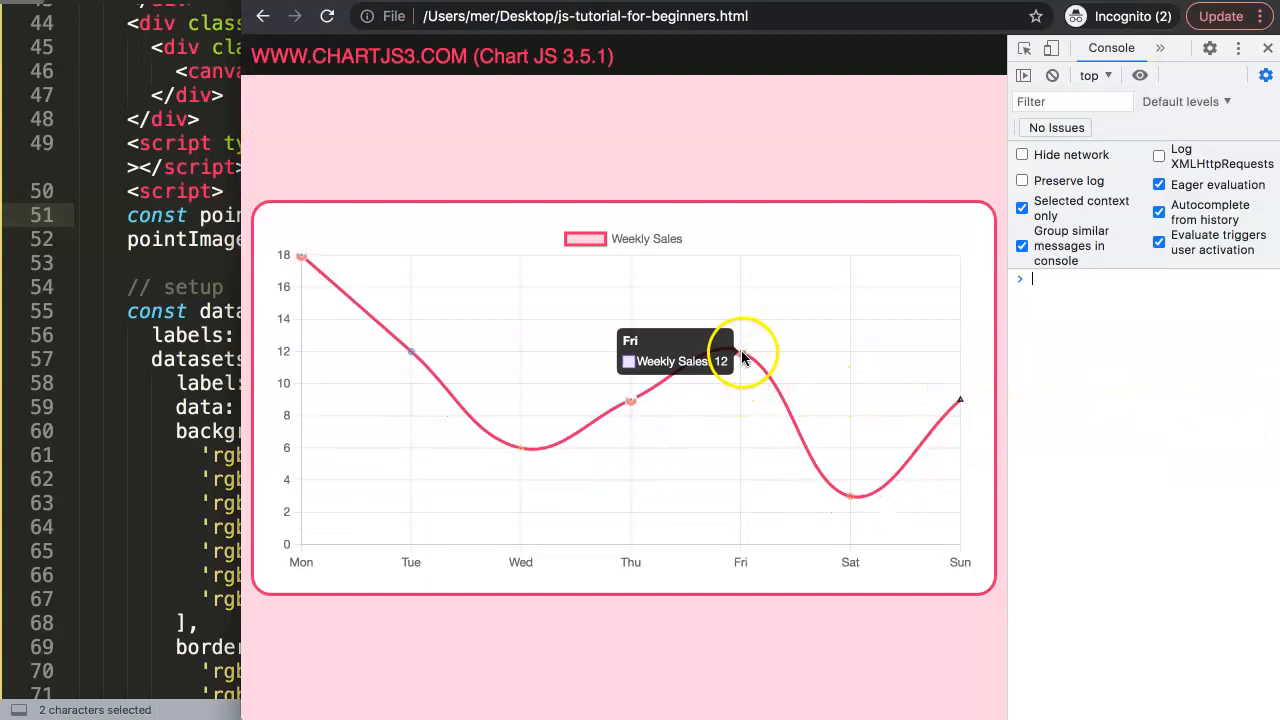
mouse_move(630, 398)
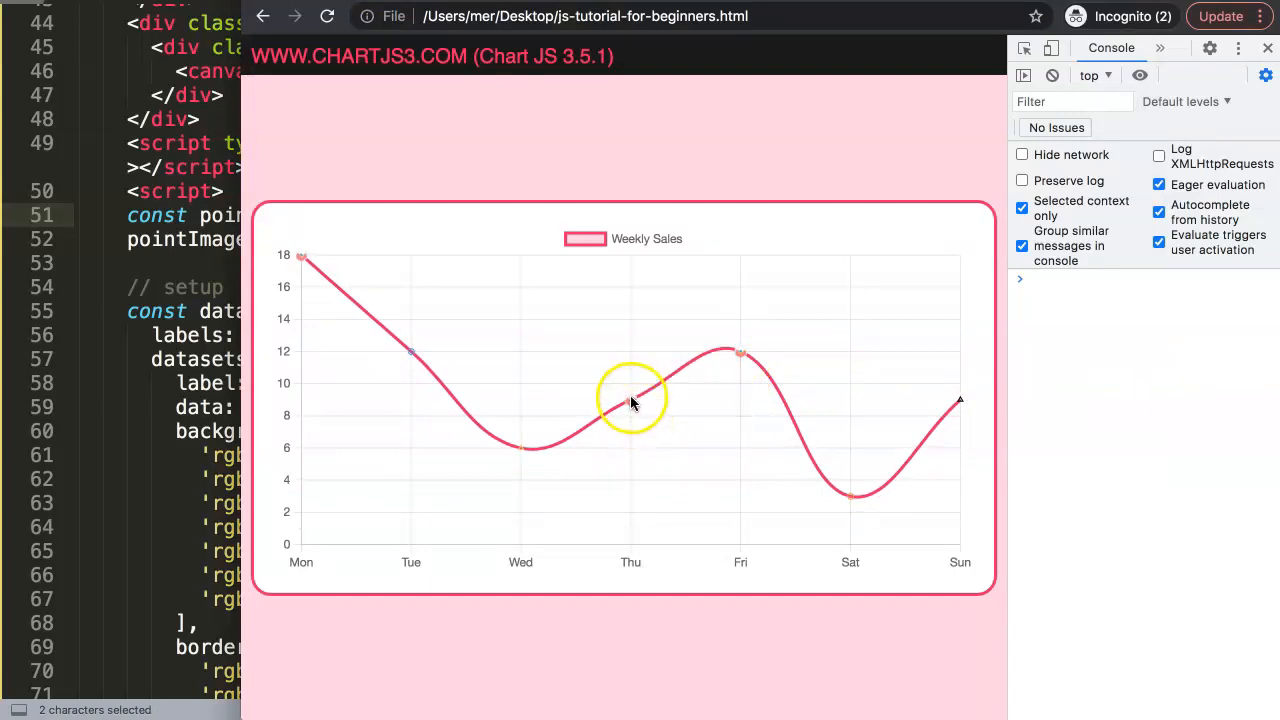
mouse_move(630, 404)
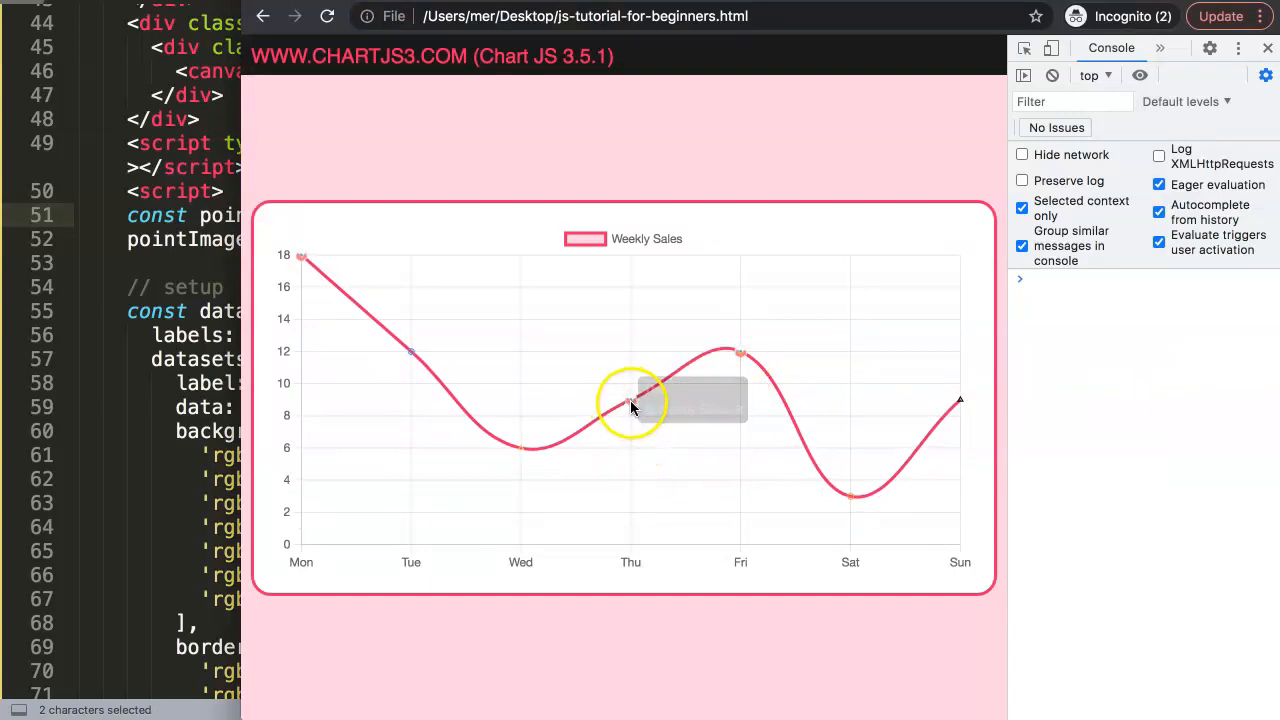
mouse_move(416, 356)
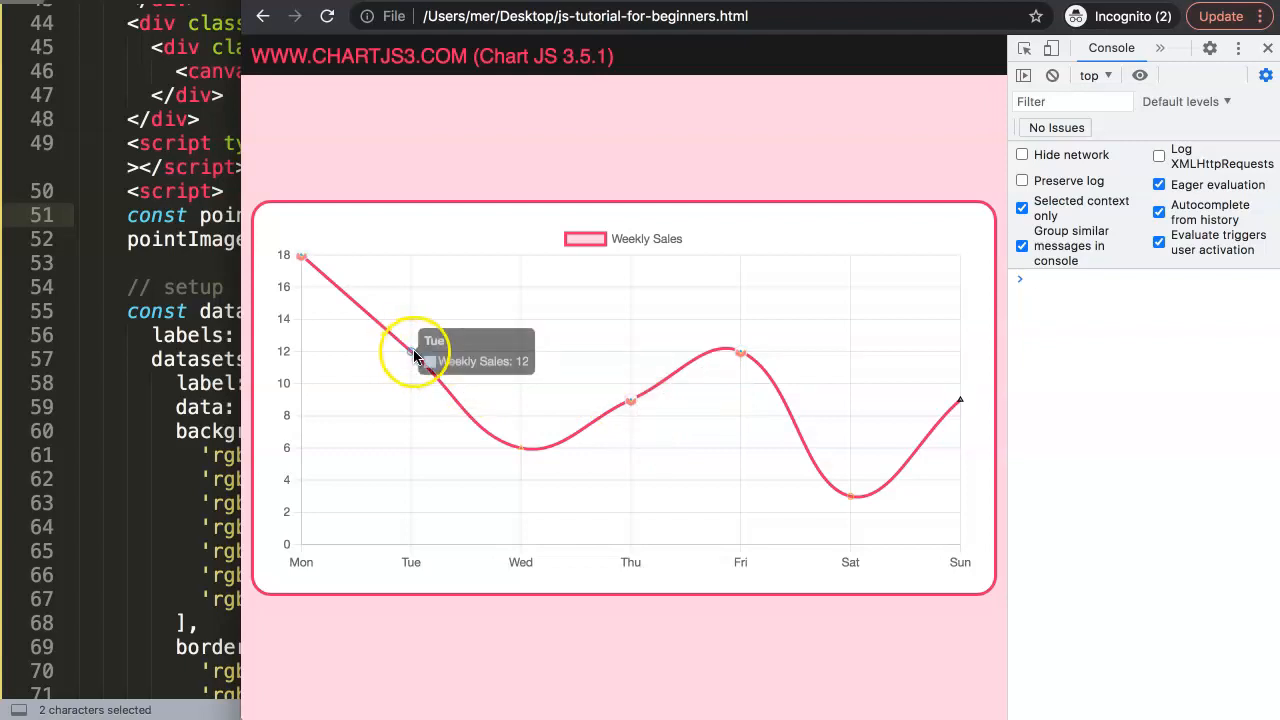
mouse_move(630, 404)
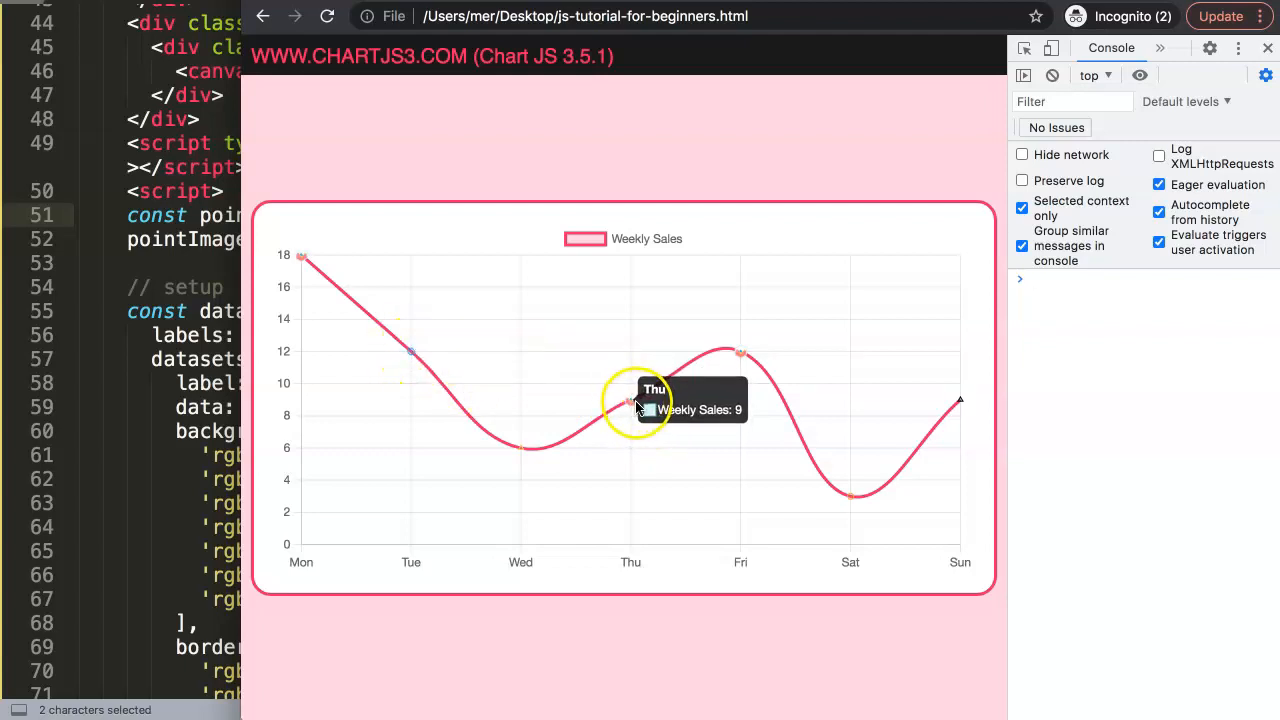
mouse_move(24, 330)
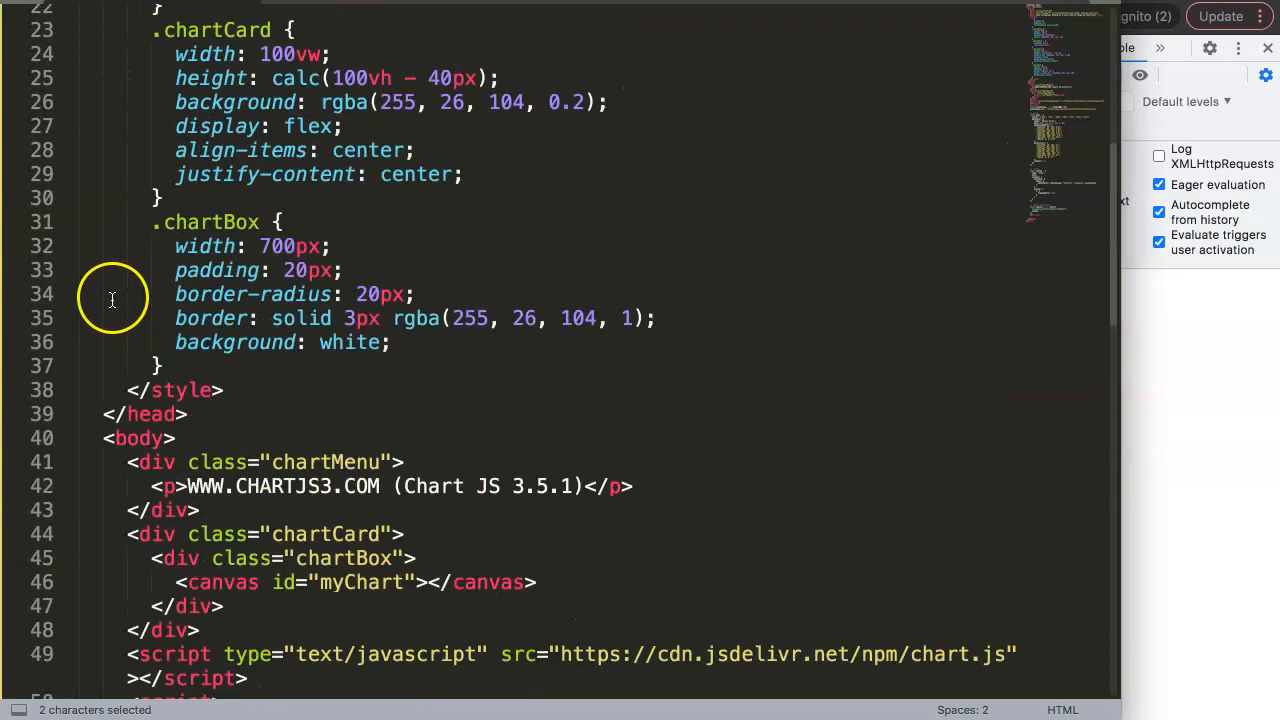
Scroll through the chart code in Sublime Text to review the dataset options.
scroll(down, 3)
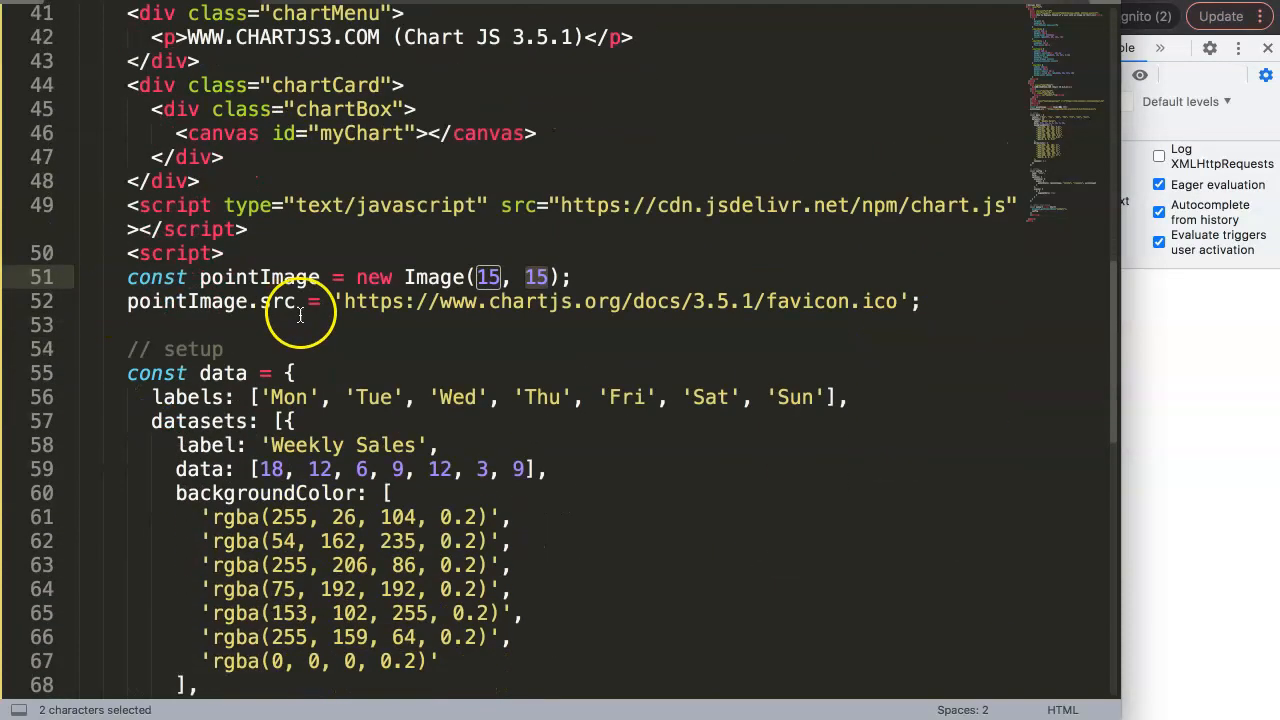
scroll(down, 3)
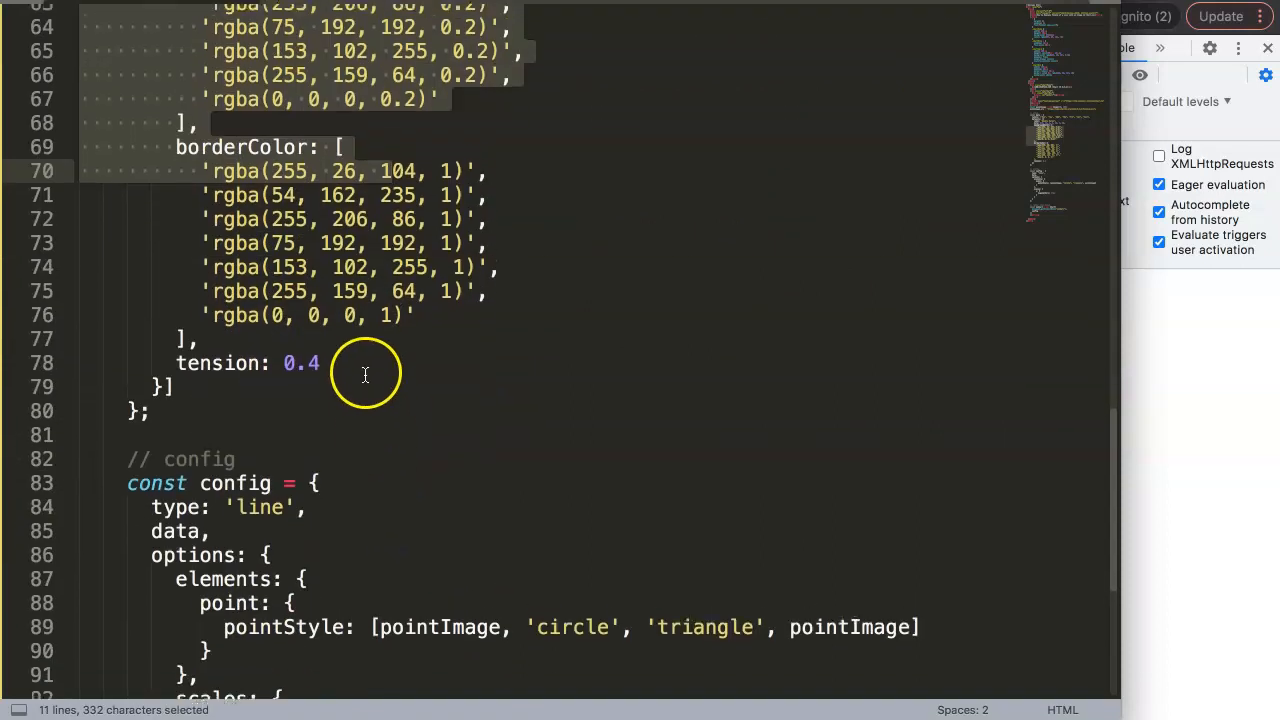
scroll(up, 3)
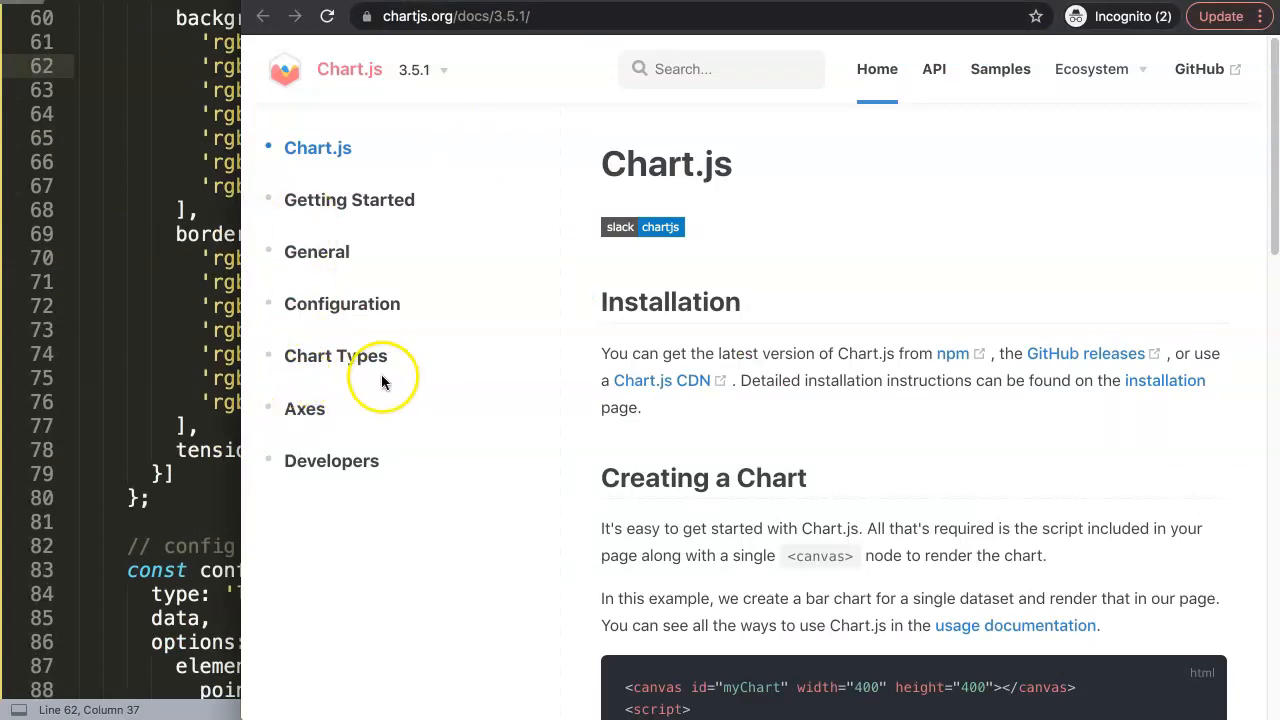
Go to the Line Chart docs page and scroll down to its options tables.
click(336, 356)
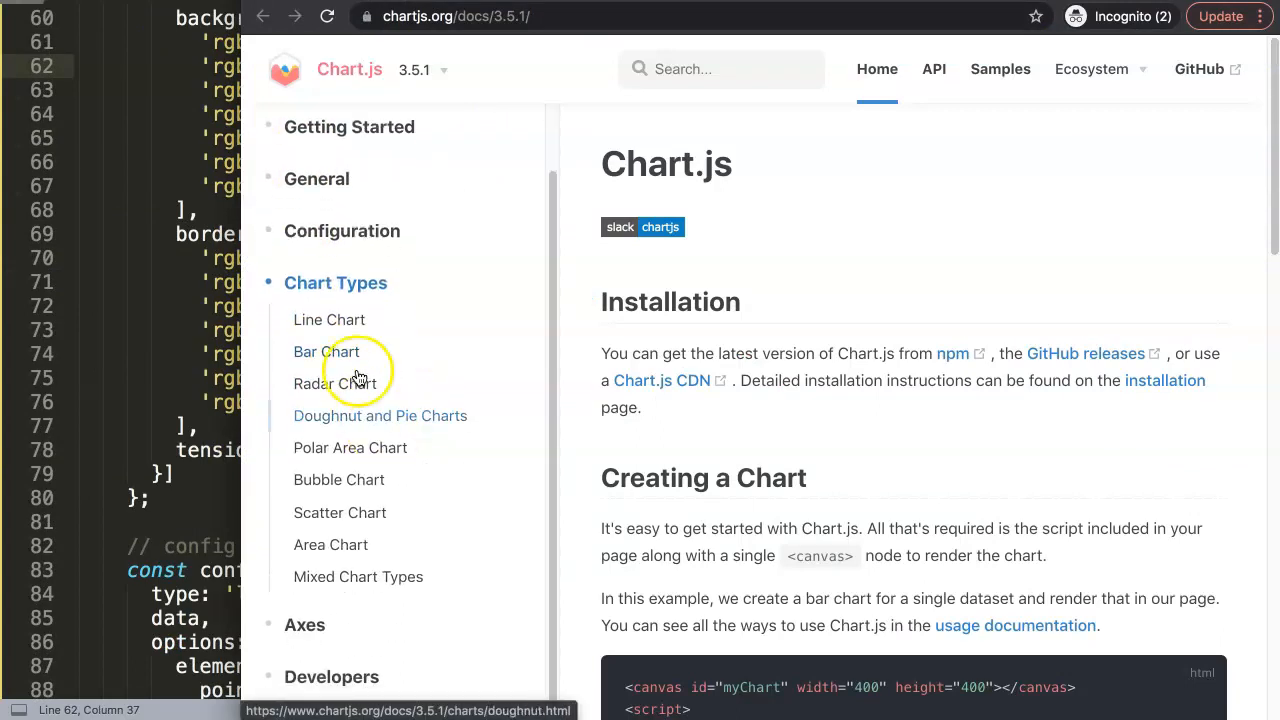
click(328, 320)
text(hover)
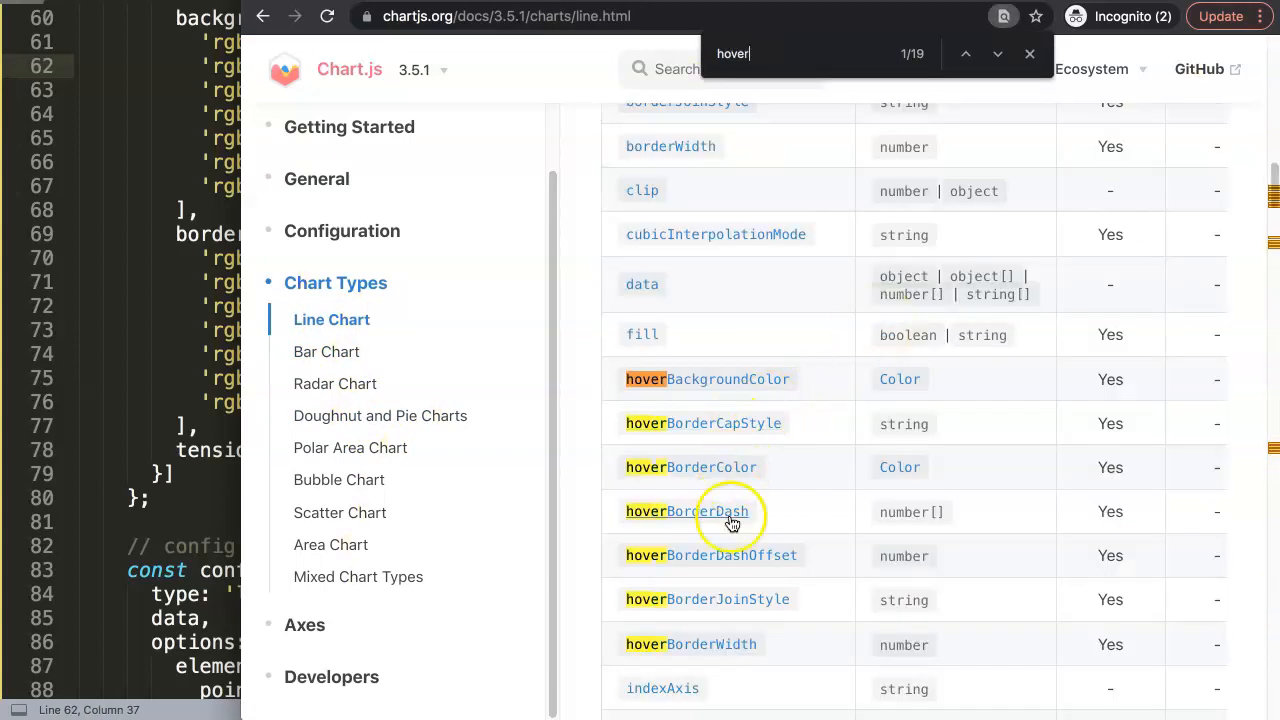
scroll(down, 3)
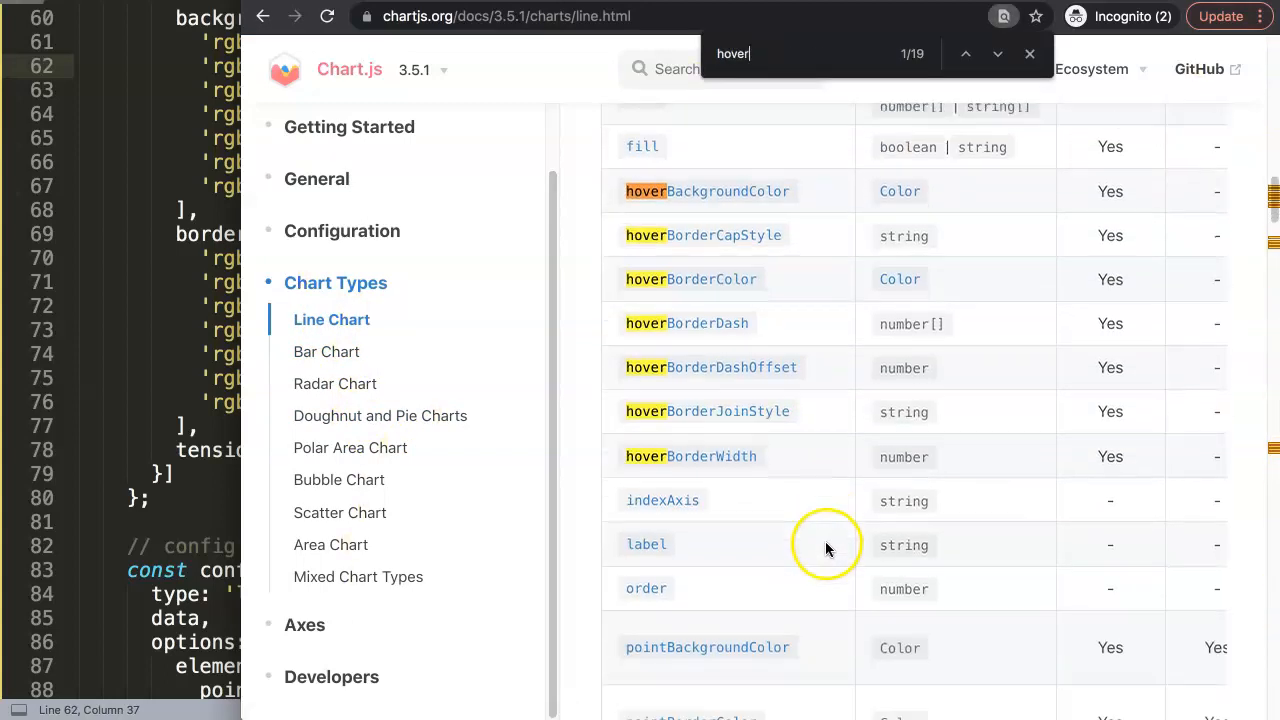
scroll(right, 3)
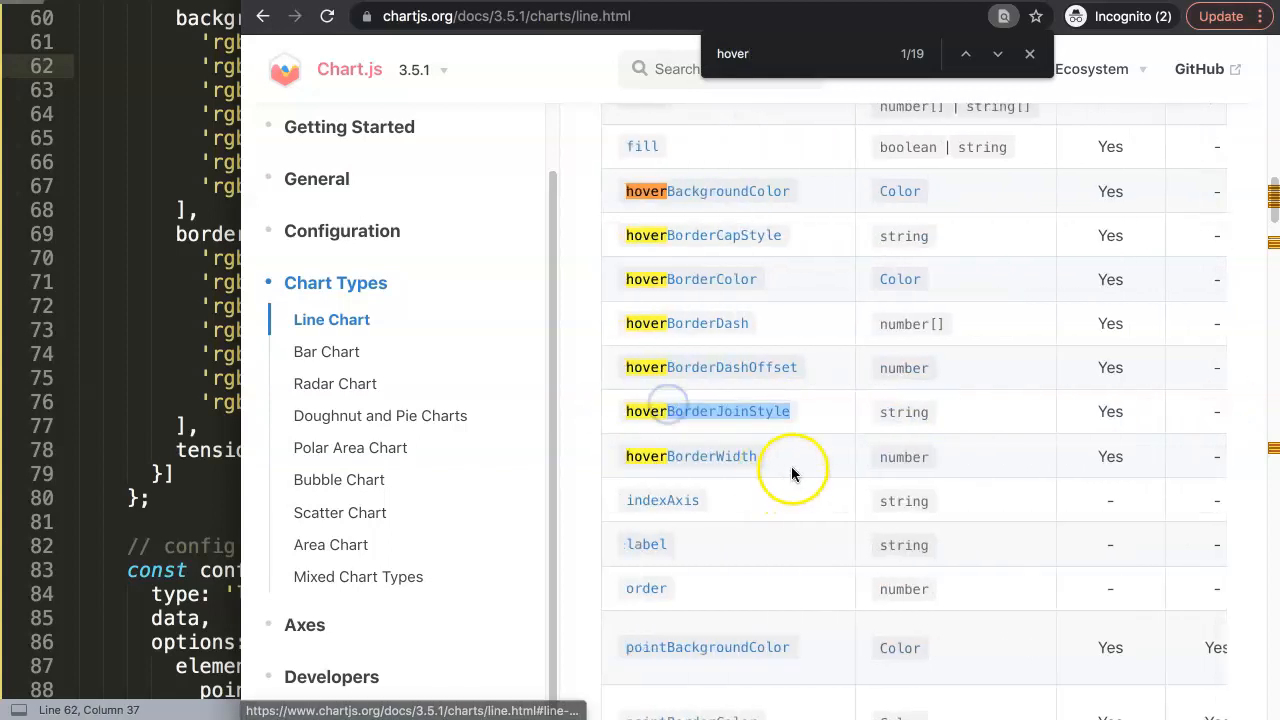
scroll(down, 3)
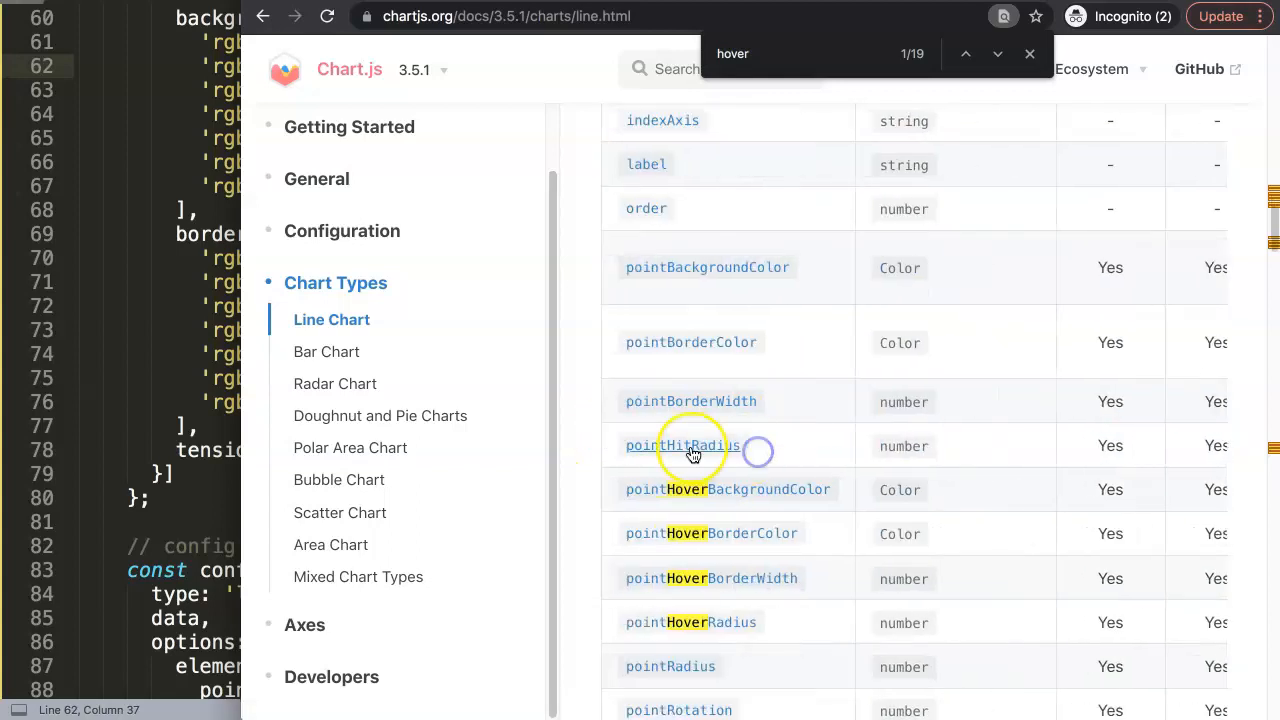
mouse_move(744, 624)
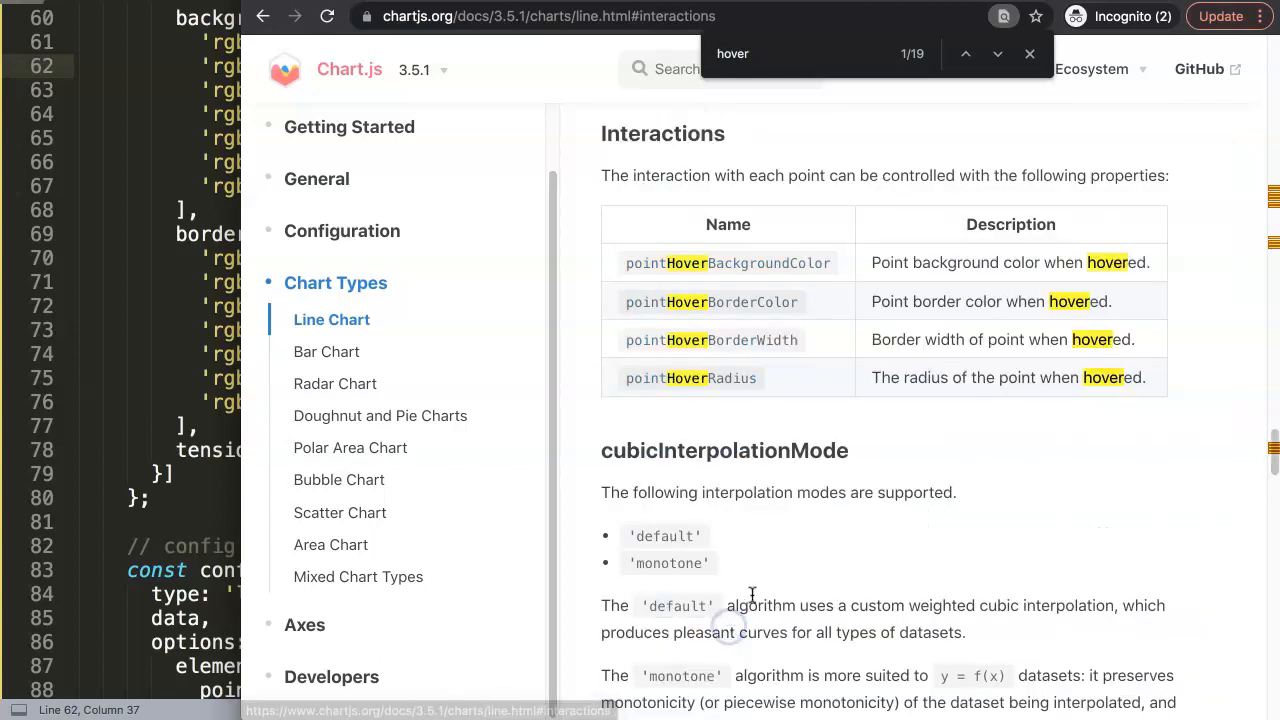
mouse_move(996, 308)
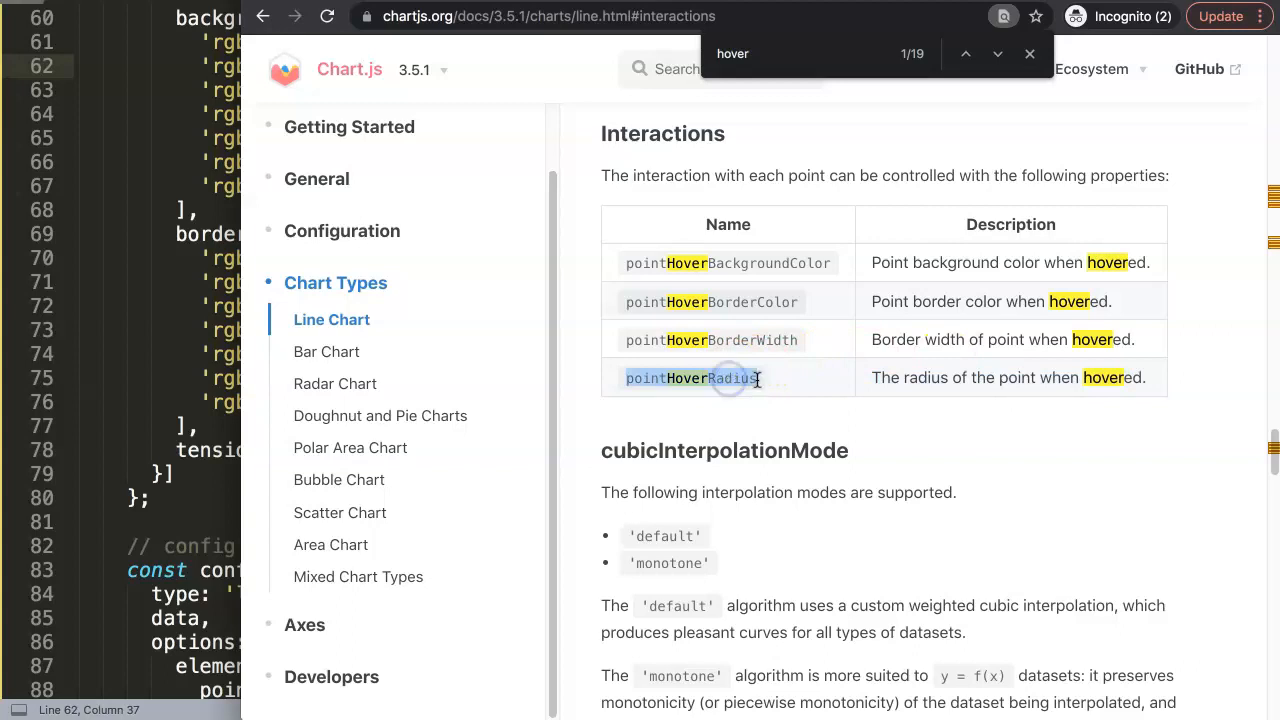
Search 'pointHoverRadius' to locate it in the Interactions table, then return to the editor.
text(pointHoverRadius)
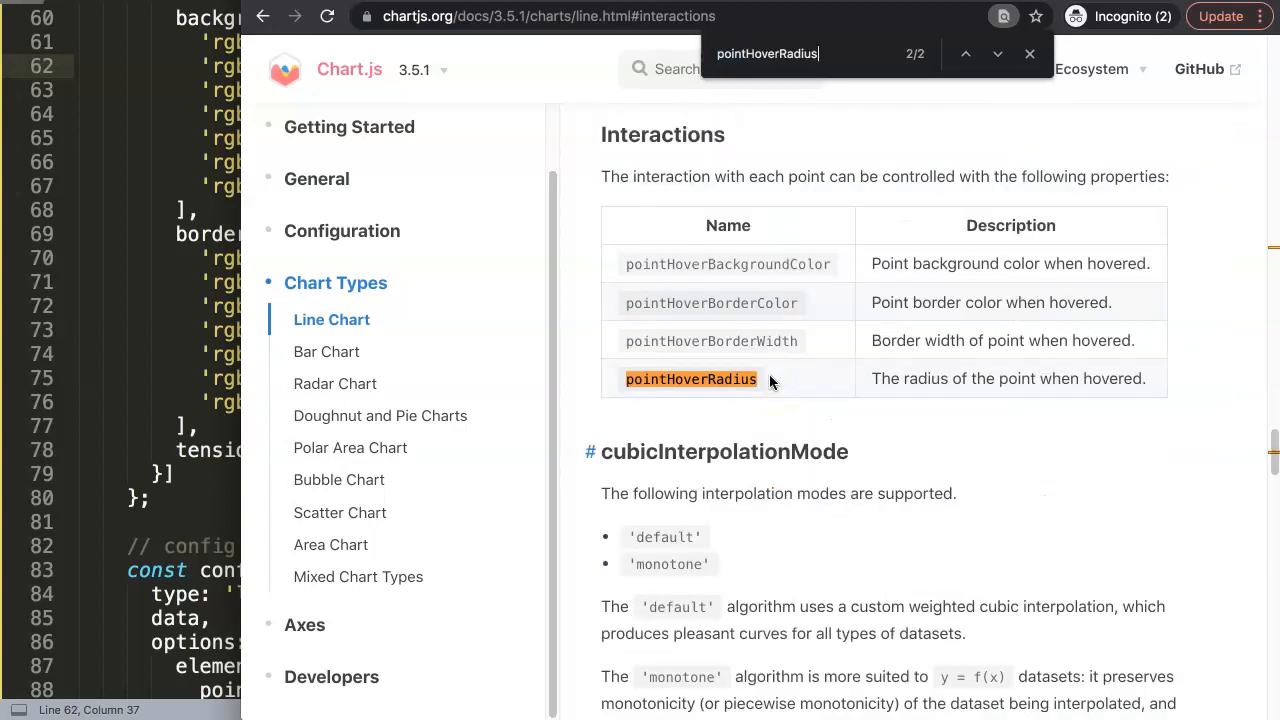
click(964, 54)
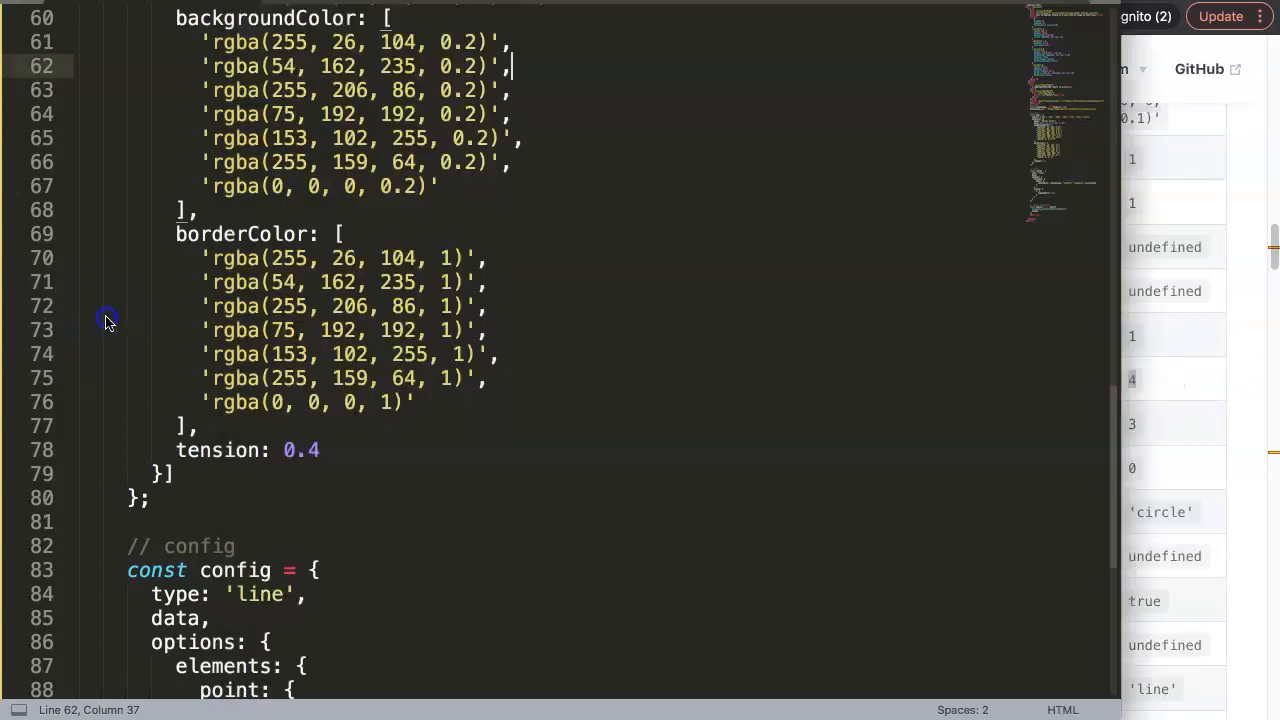
Add pointHoverRadius: 15 to the Weekly Sales dataset after tension: 0.4.
scroll(down, 3)
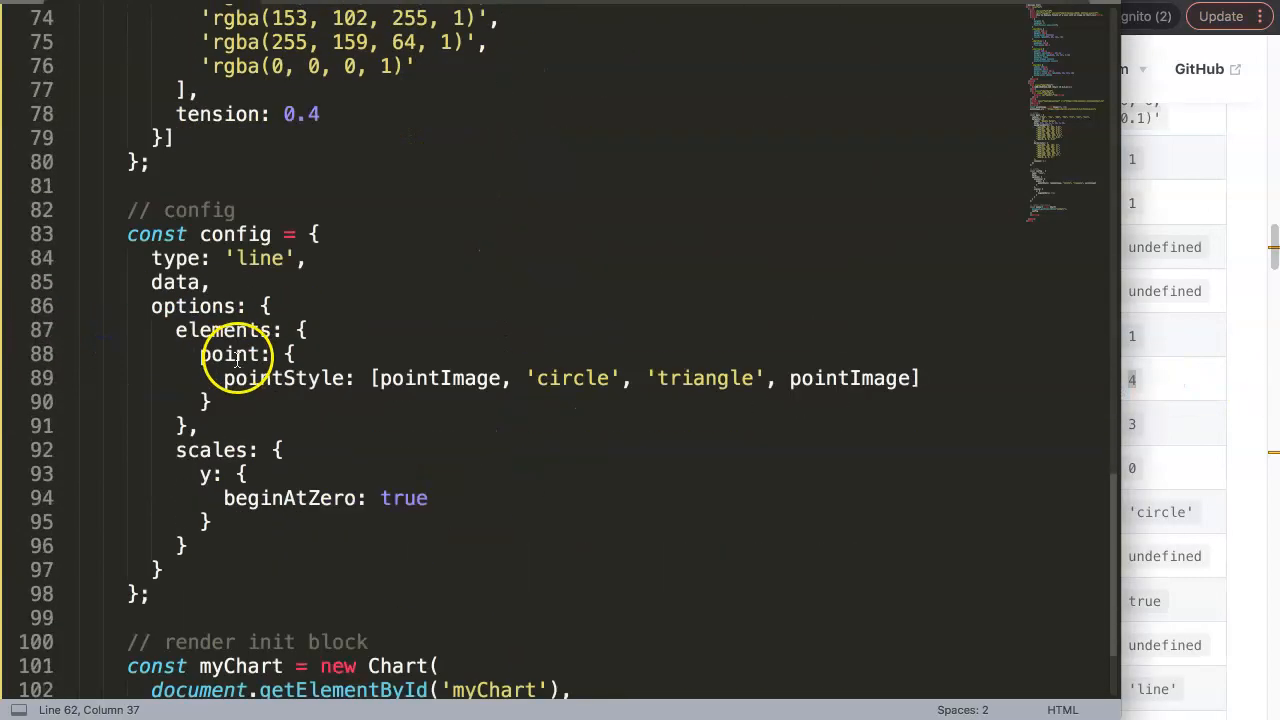
text(pointHoverRadius)
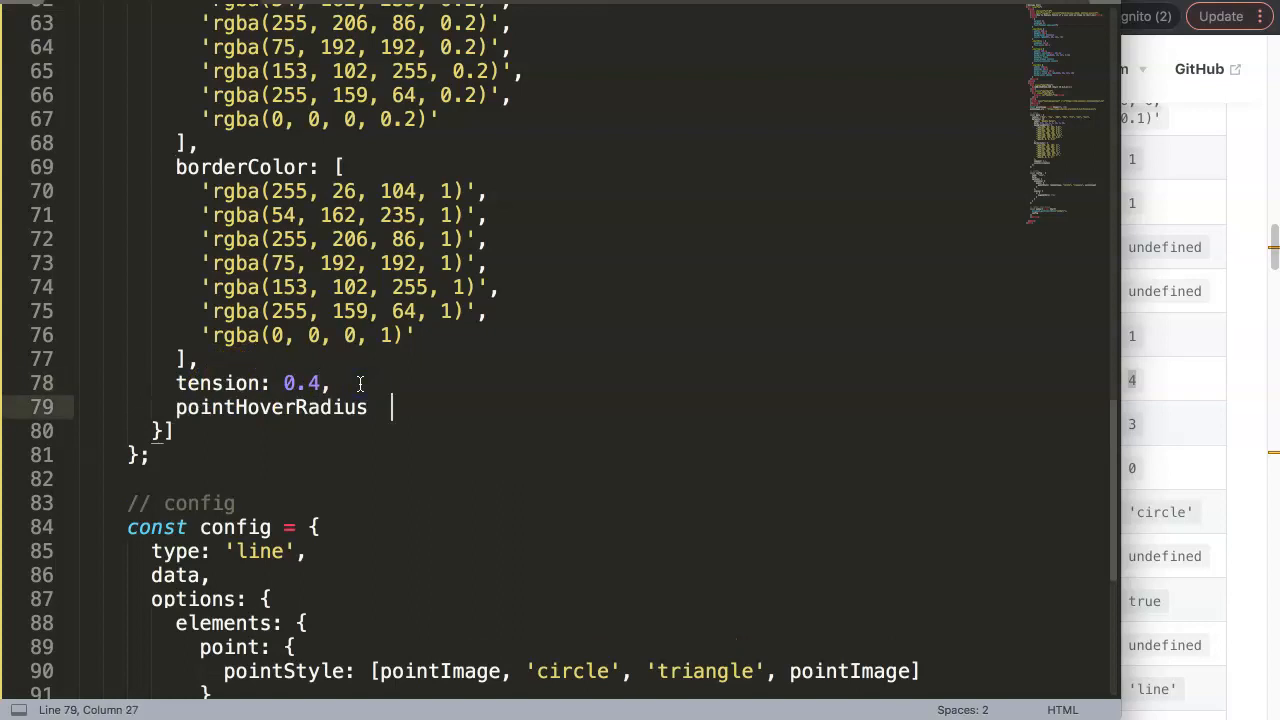
text(:)
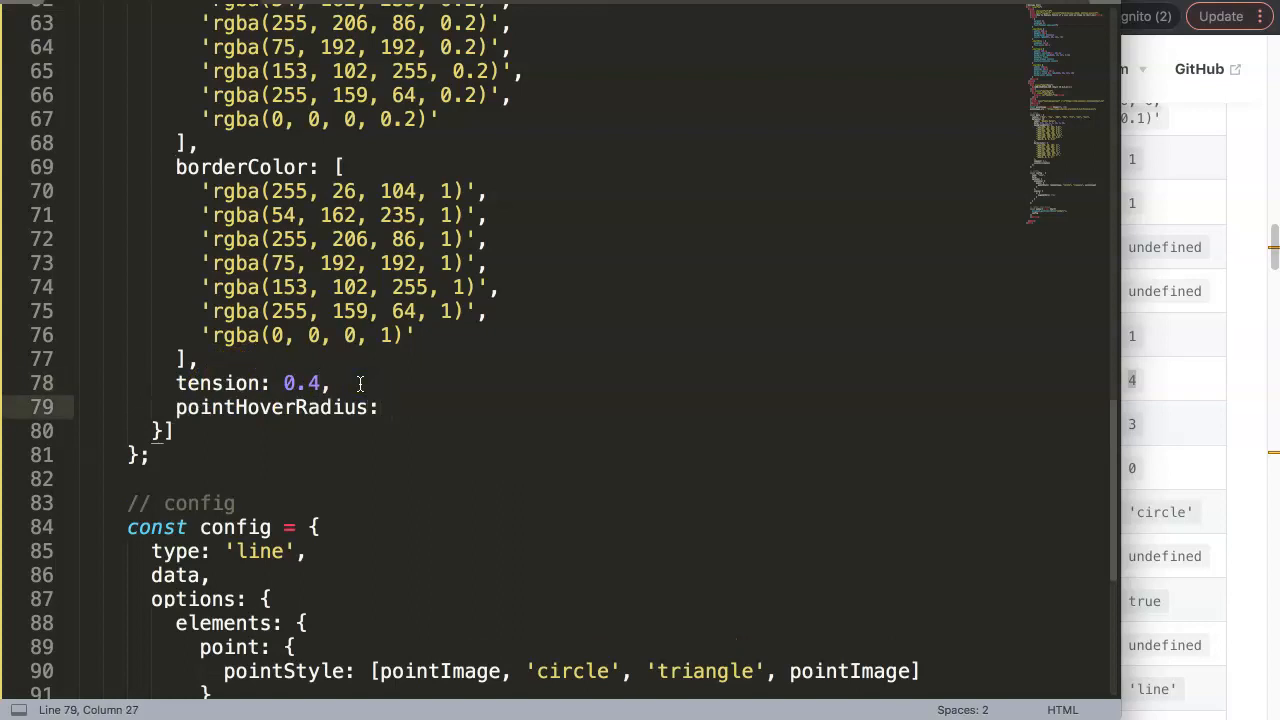
text(1)
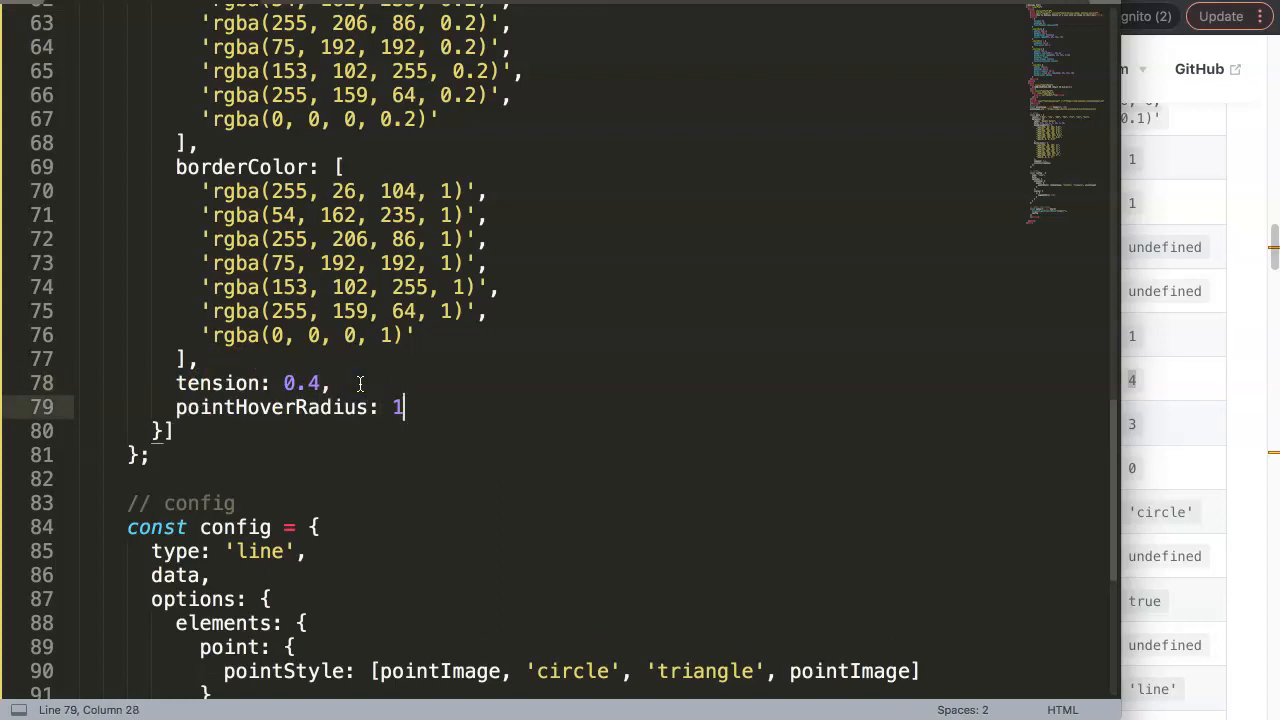
text(5)
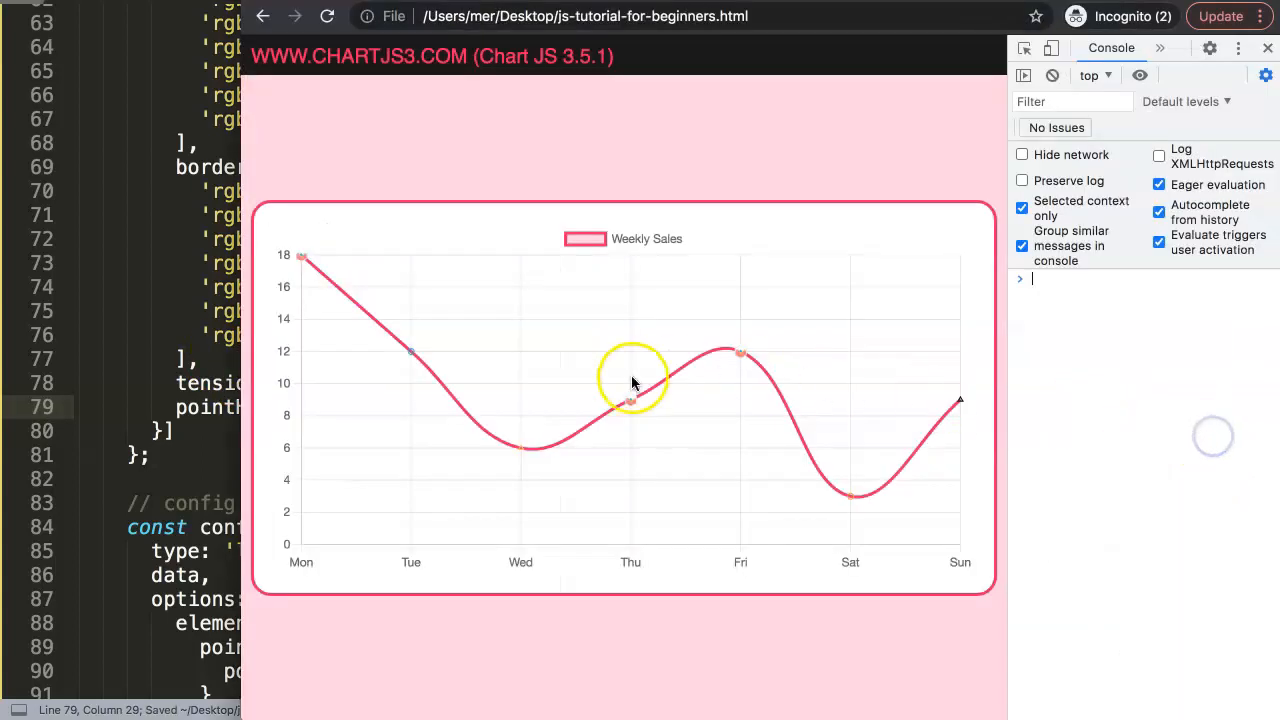
mouse_move(738, 368)
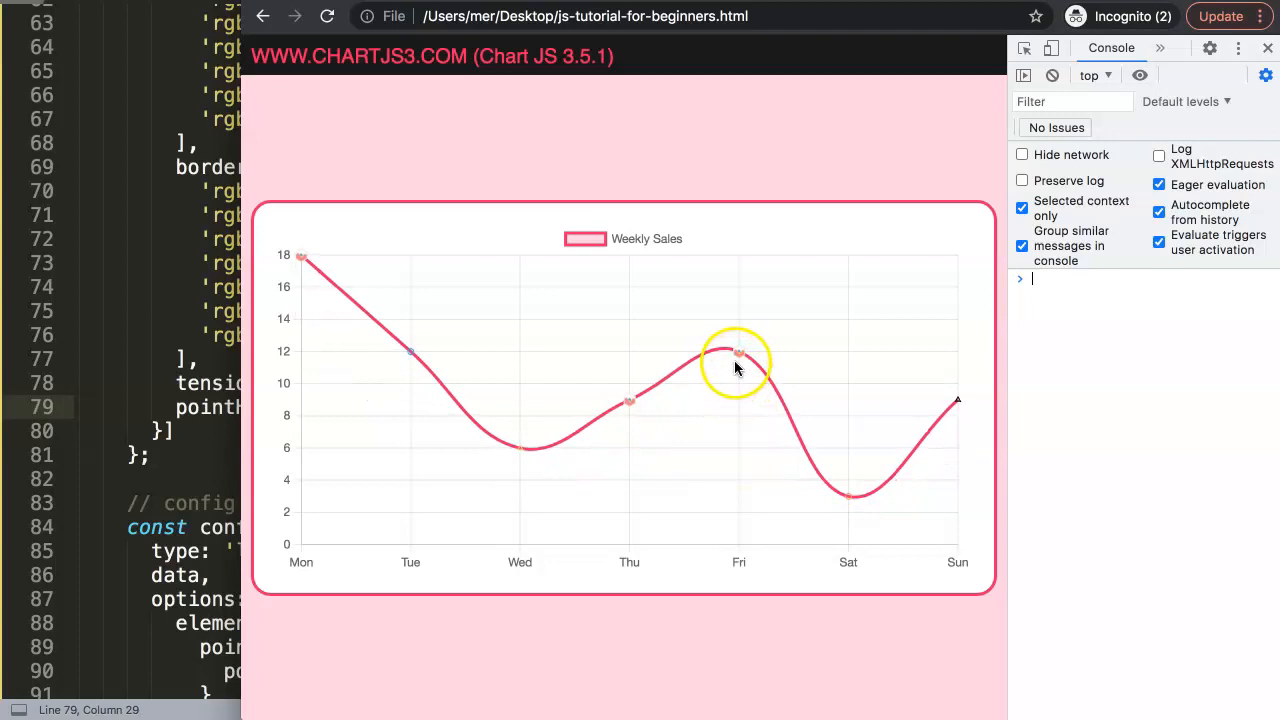
mouse_move(740, 352)
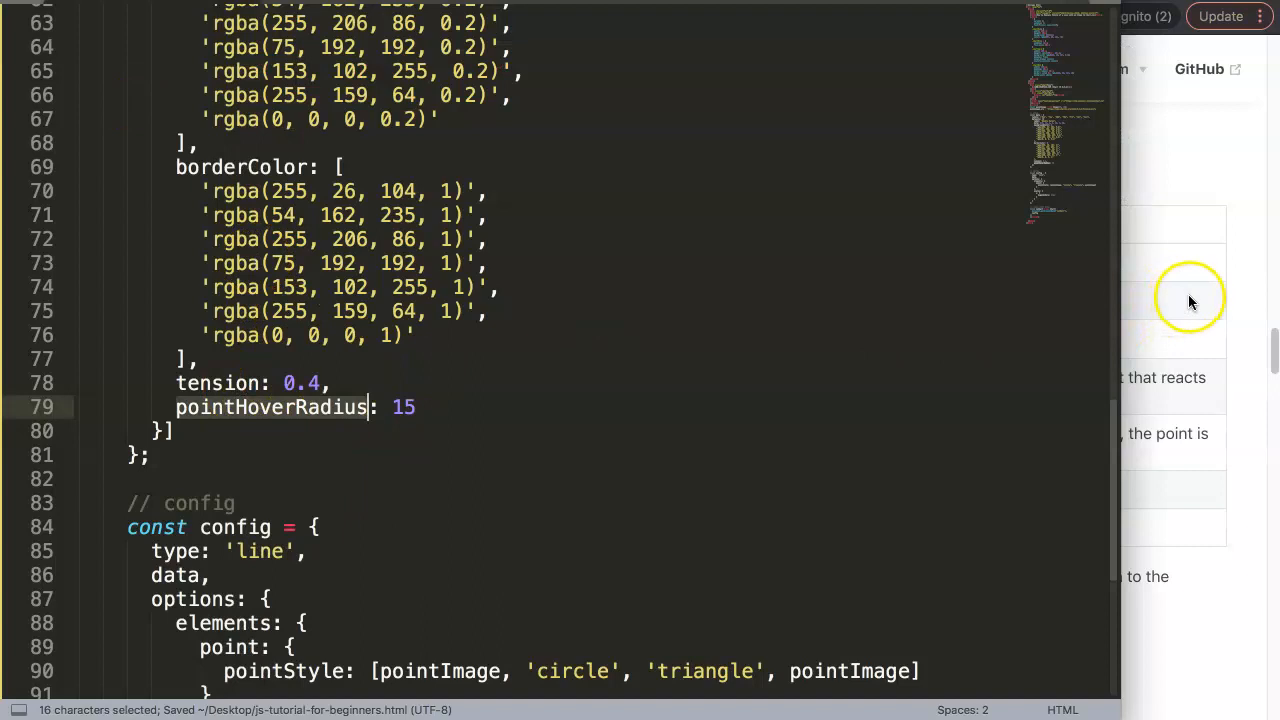
mouse_move(1270, 370)
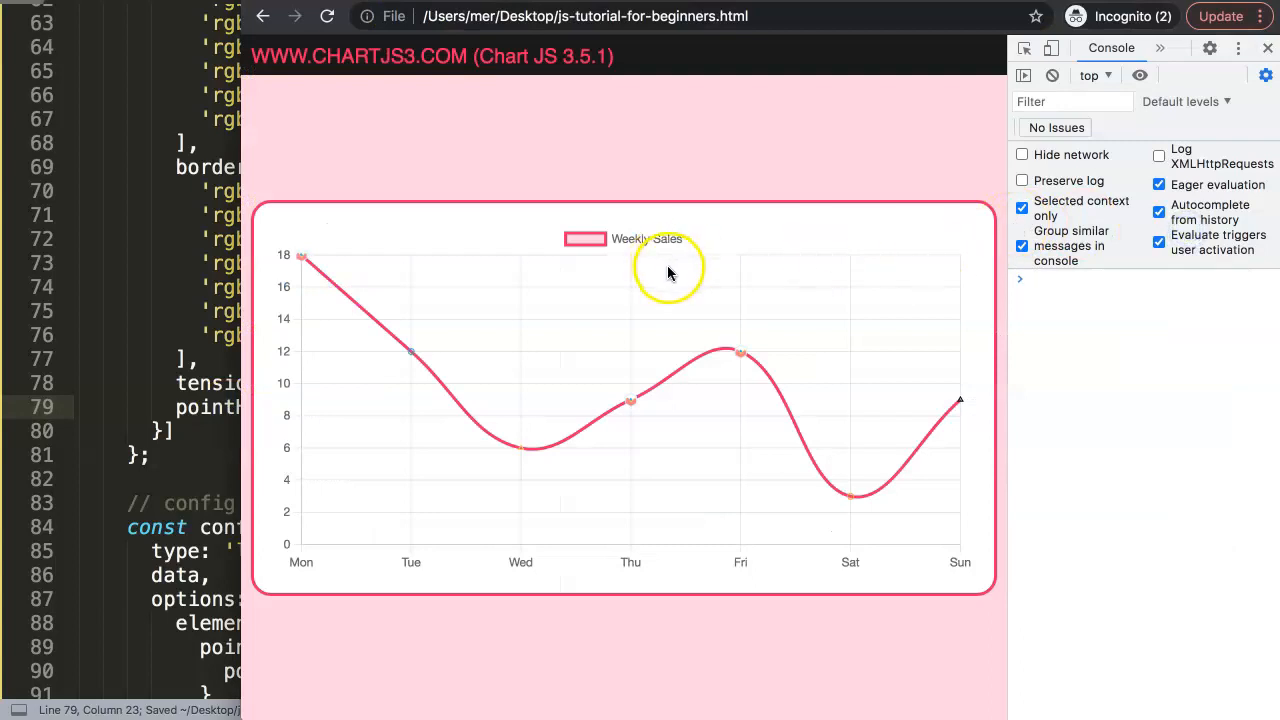
mouse_move(736, 364)
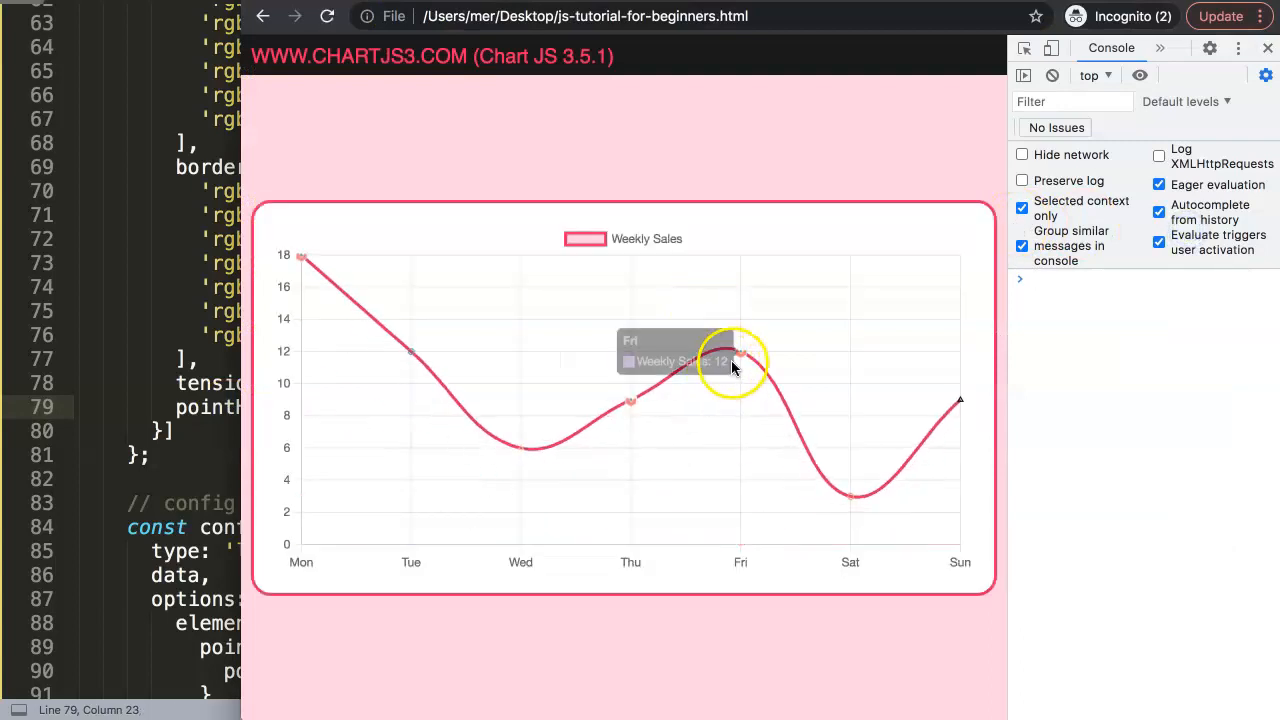
mouse_move(736, 374)
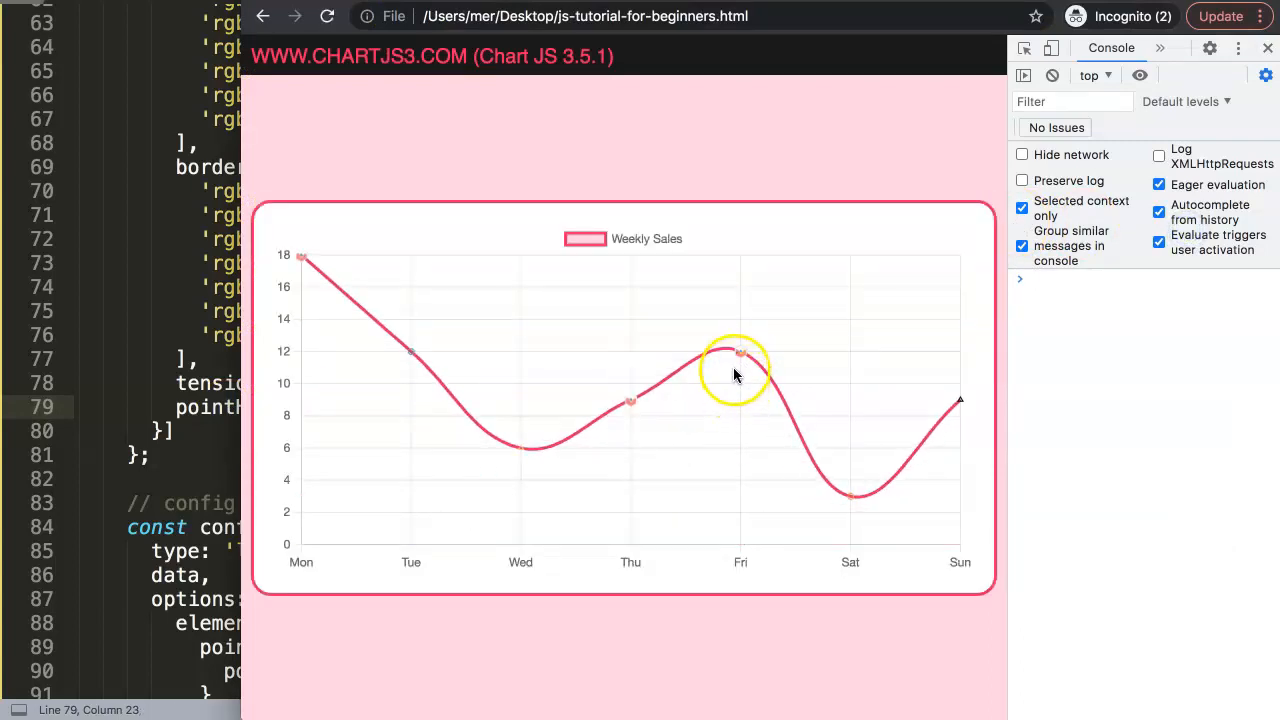
mouse_move(740, 352)
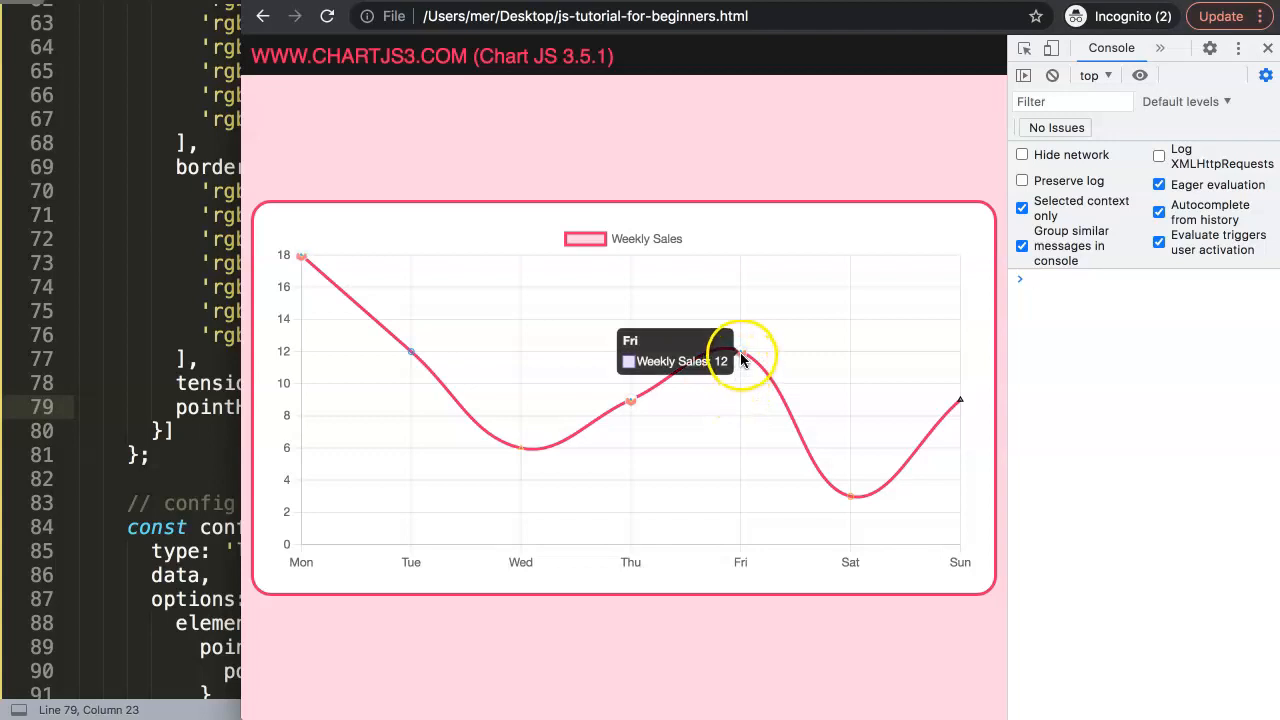
mouse_move(770, 412)
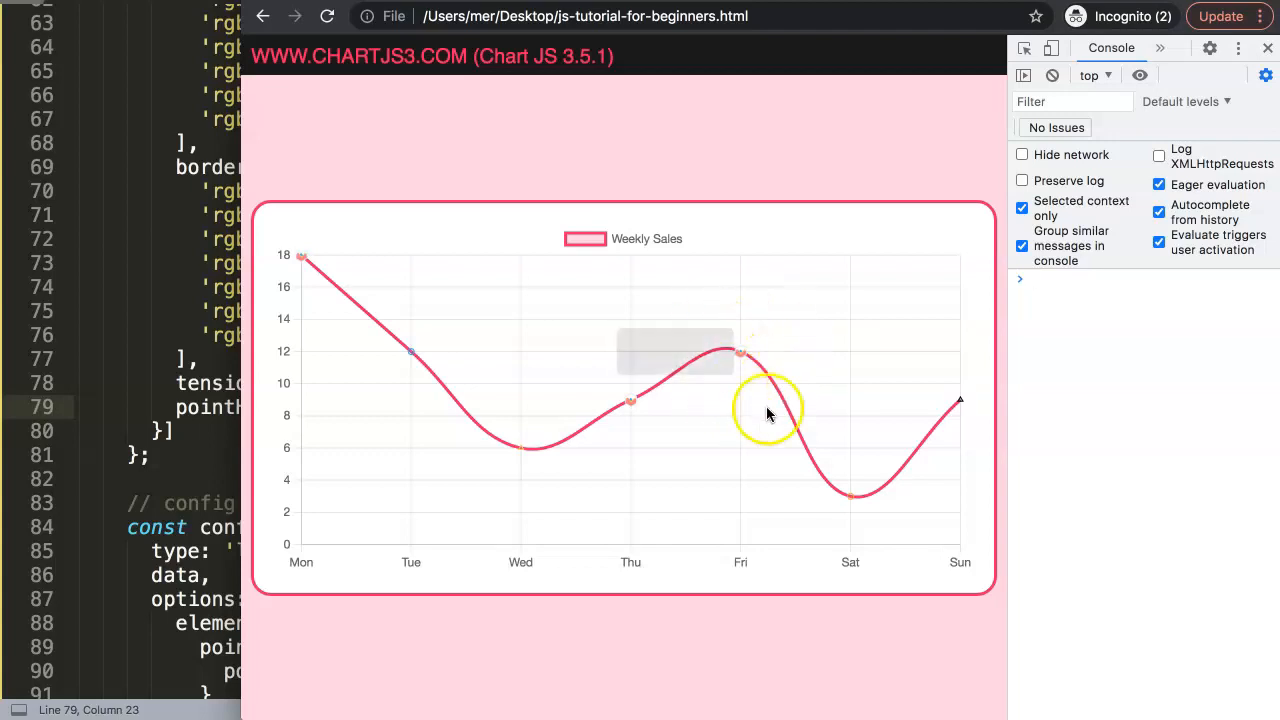
mouse_move(740, 356)
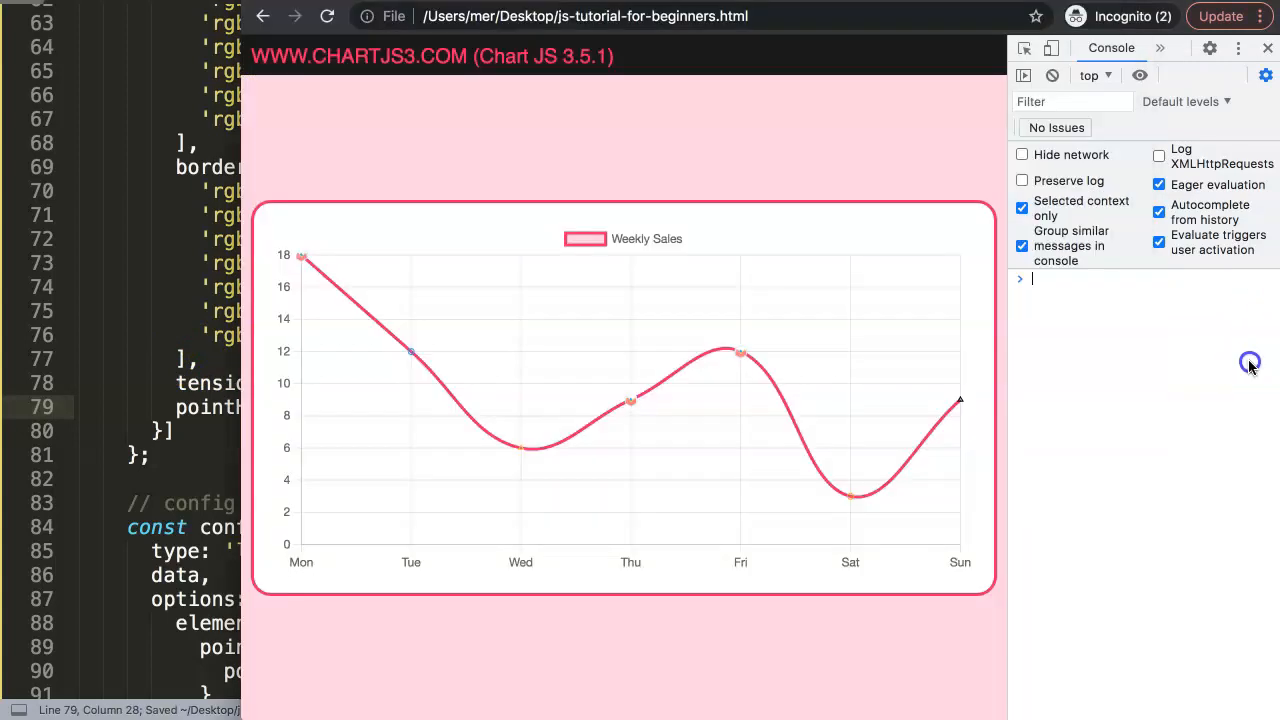
mouse_move(740, 352)
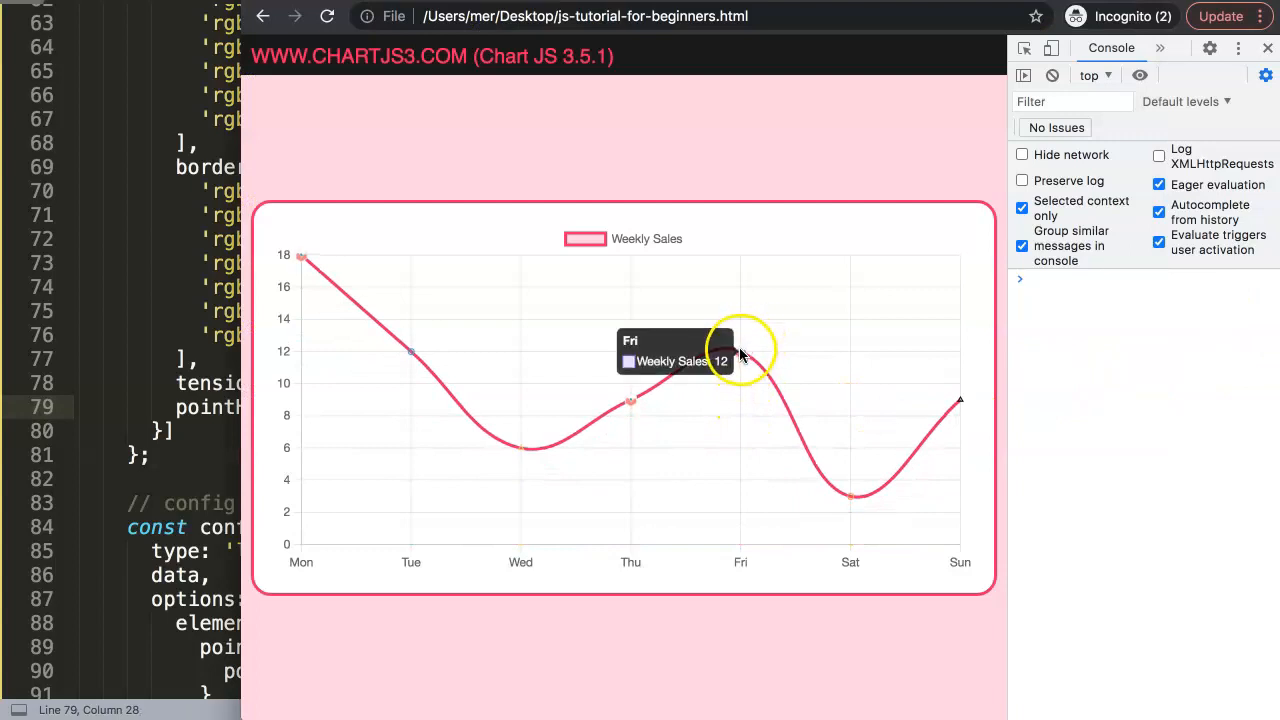
mouse_move(510, 460)
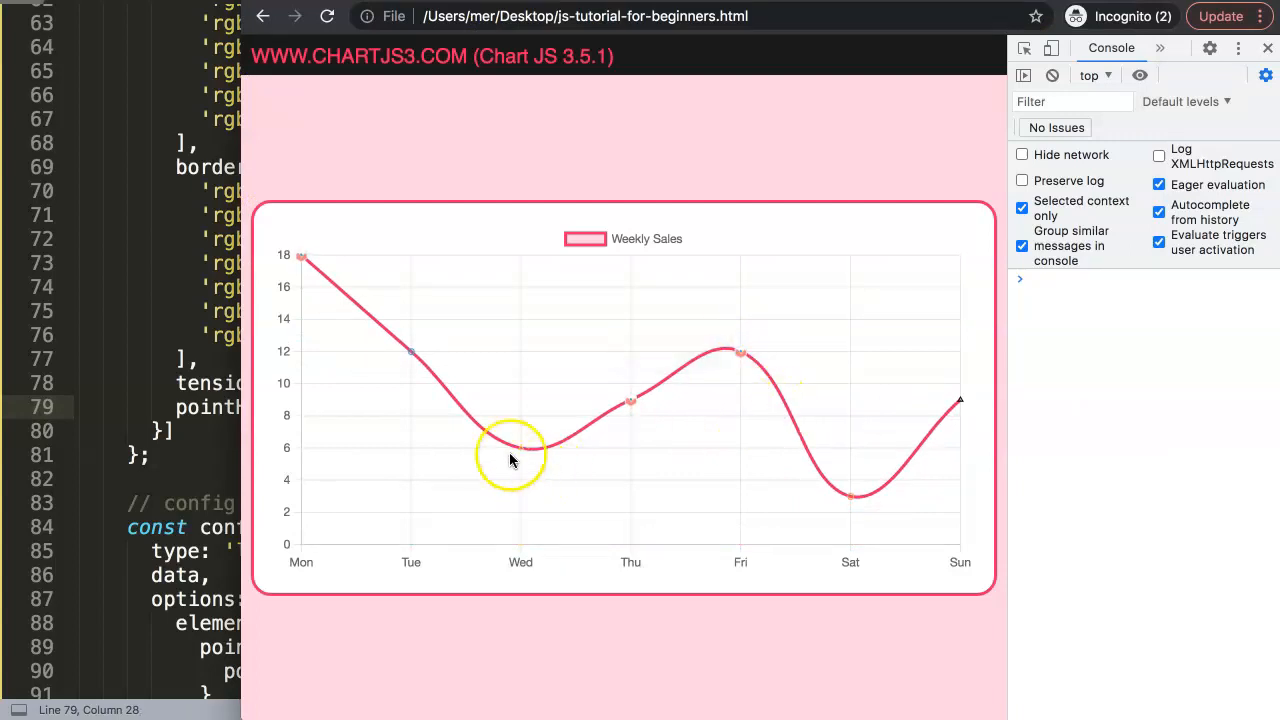
mouse_move(640, 392)
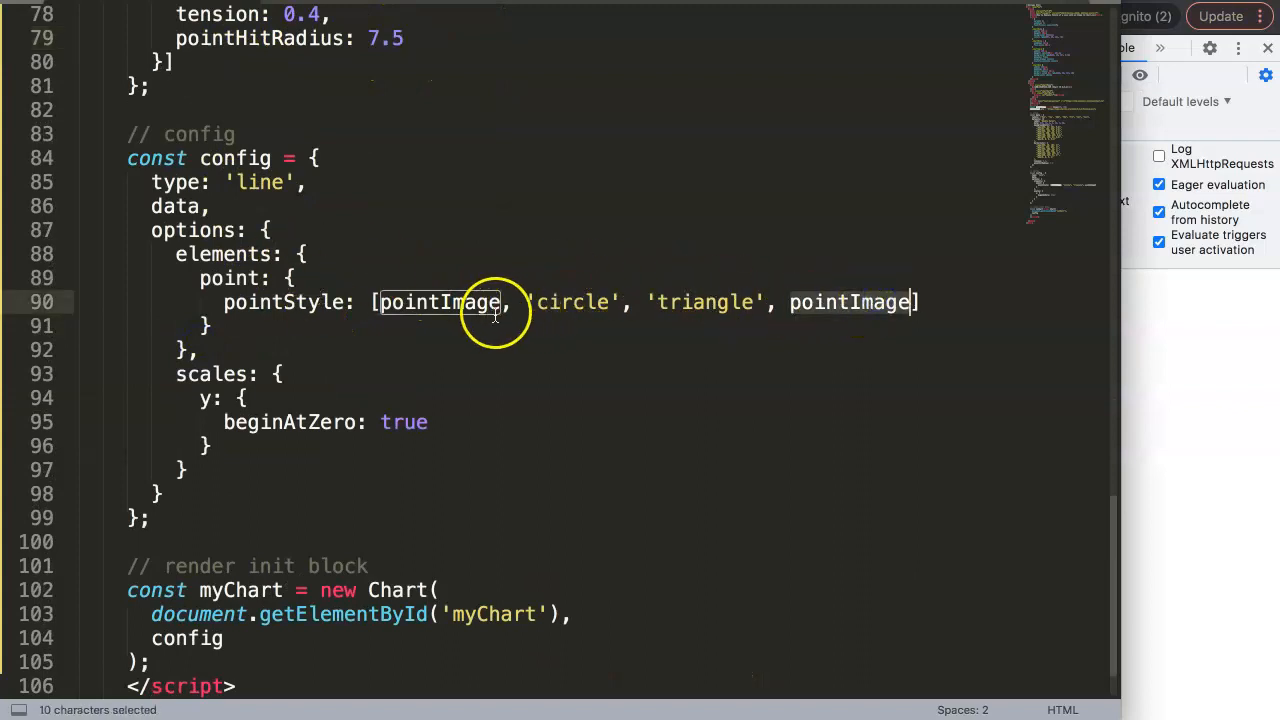
Rename the last pointStyle to pointImage2 and declare pointImage2 as a favicon Image(30, 30).
text(2)
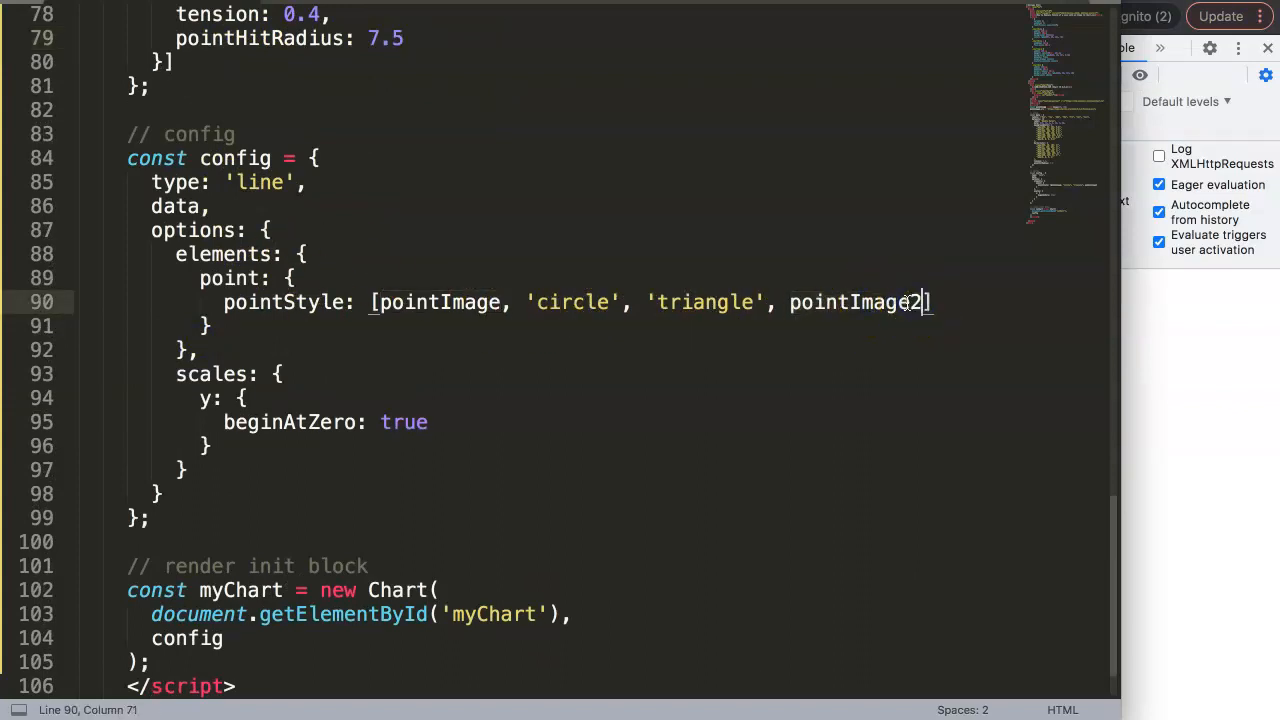
scroll(up, 3)
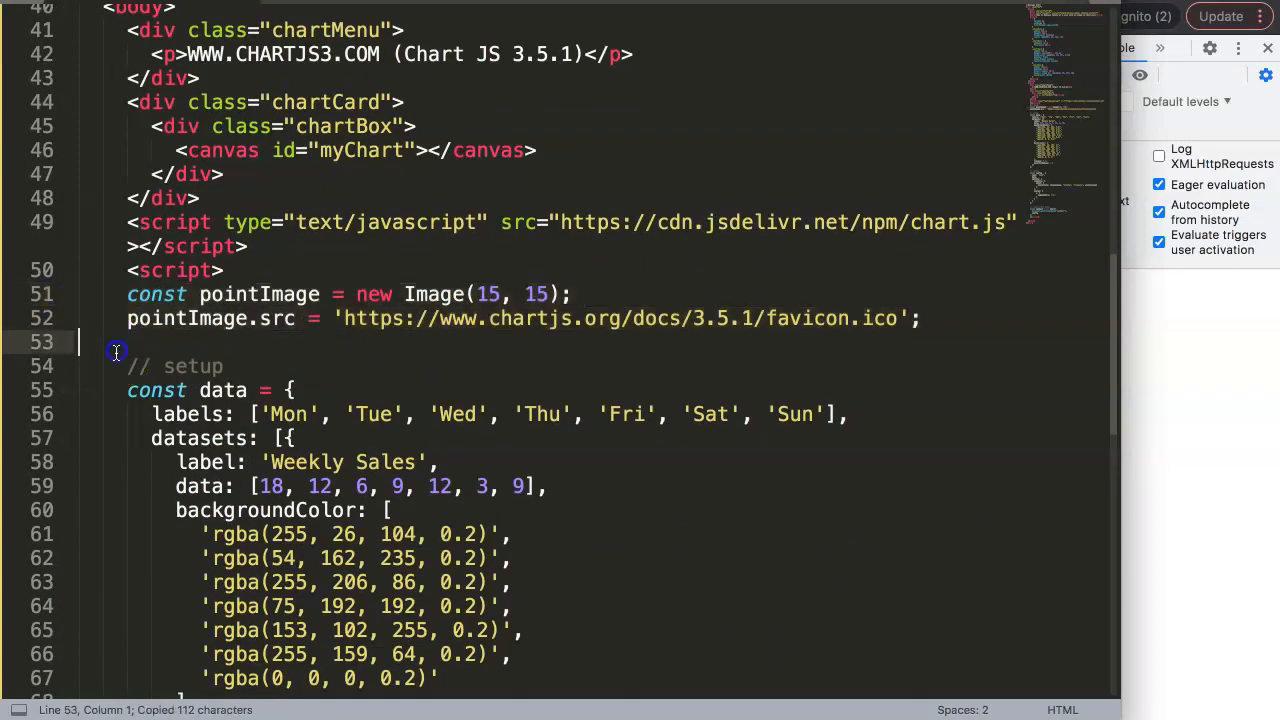
key(ctrl+v)
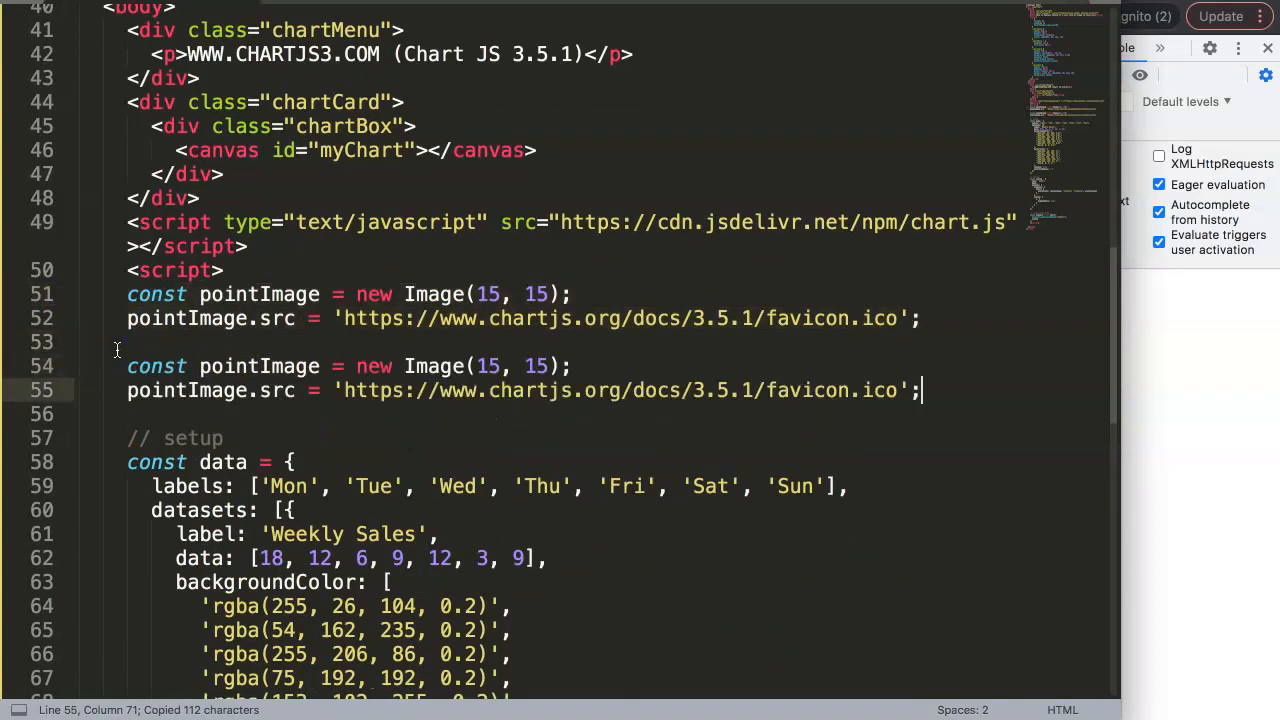
text(2)
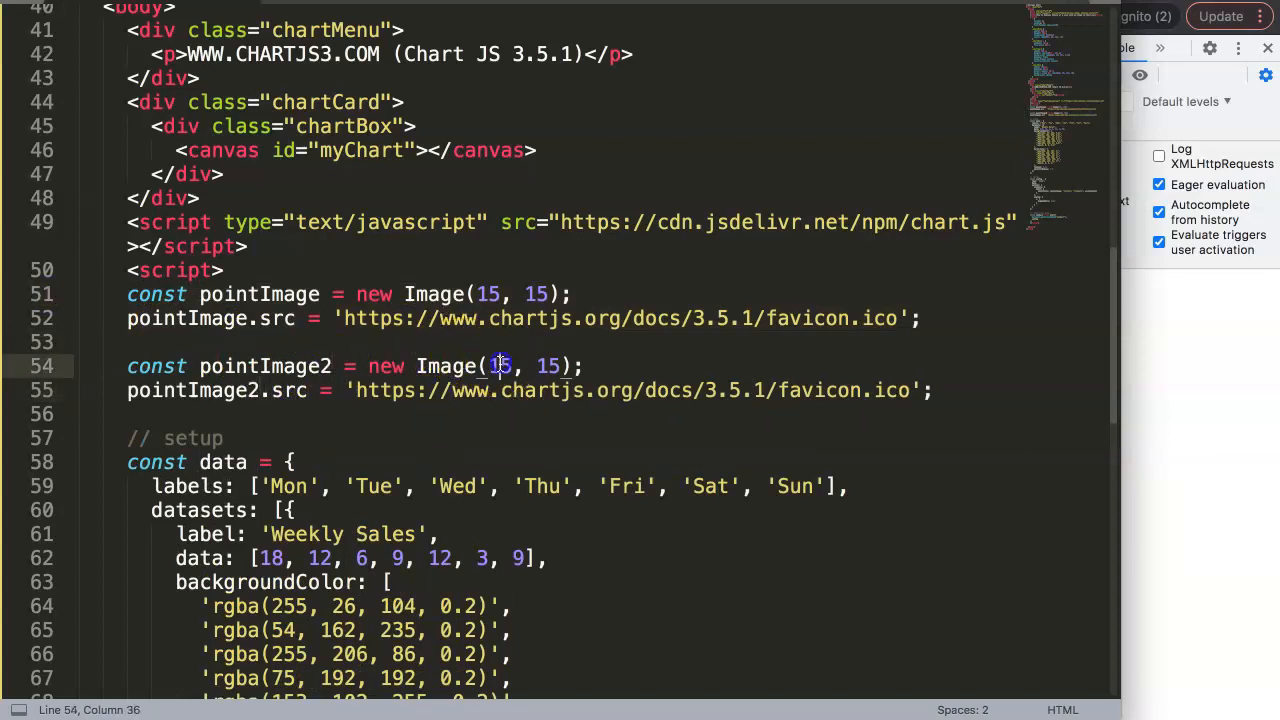
text(30)
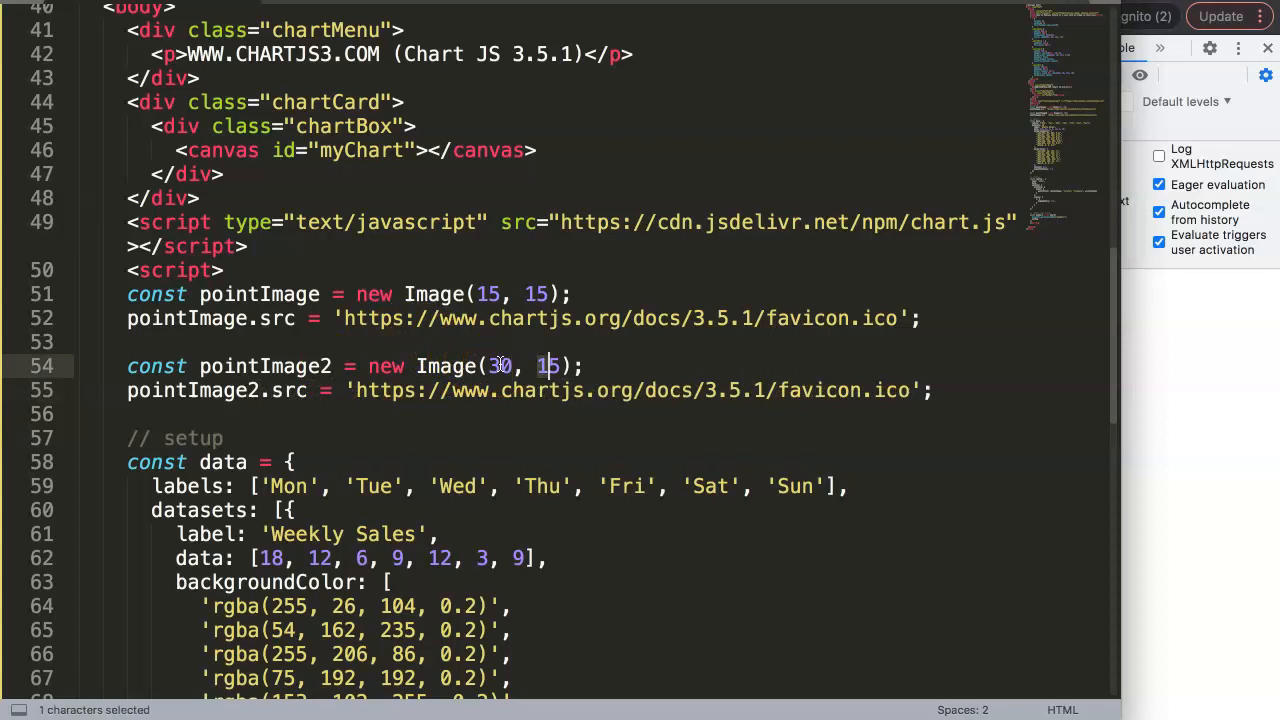
text(30)
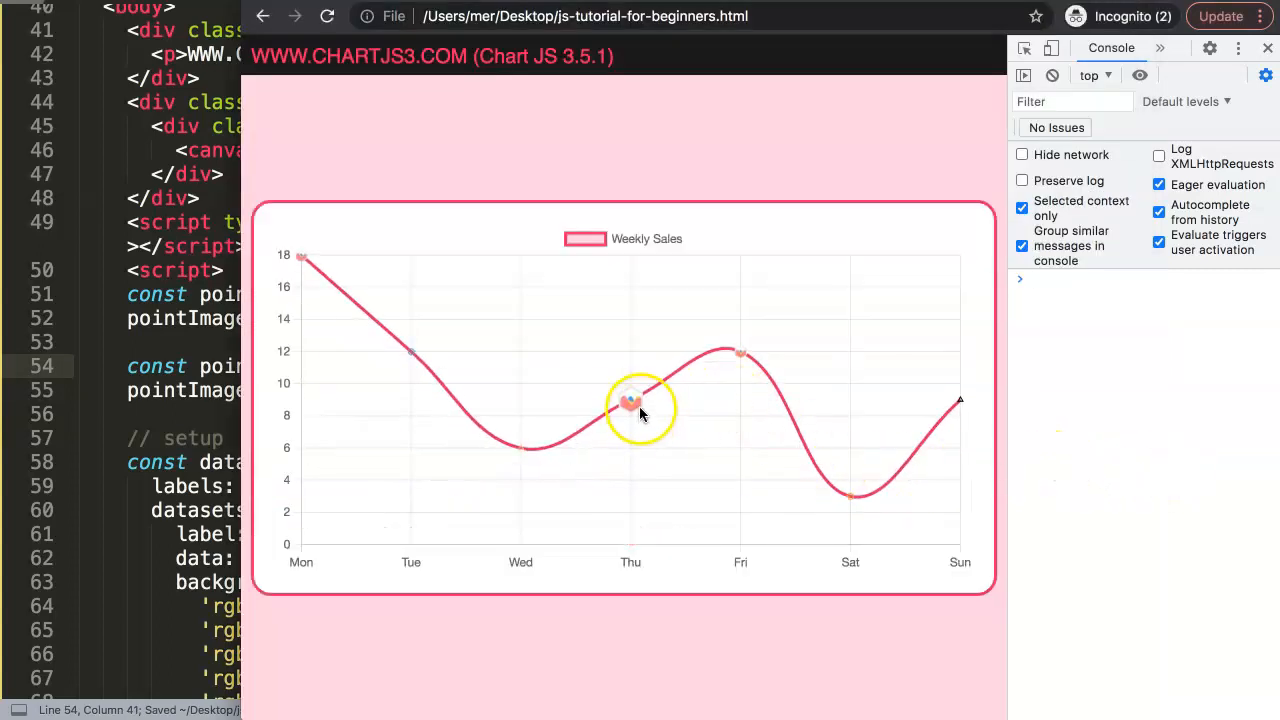
mouse_move(740, 352)
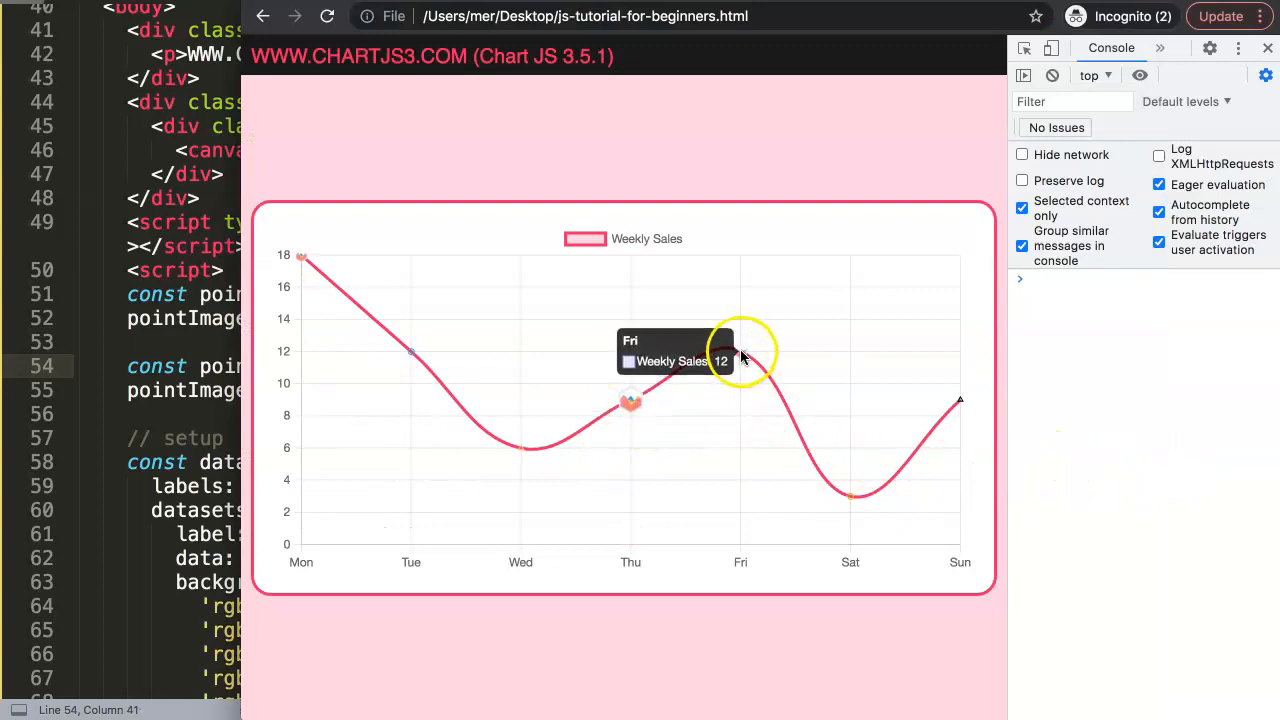
mouse_move(304, 352)
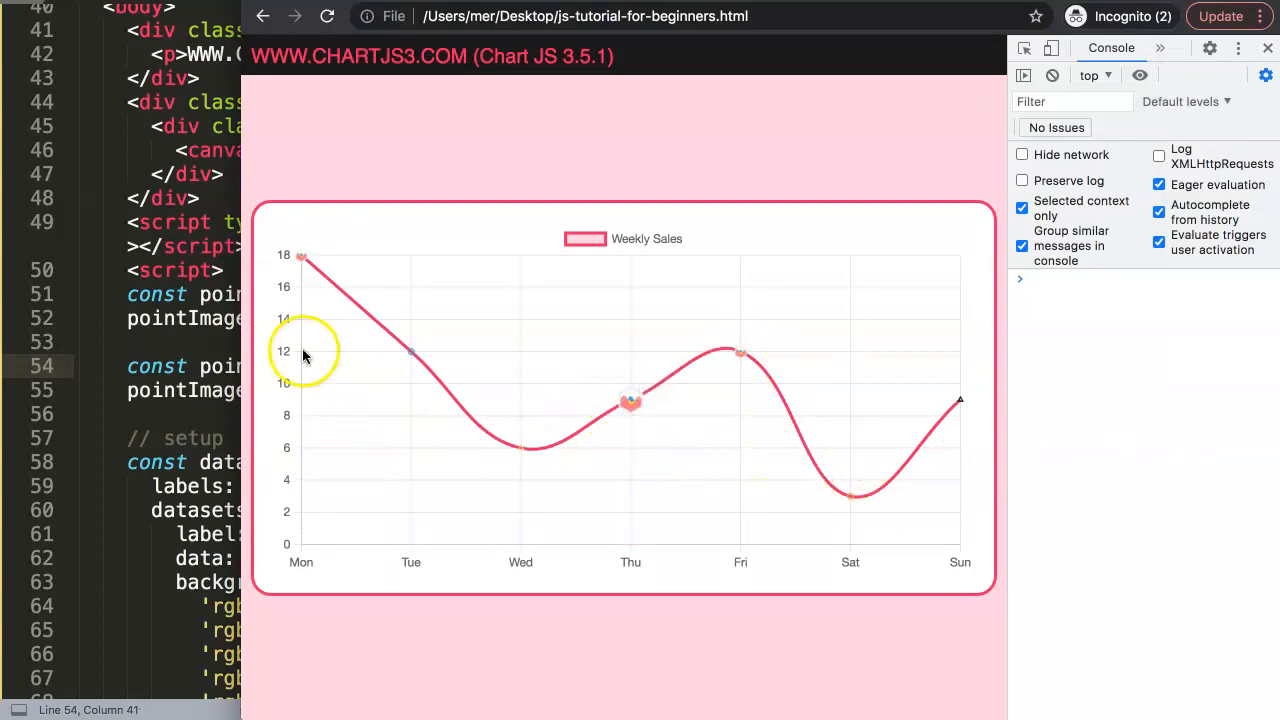